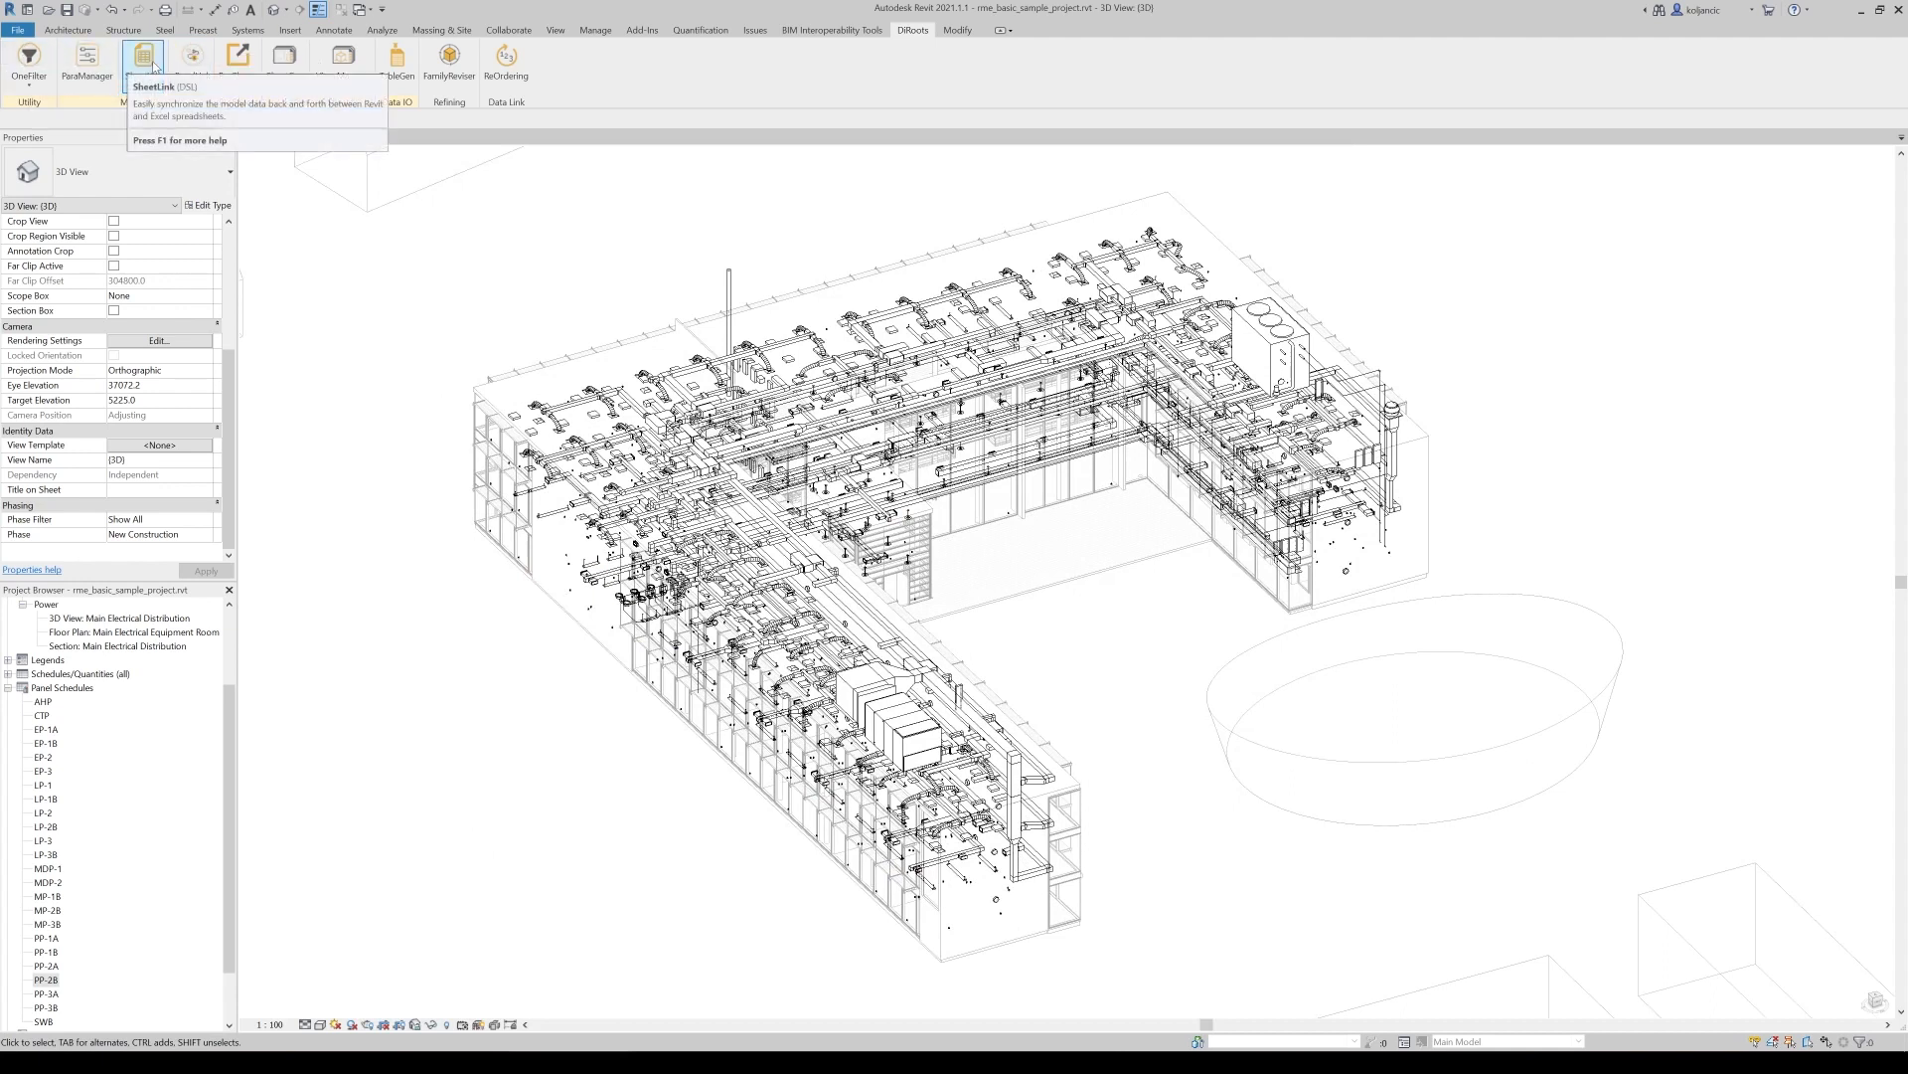
{"action": "mouse_move", "coordinate": [190, 56]}
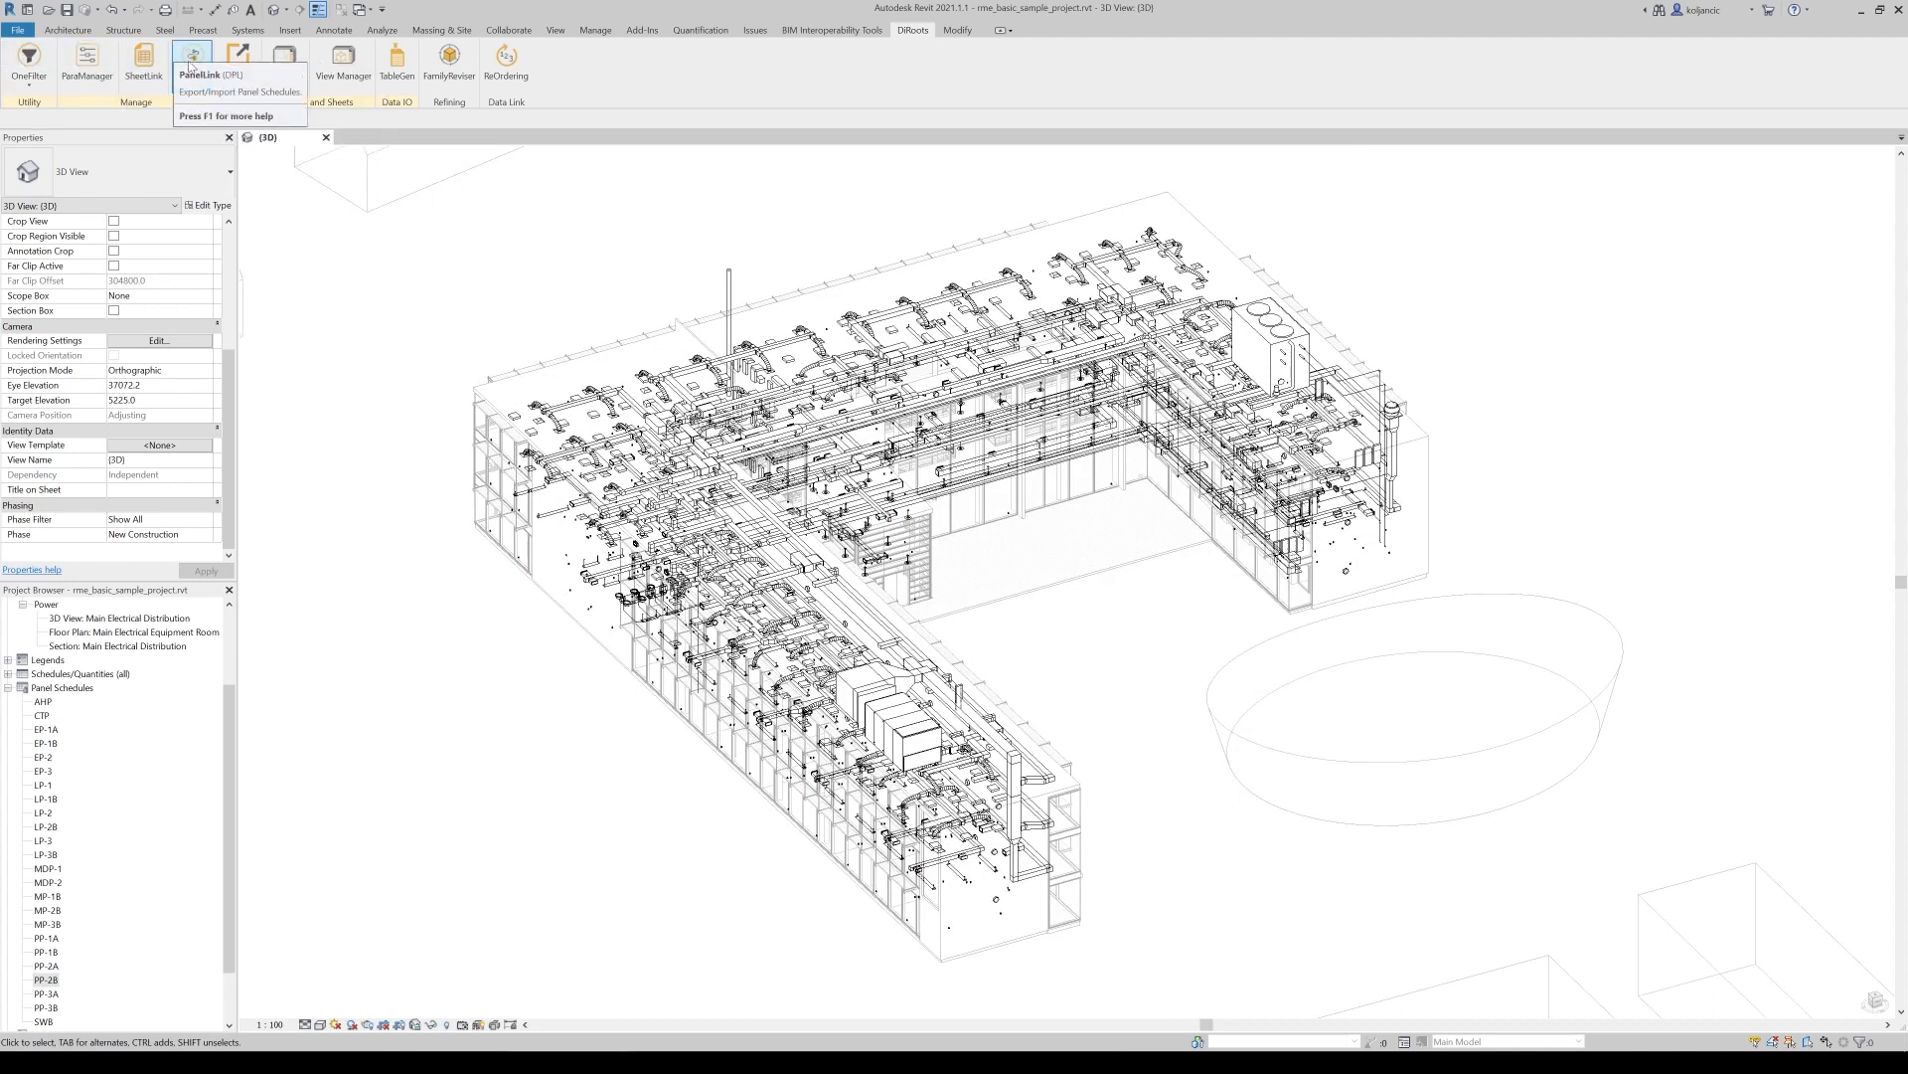
Launch PanelLink from the DiRoots ribbon to list the project's panel schedules
{"action": "left_click", "coordinate": [190, 58]}
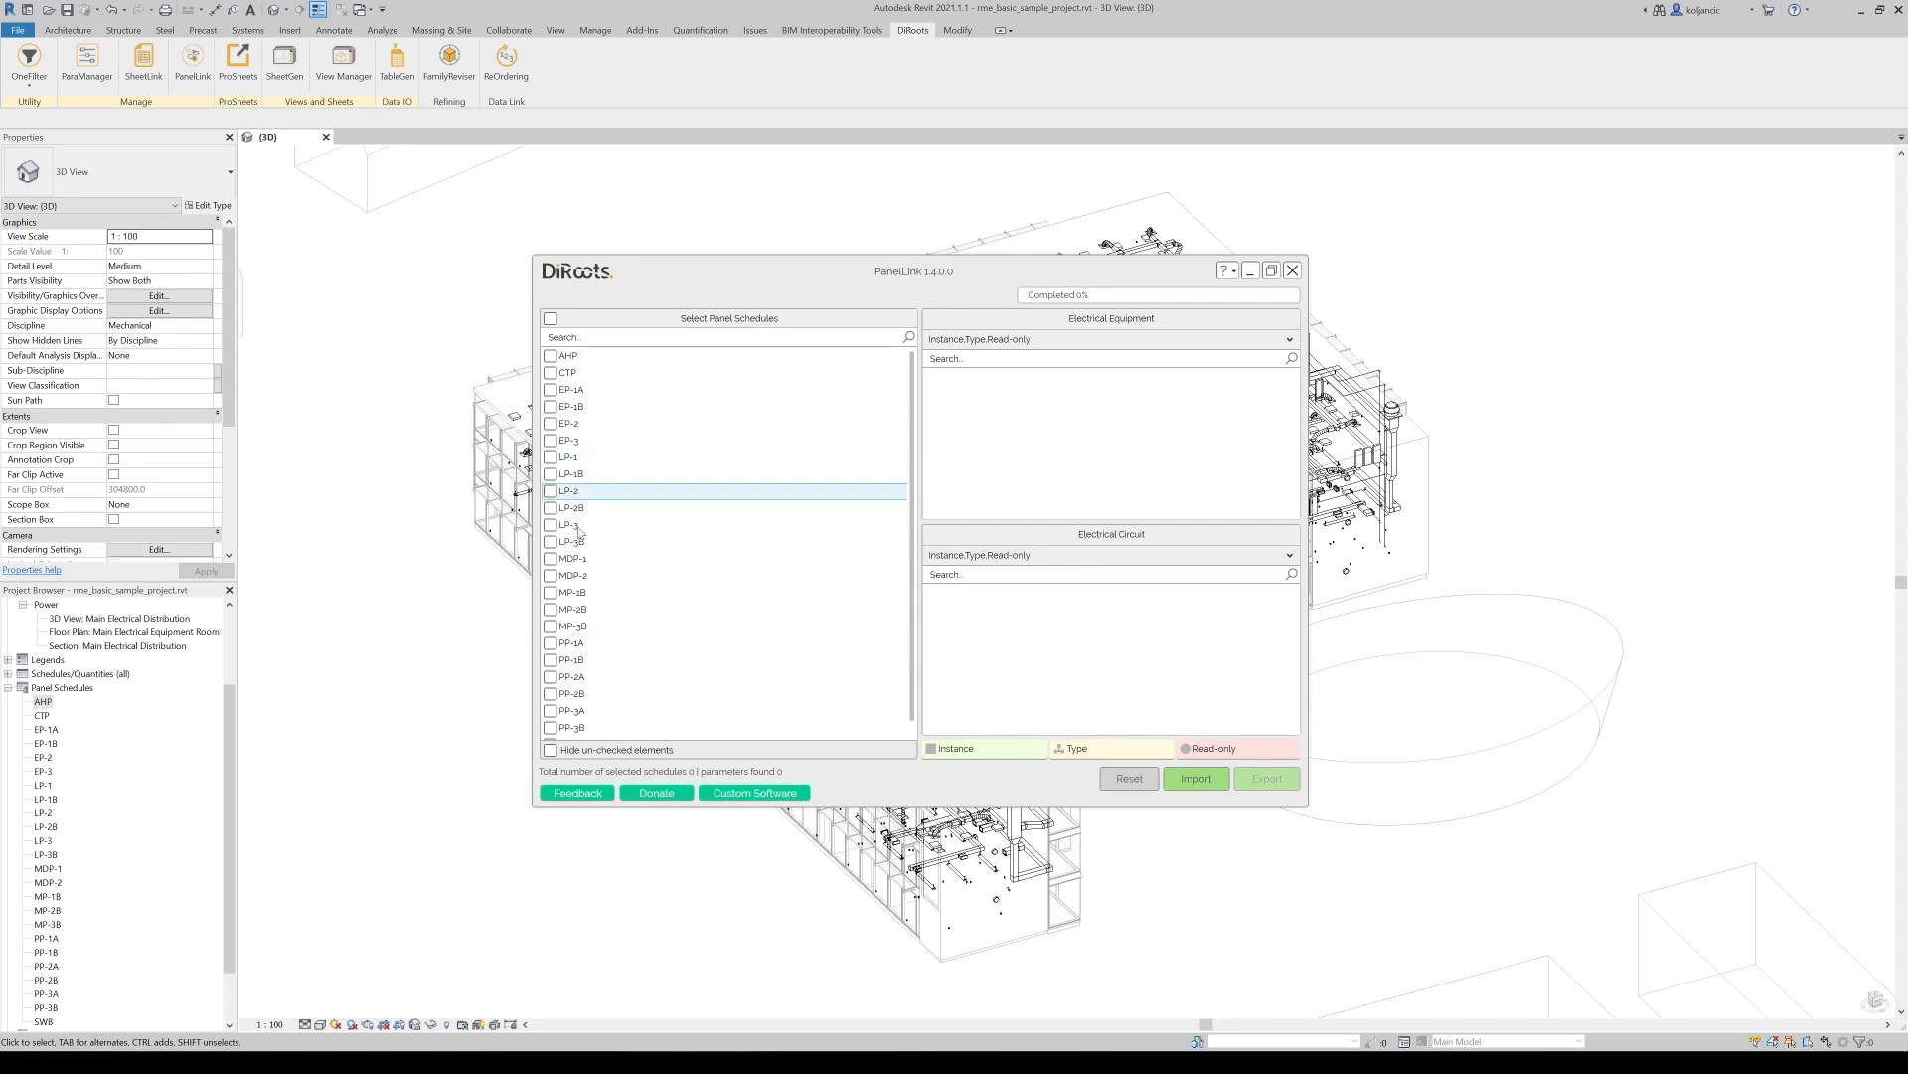
Search the panel schedules for 'pp-2' and select PP-2B to list its parameters
{"action": "left_click", "coordinate": [566, 354]}
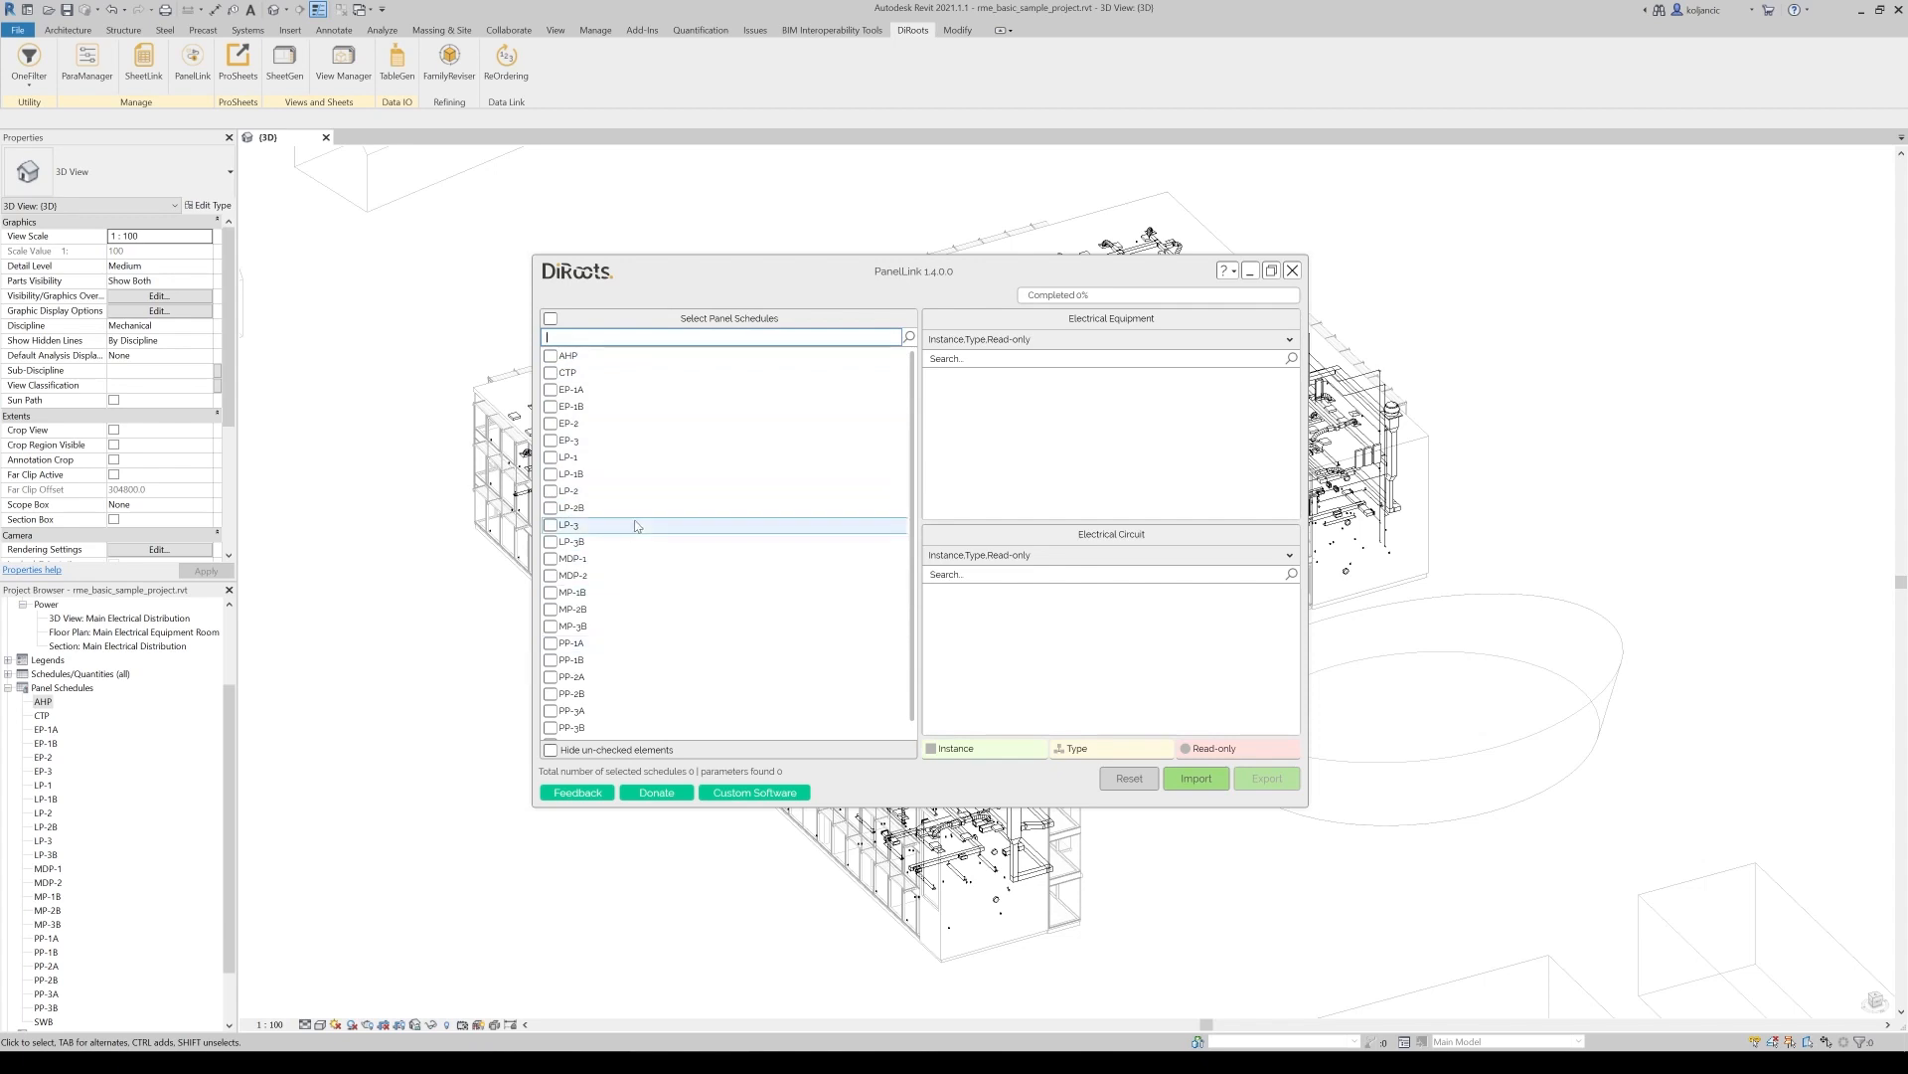
{"action": "type", "text": "pp-2"}
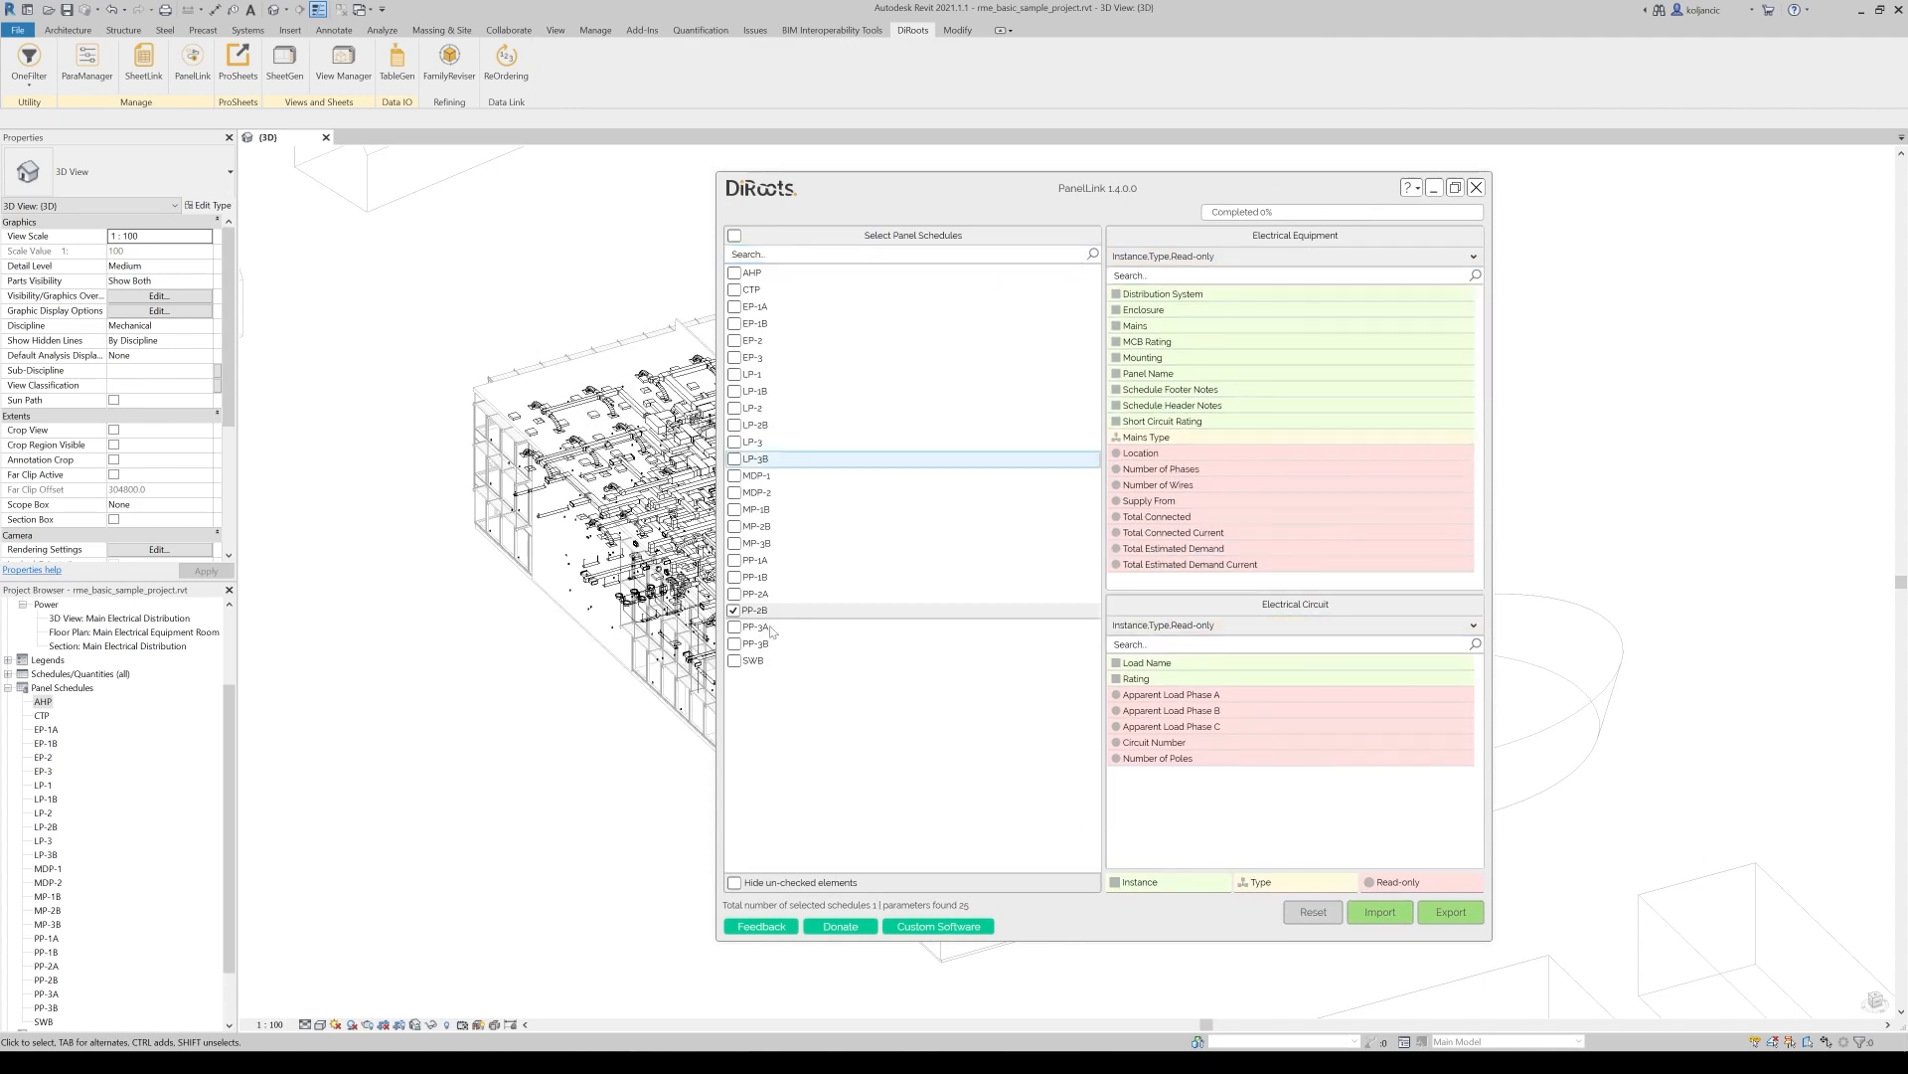
Open the PP-2B schedule view from PanelLink and move the PanelLink window aside
{"action": "right_click", "coordinate": [755, 626]}
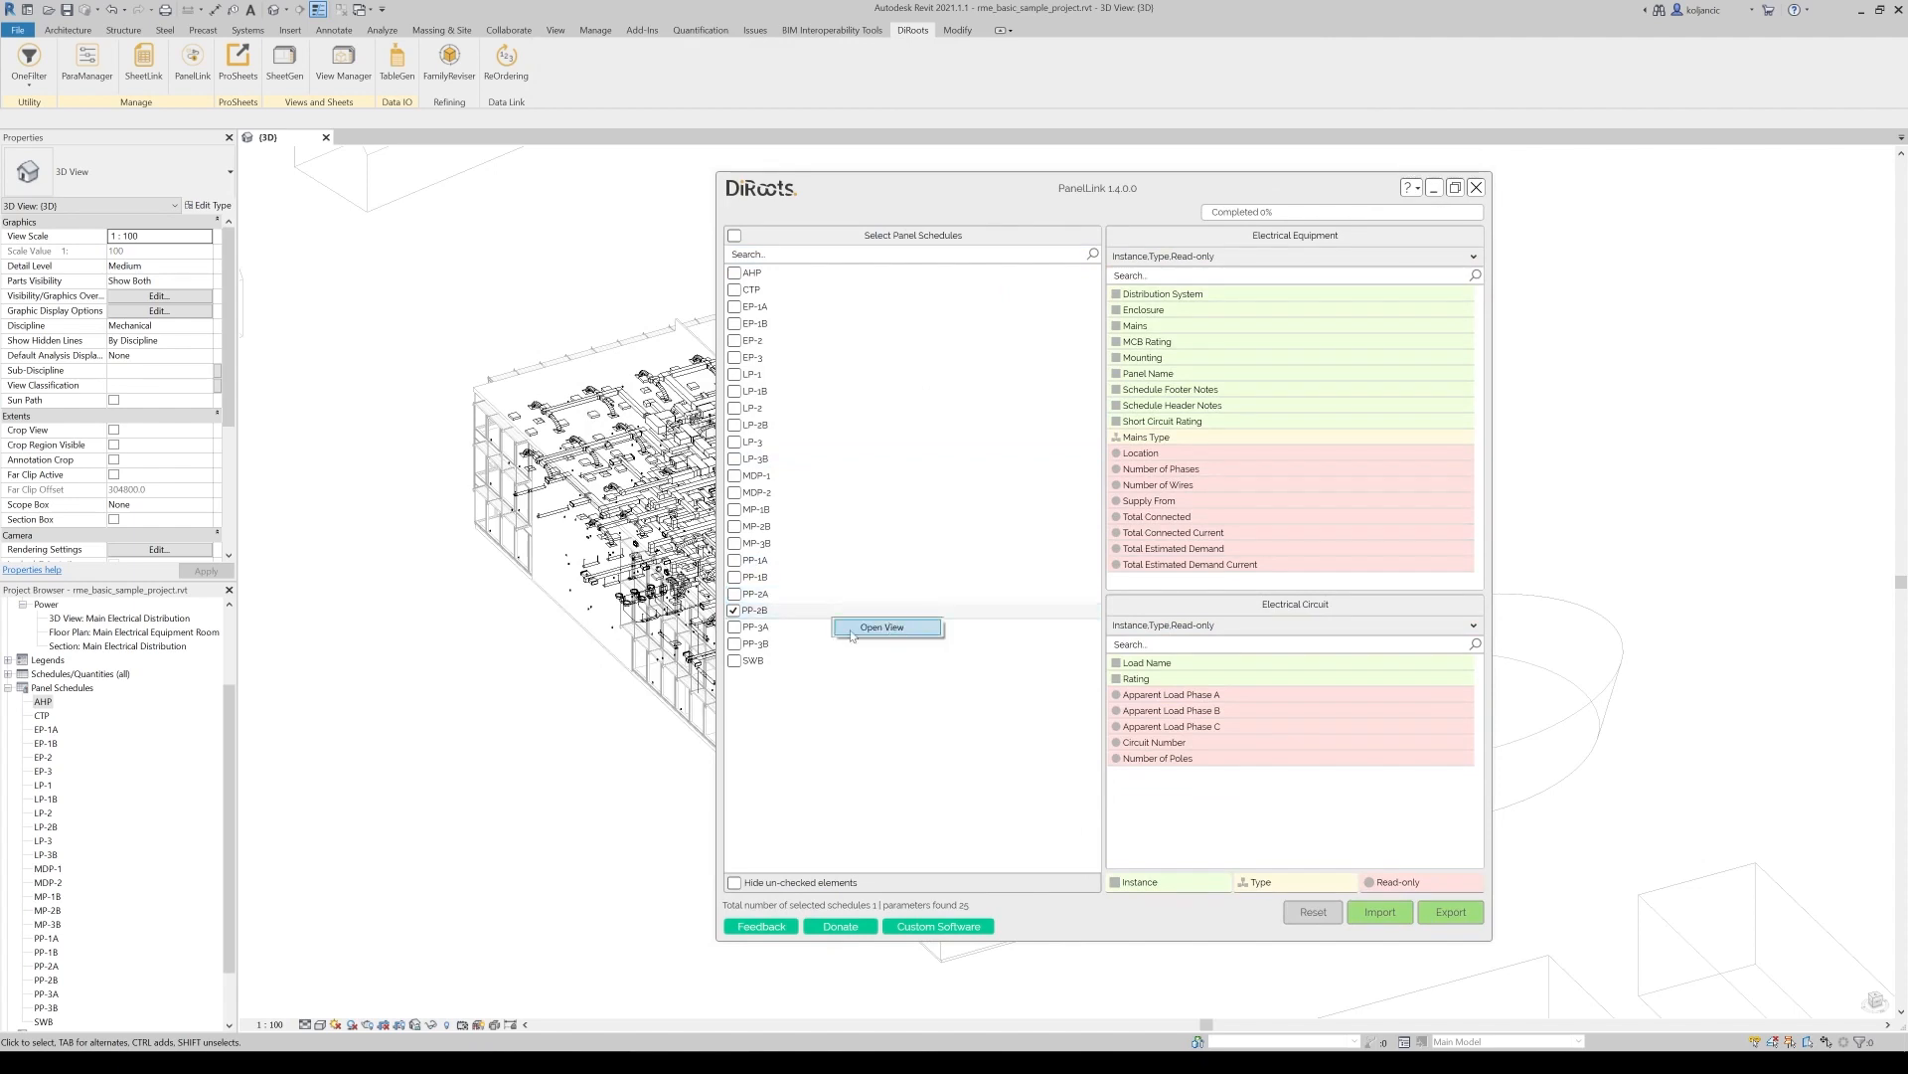
{"action": "left_click", "coordinate": [881, 626]}
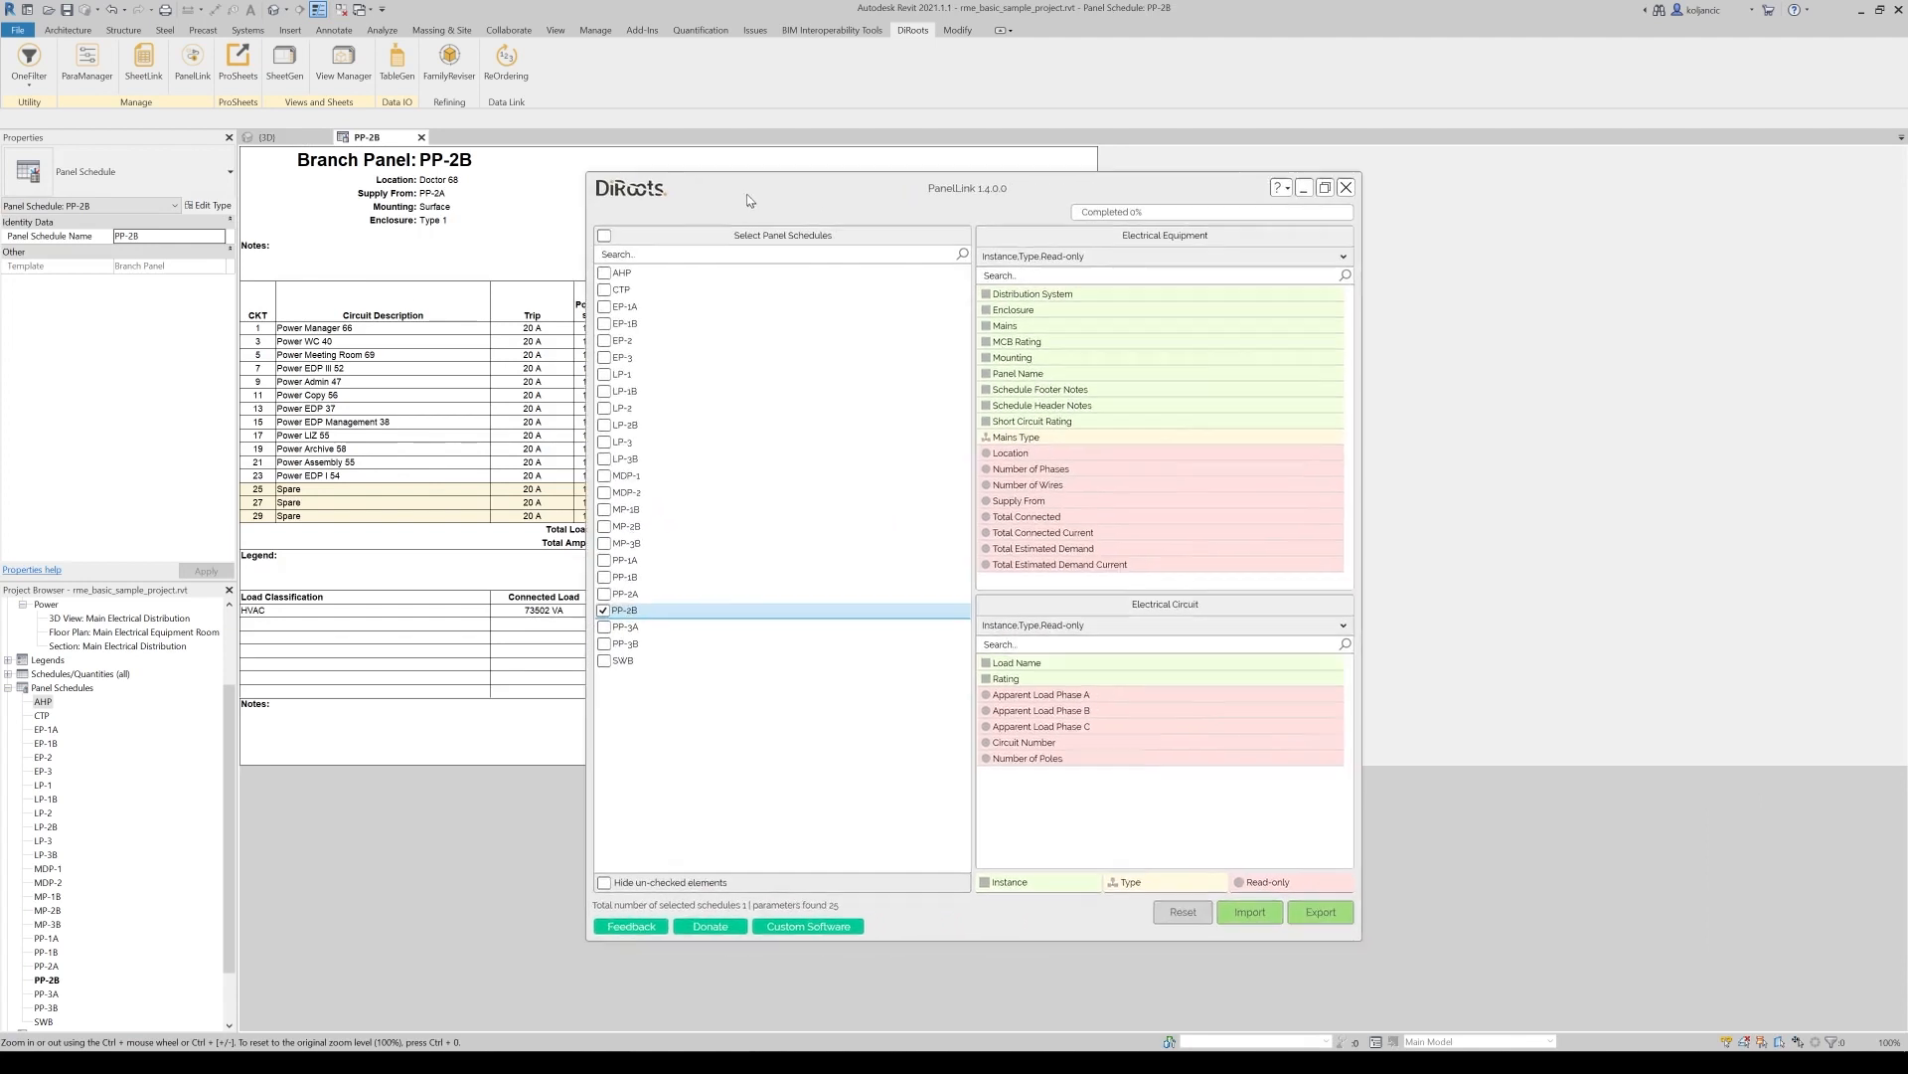
{"action": "left_click_drag", "start_coordinate": [748, 198], "coordinate": [740, 181]}
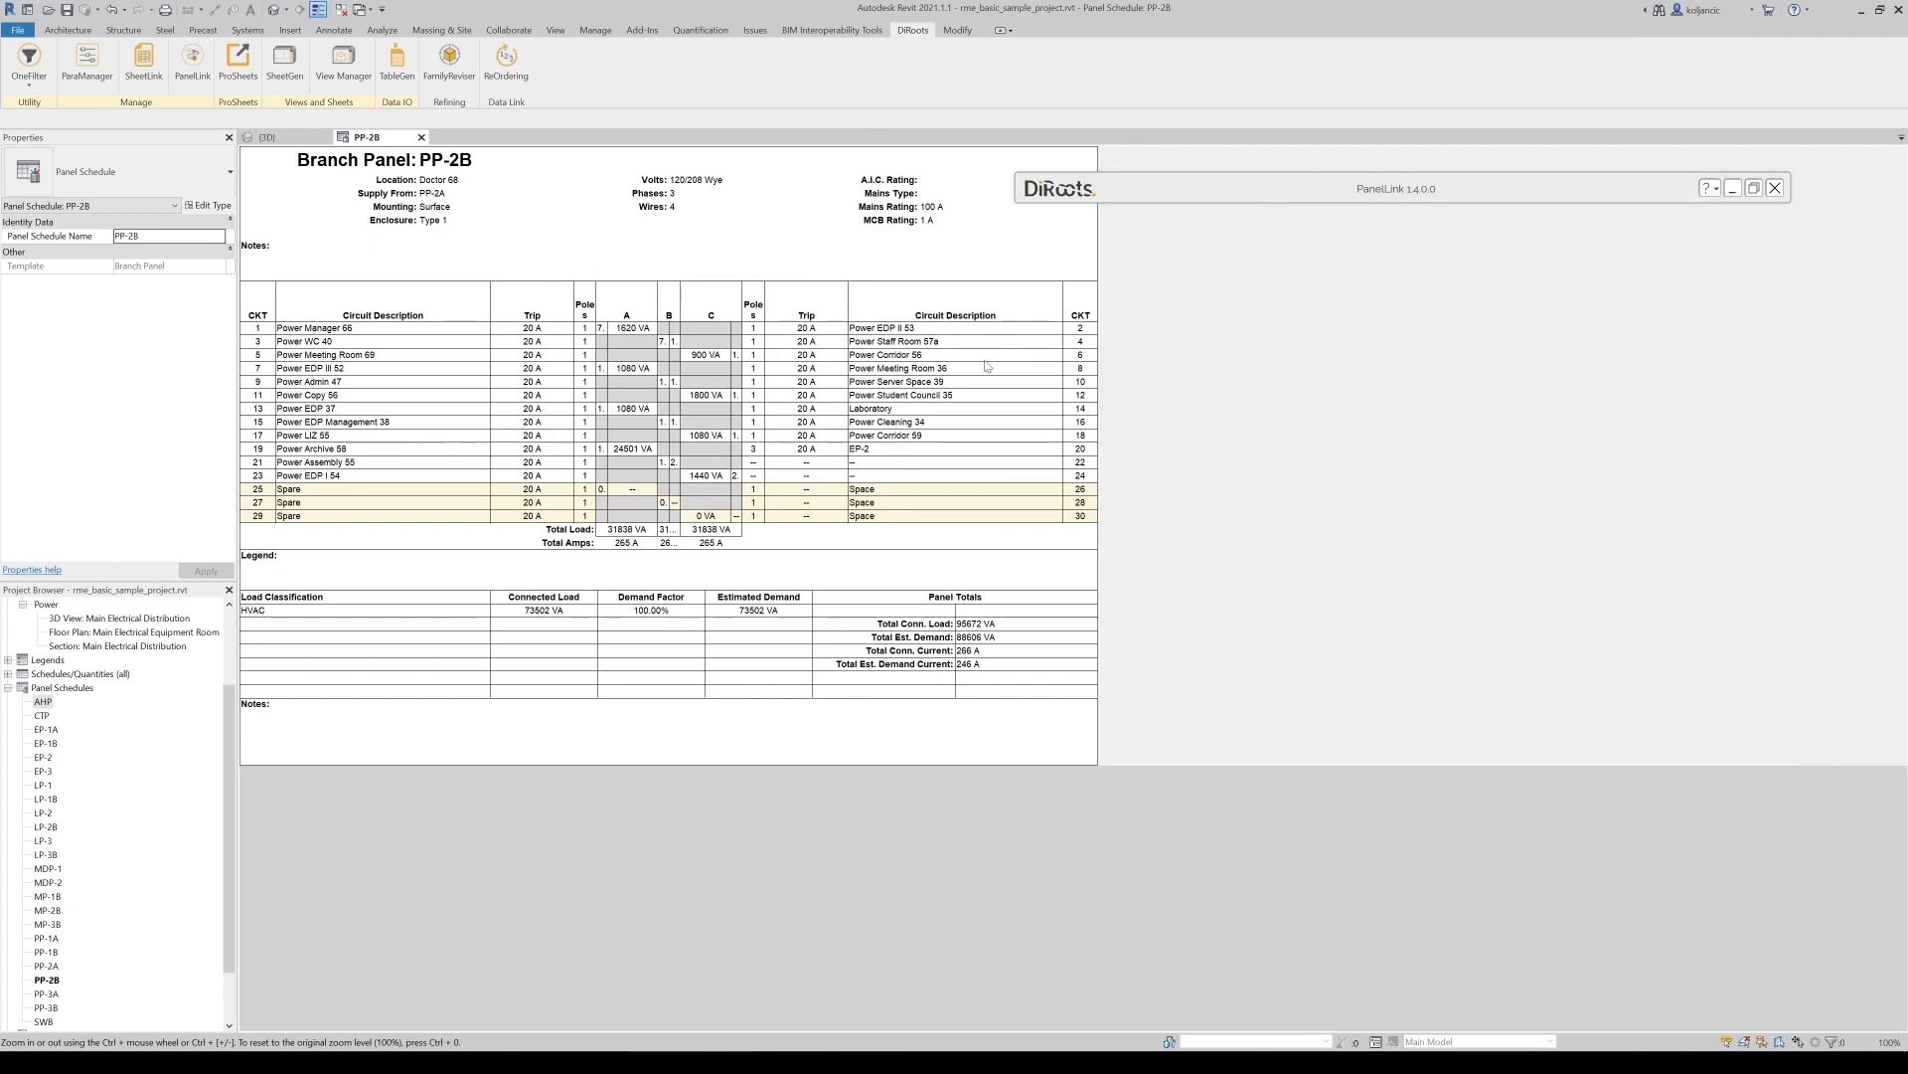
{"action": "mouse_move", "coordinate": [1072, 153]}
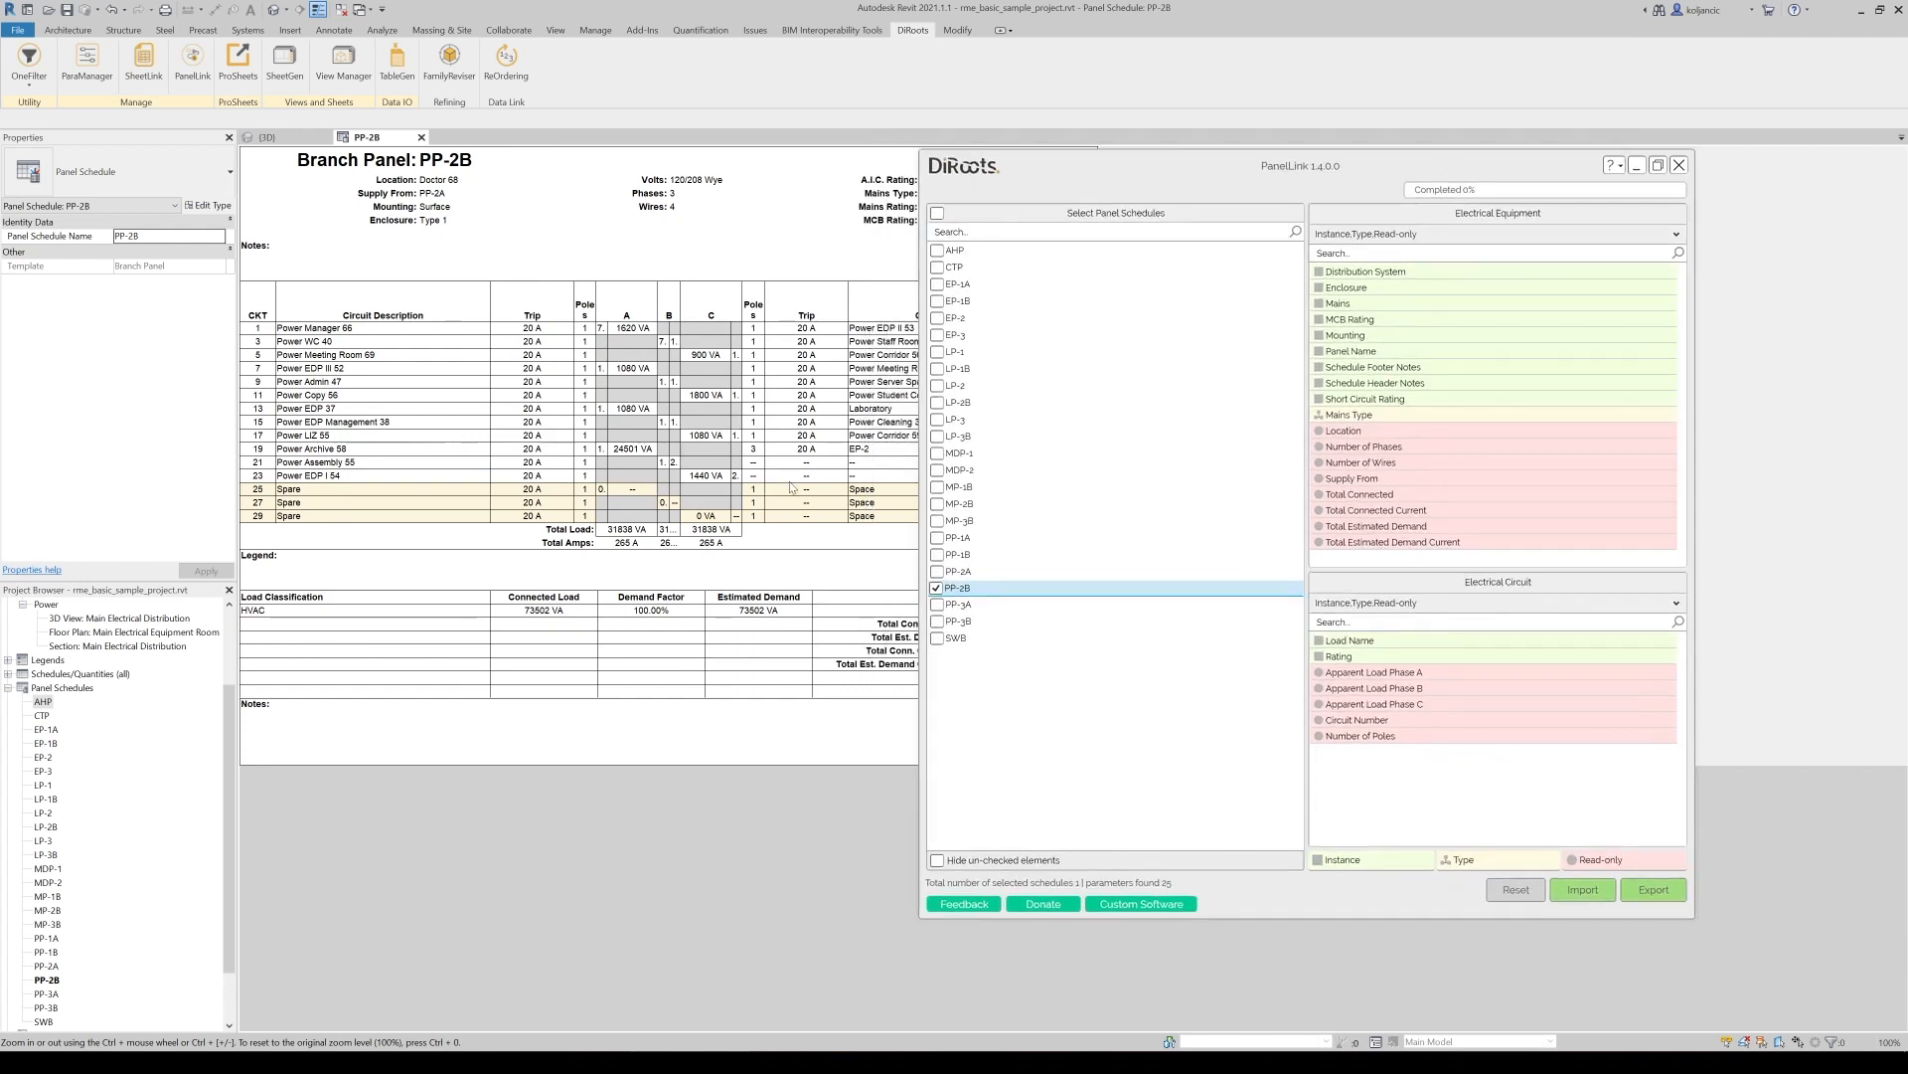
Export PP-2B to an Excel workbook with formatting kept and save the file
{"action": "left_click", "coordinate": [1652, 890]}
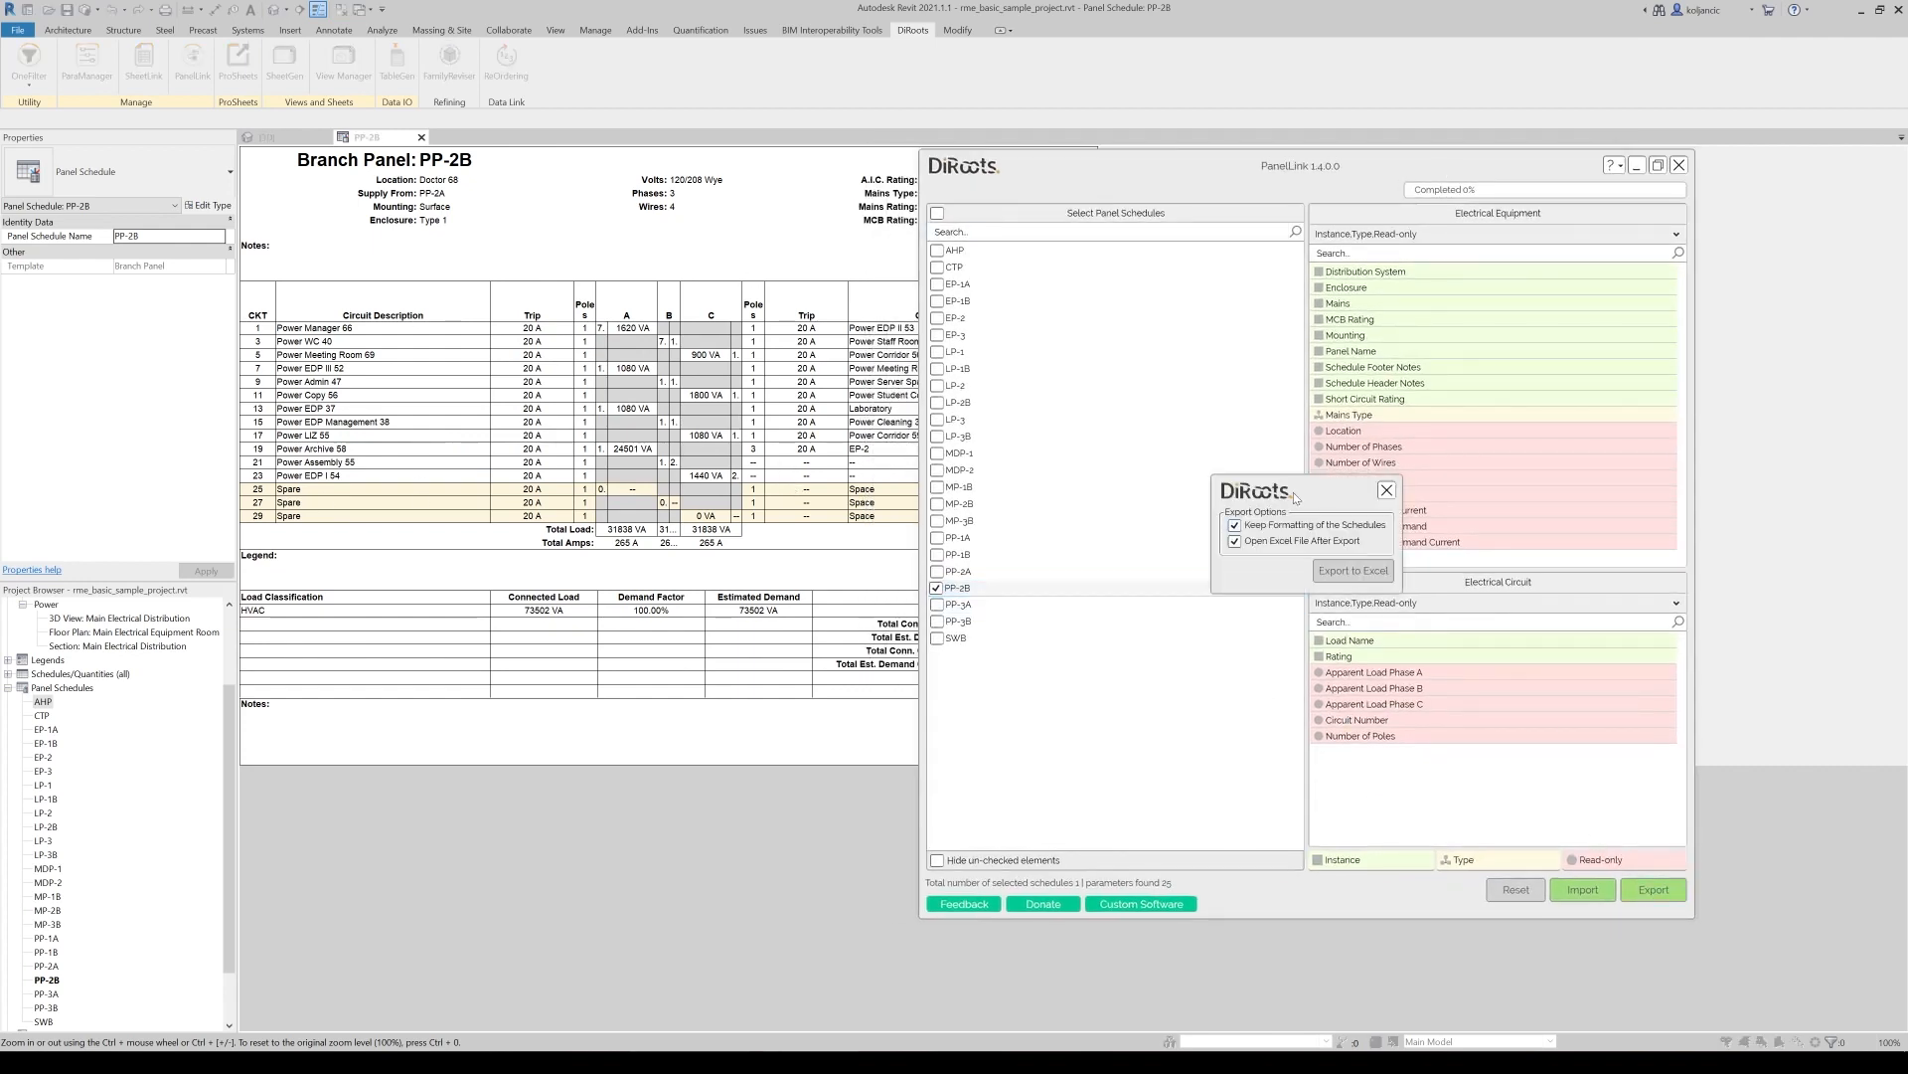
{"action": "left_click_drag", "start_coordinate": [1270, 491], "coordinate": [1074, 322]}
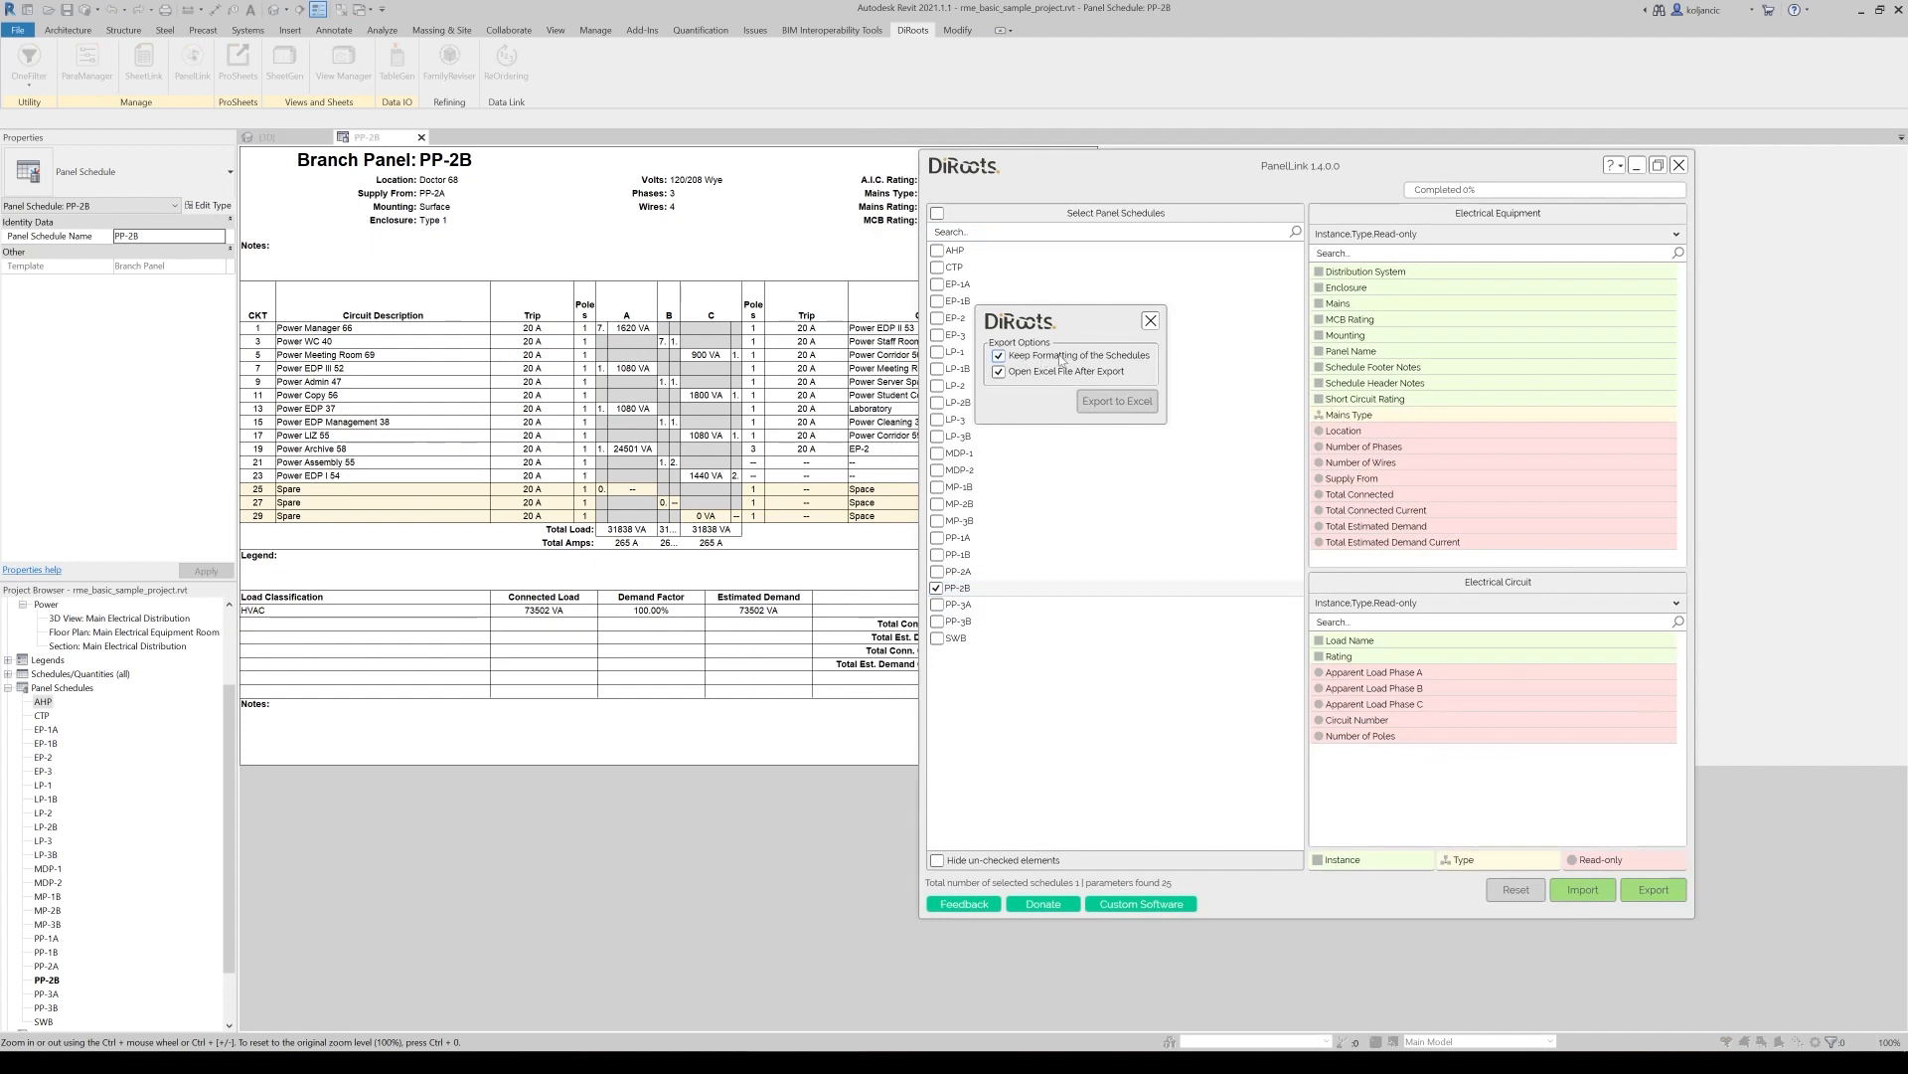
{"action": "mouse_move", "coordinate": [1066, 360]}
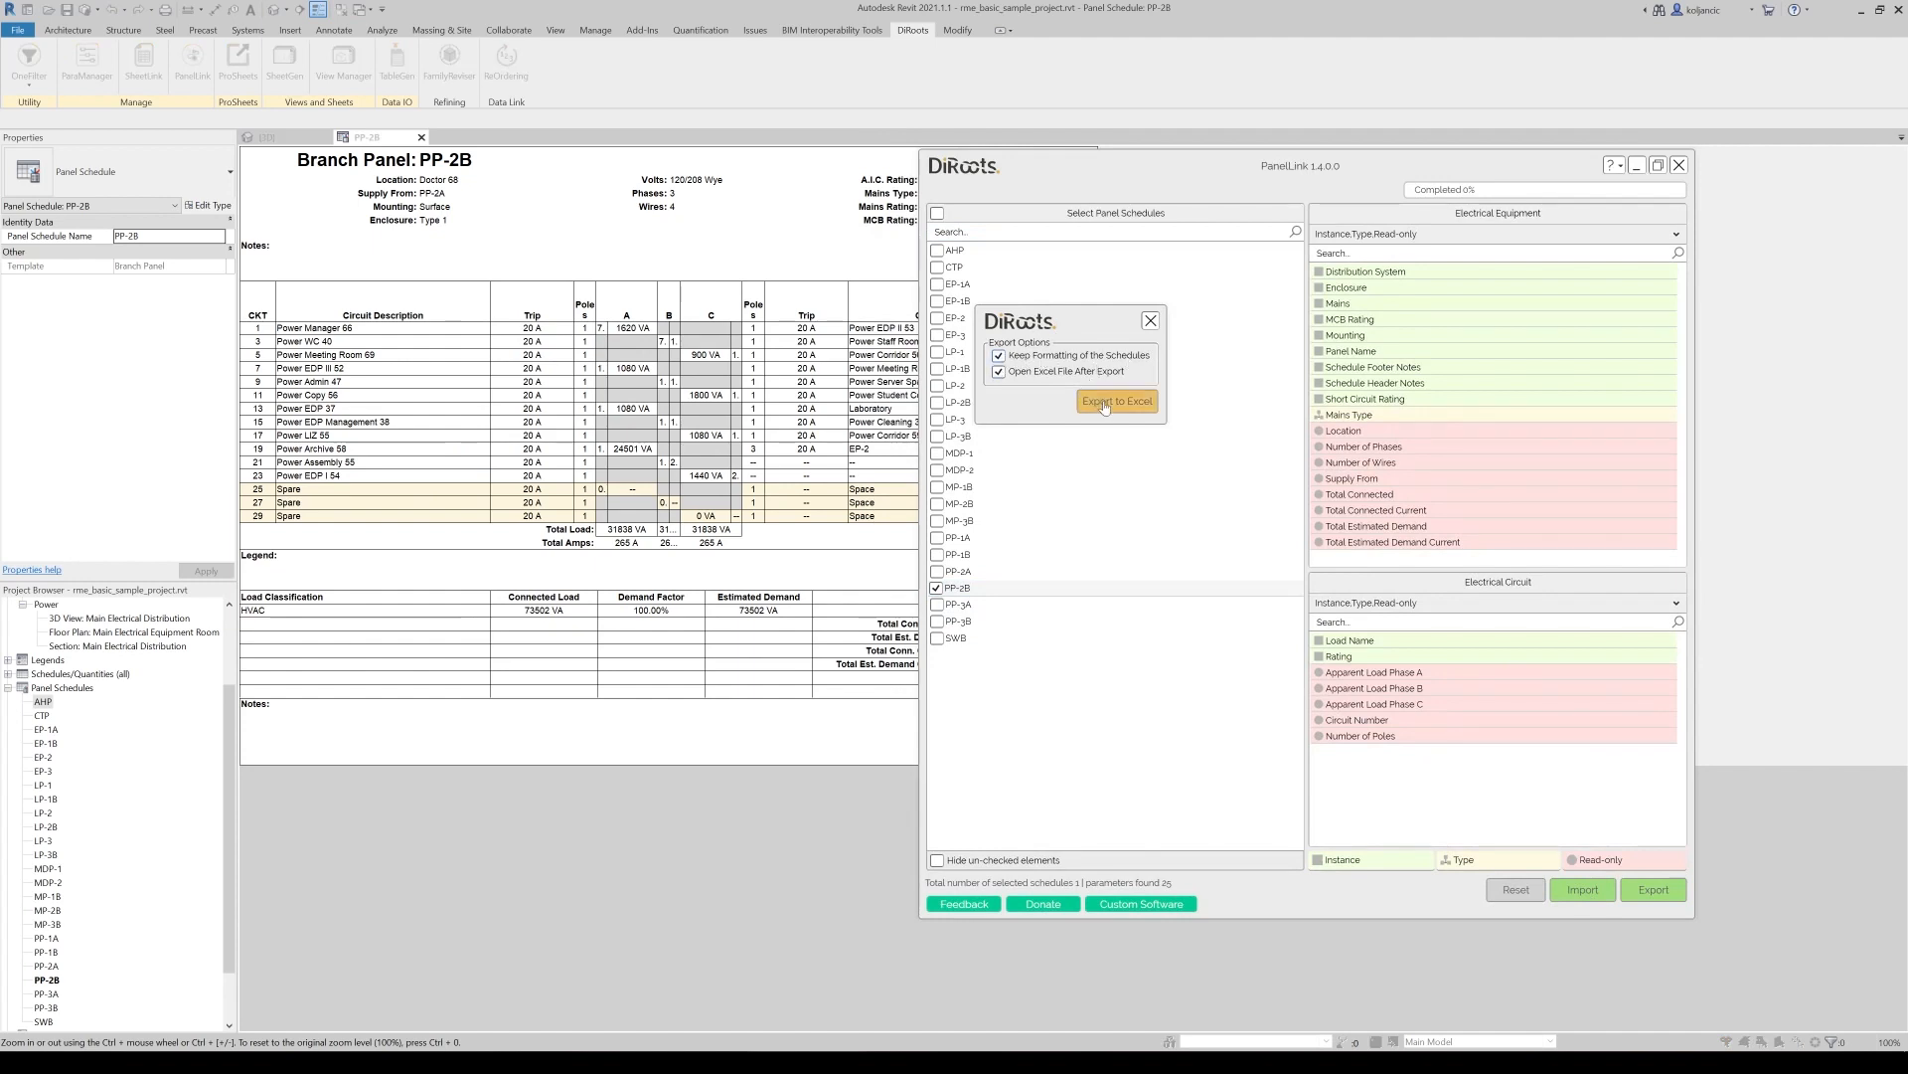
{"action": "left_click", "coordinate": [1115, 400]}
{"action": "type", "text": "PP-2B_KeepFormatt.xlsx"}
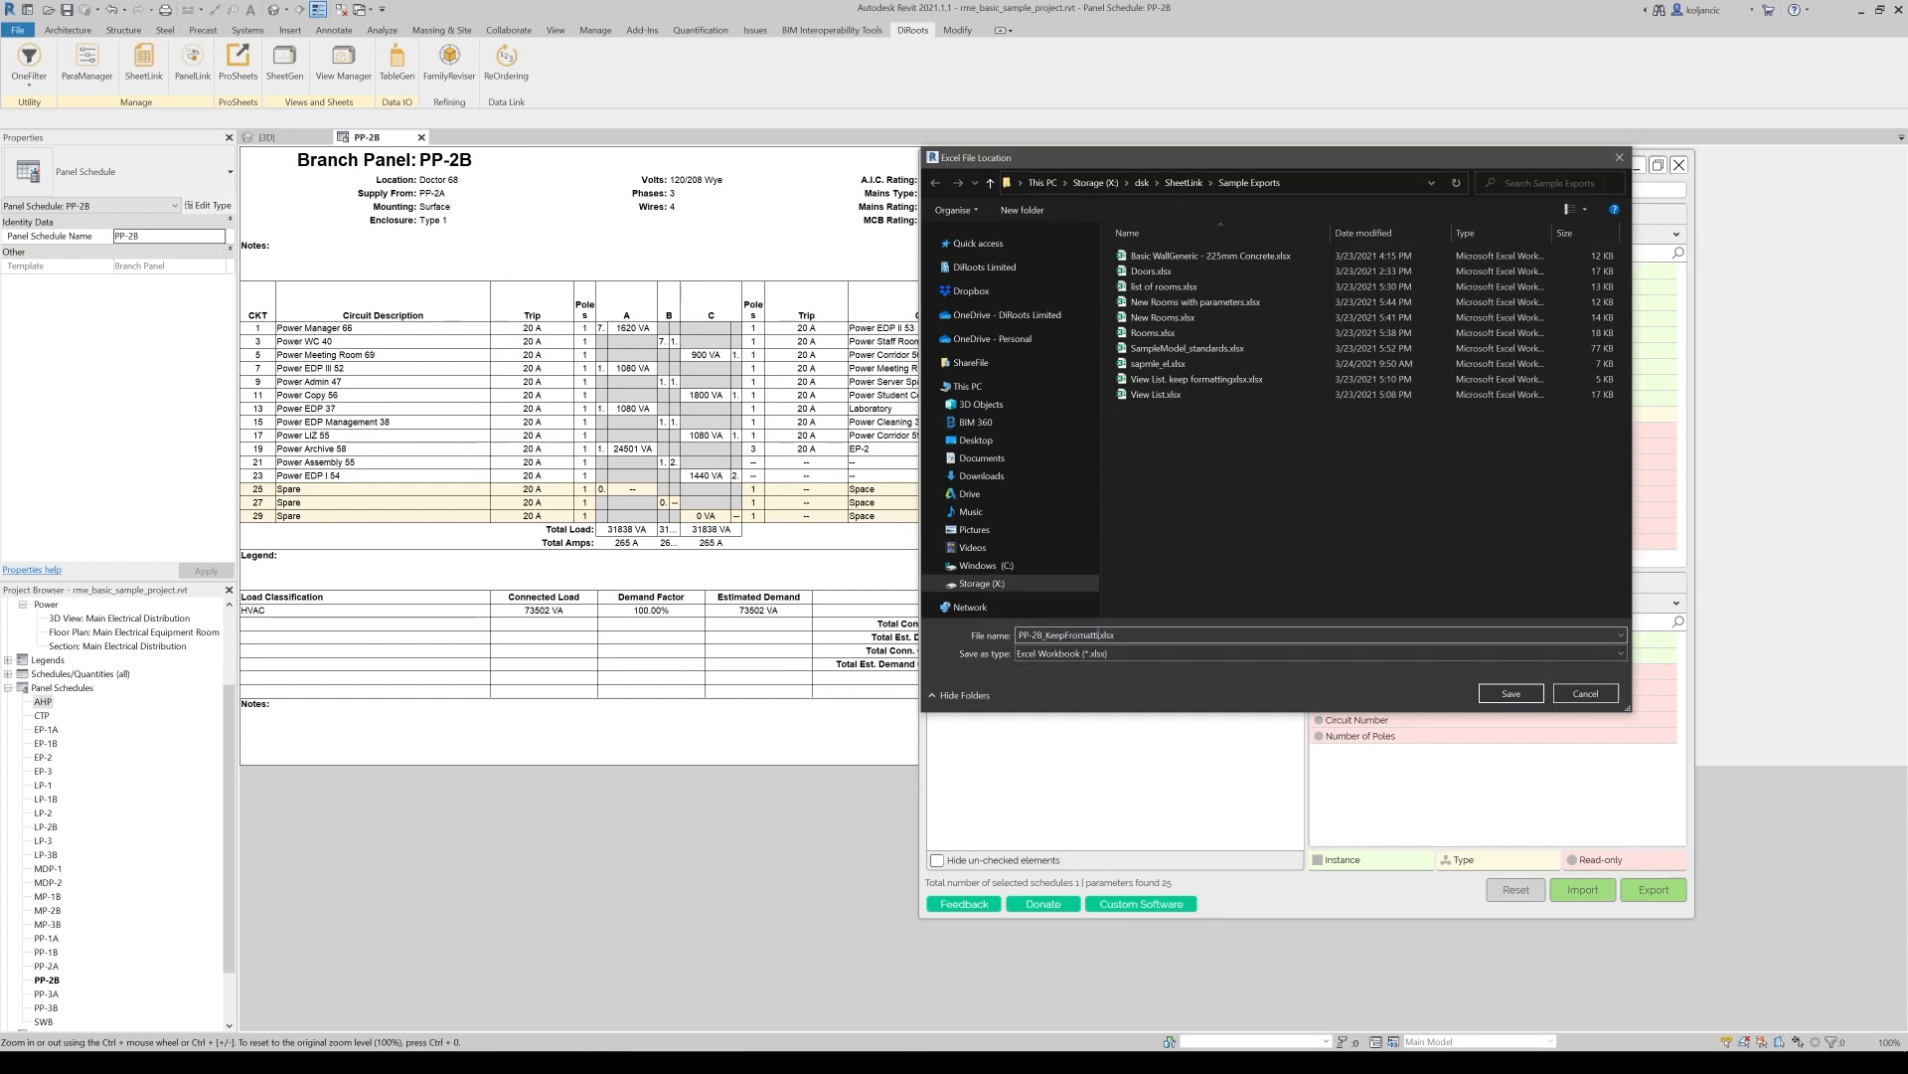
{"action": "left_click", "coordinate": [1509, 692]}
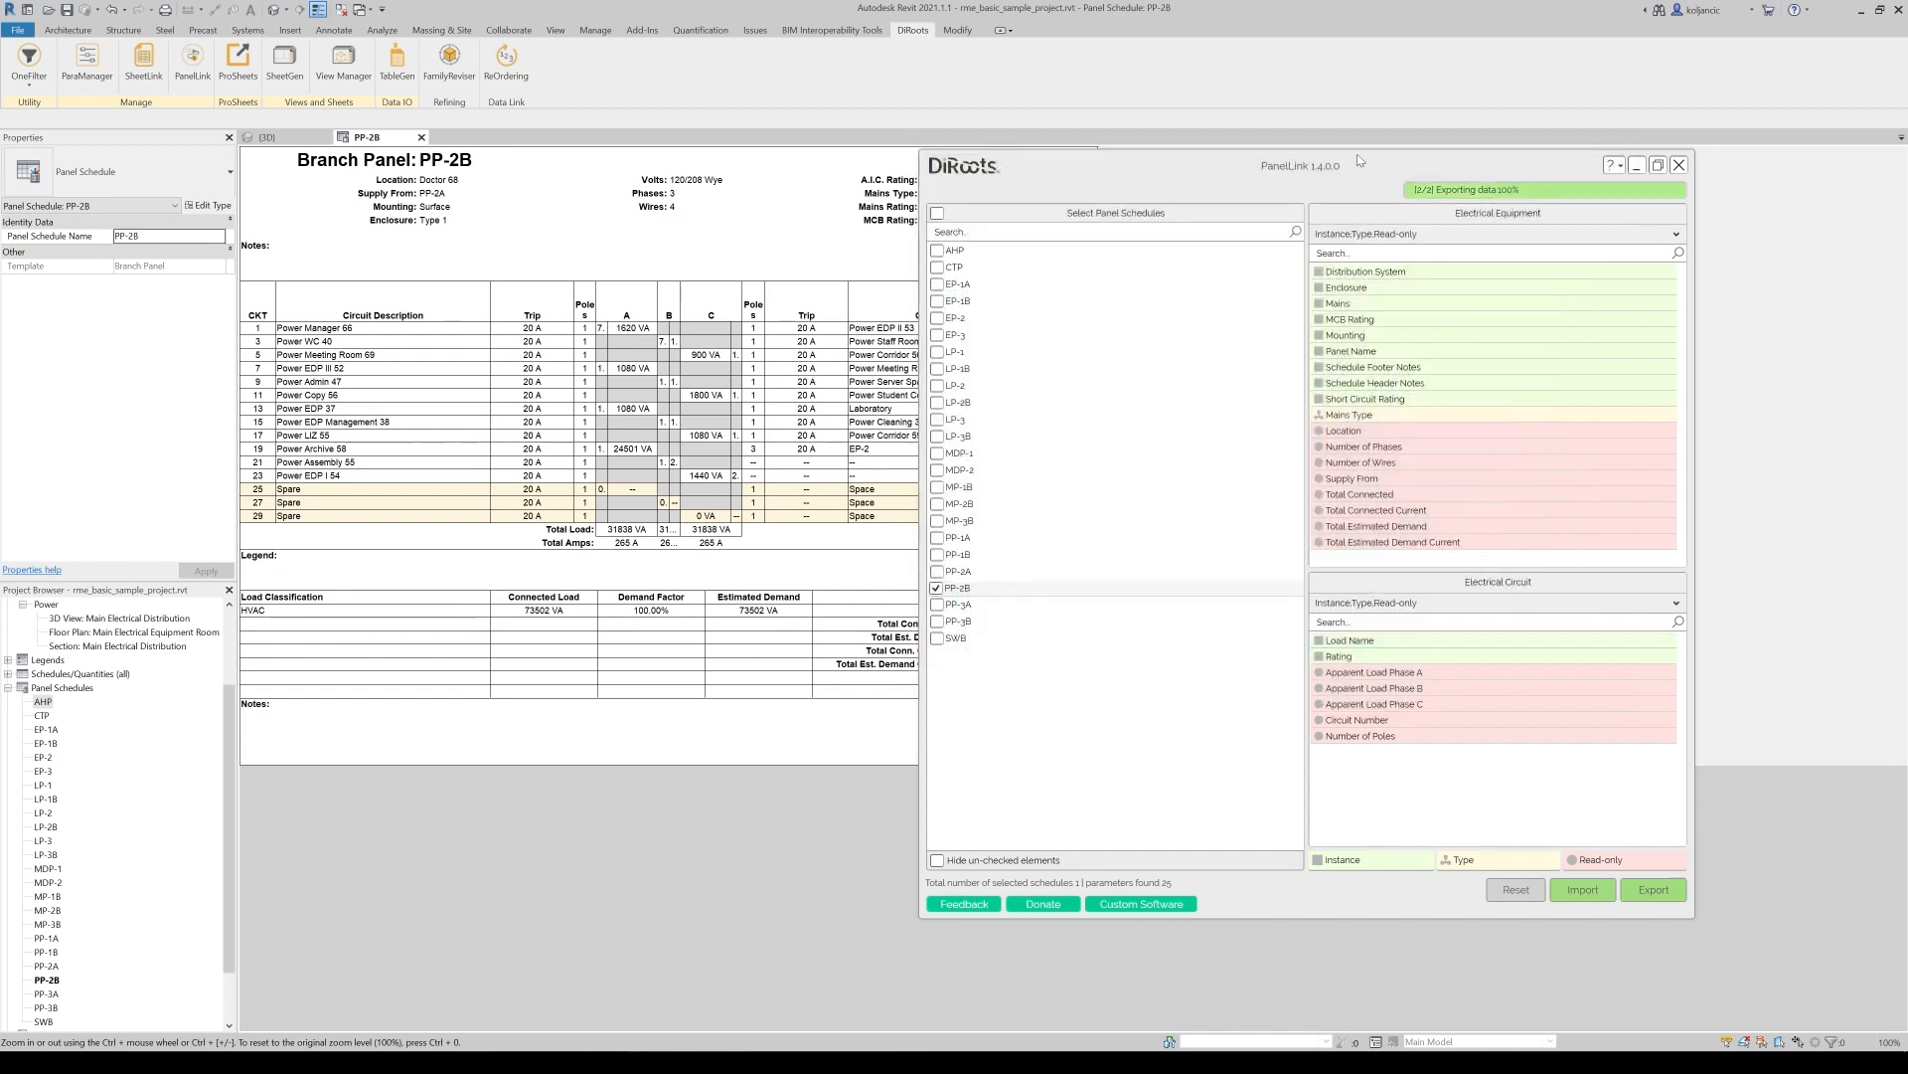
Review the formatted PP-2B workbook's sheets and close Excel without saving
{"action": "left_click", "coordinate": [1652, 889]}
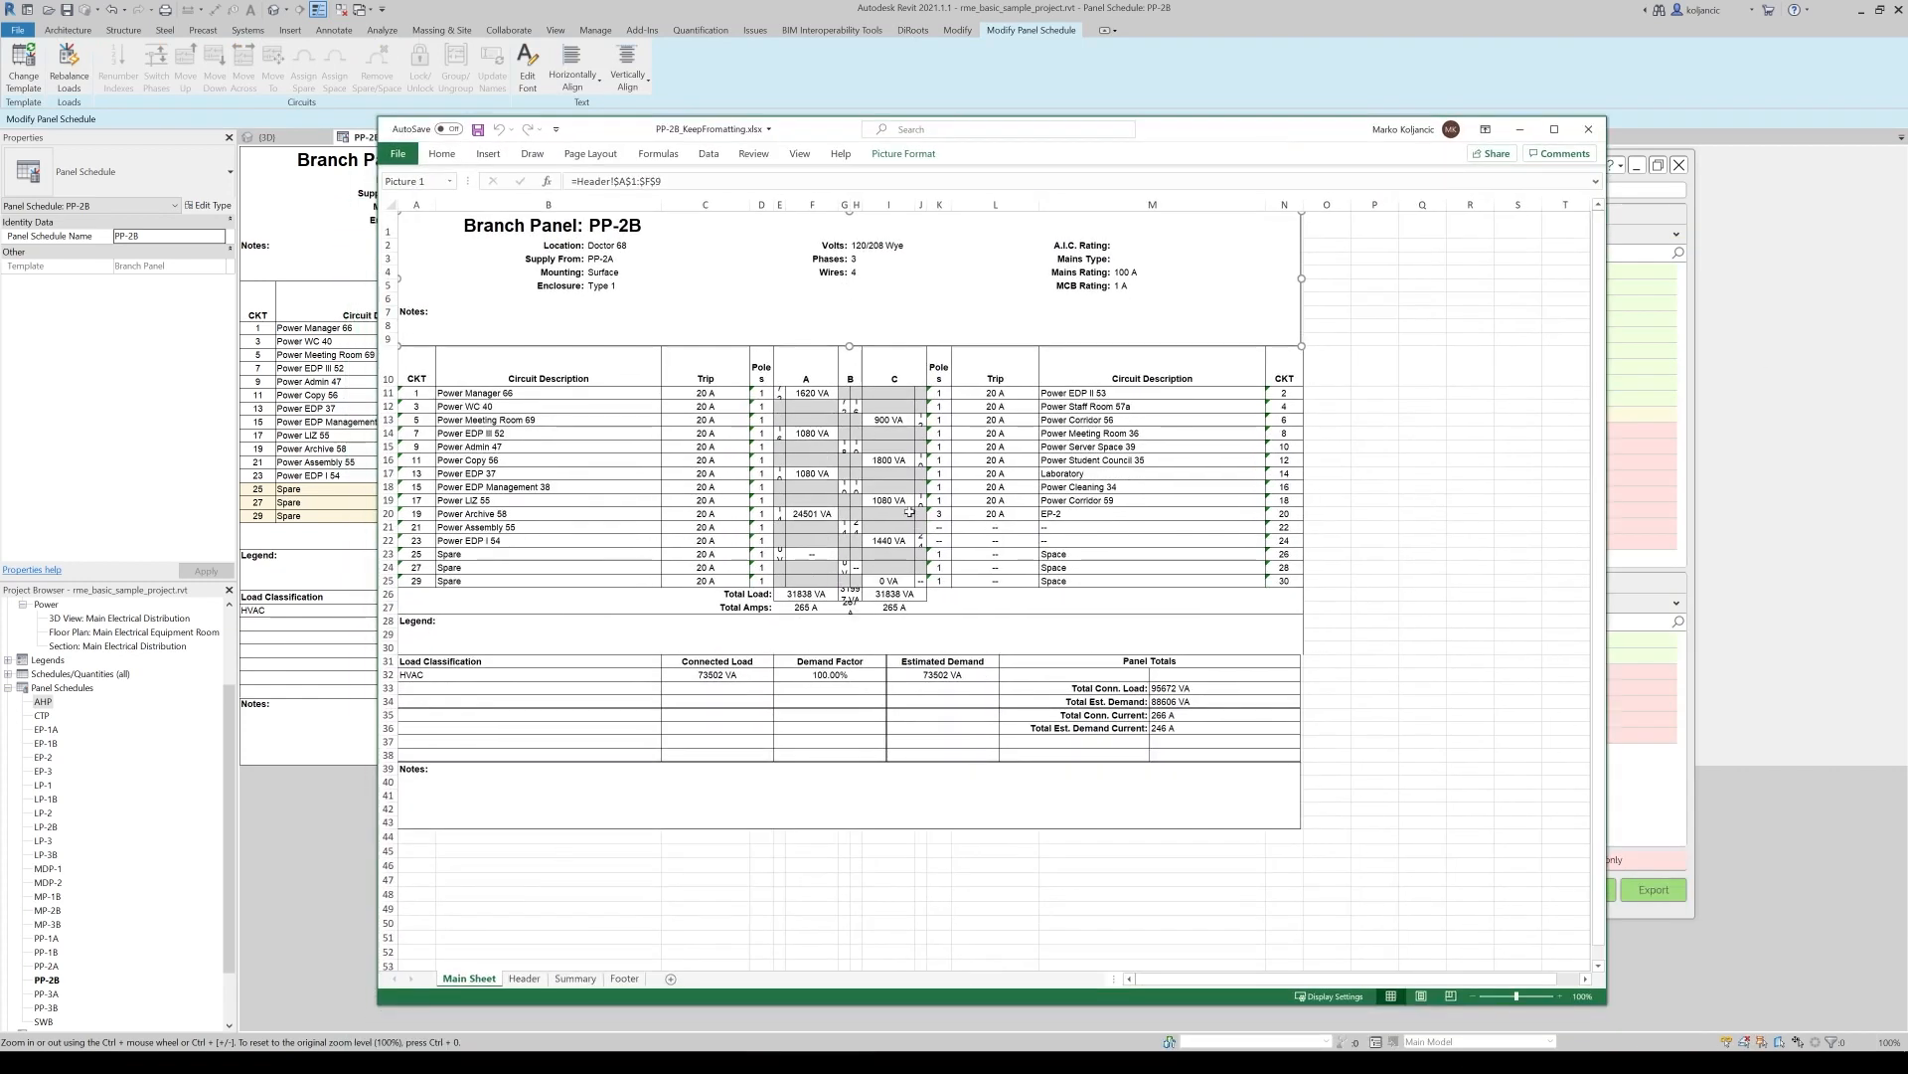
{"action": "left_click", "coordinate": [525, 978]}
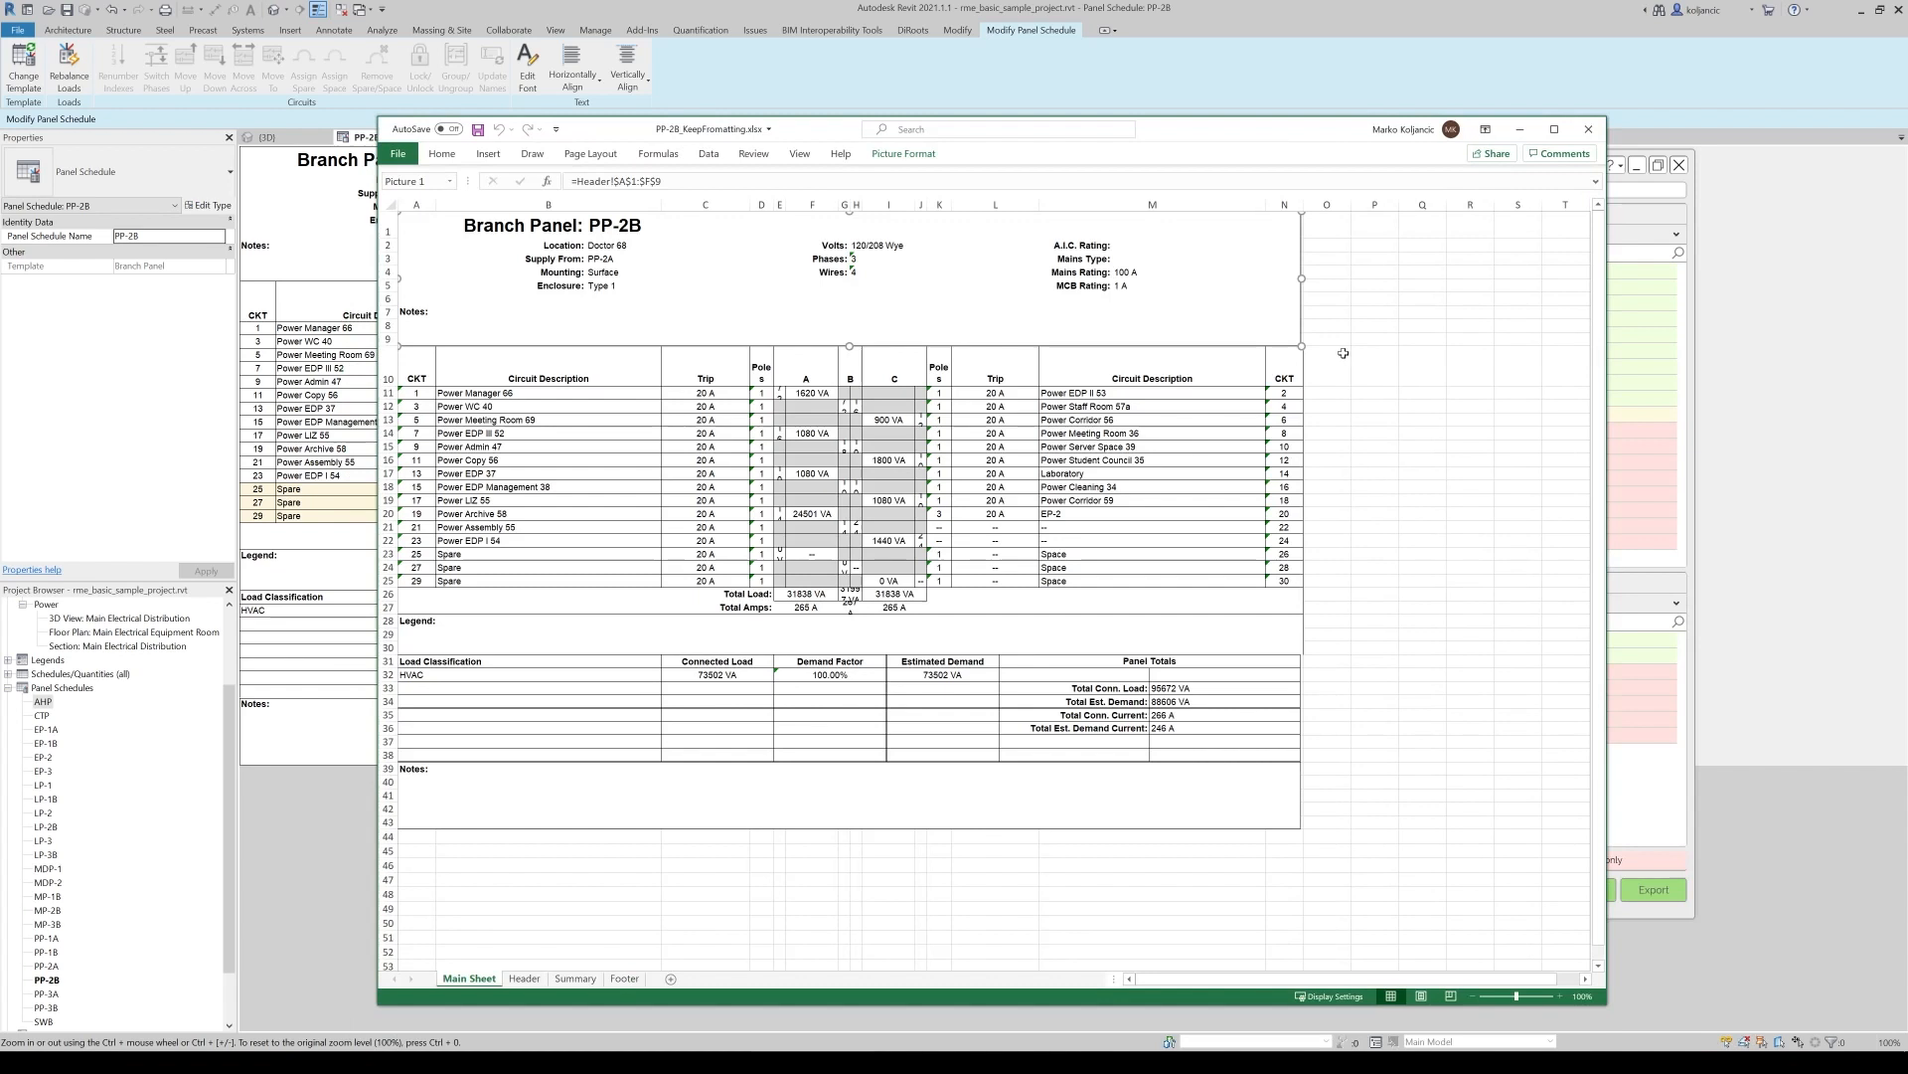
{"action": "left_click", "coordinate": [1374, 366]}
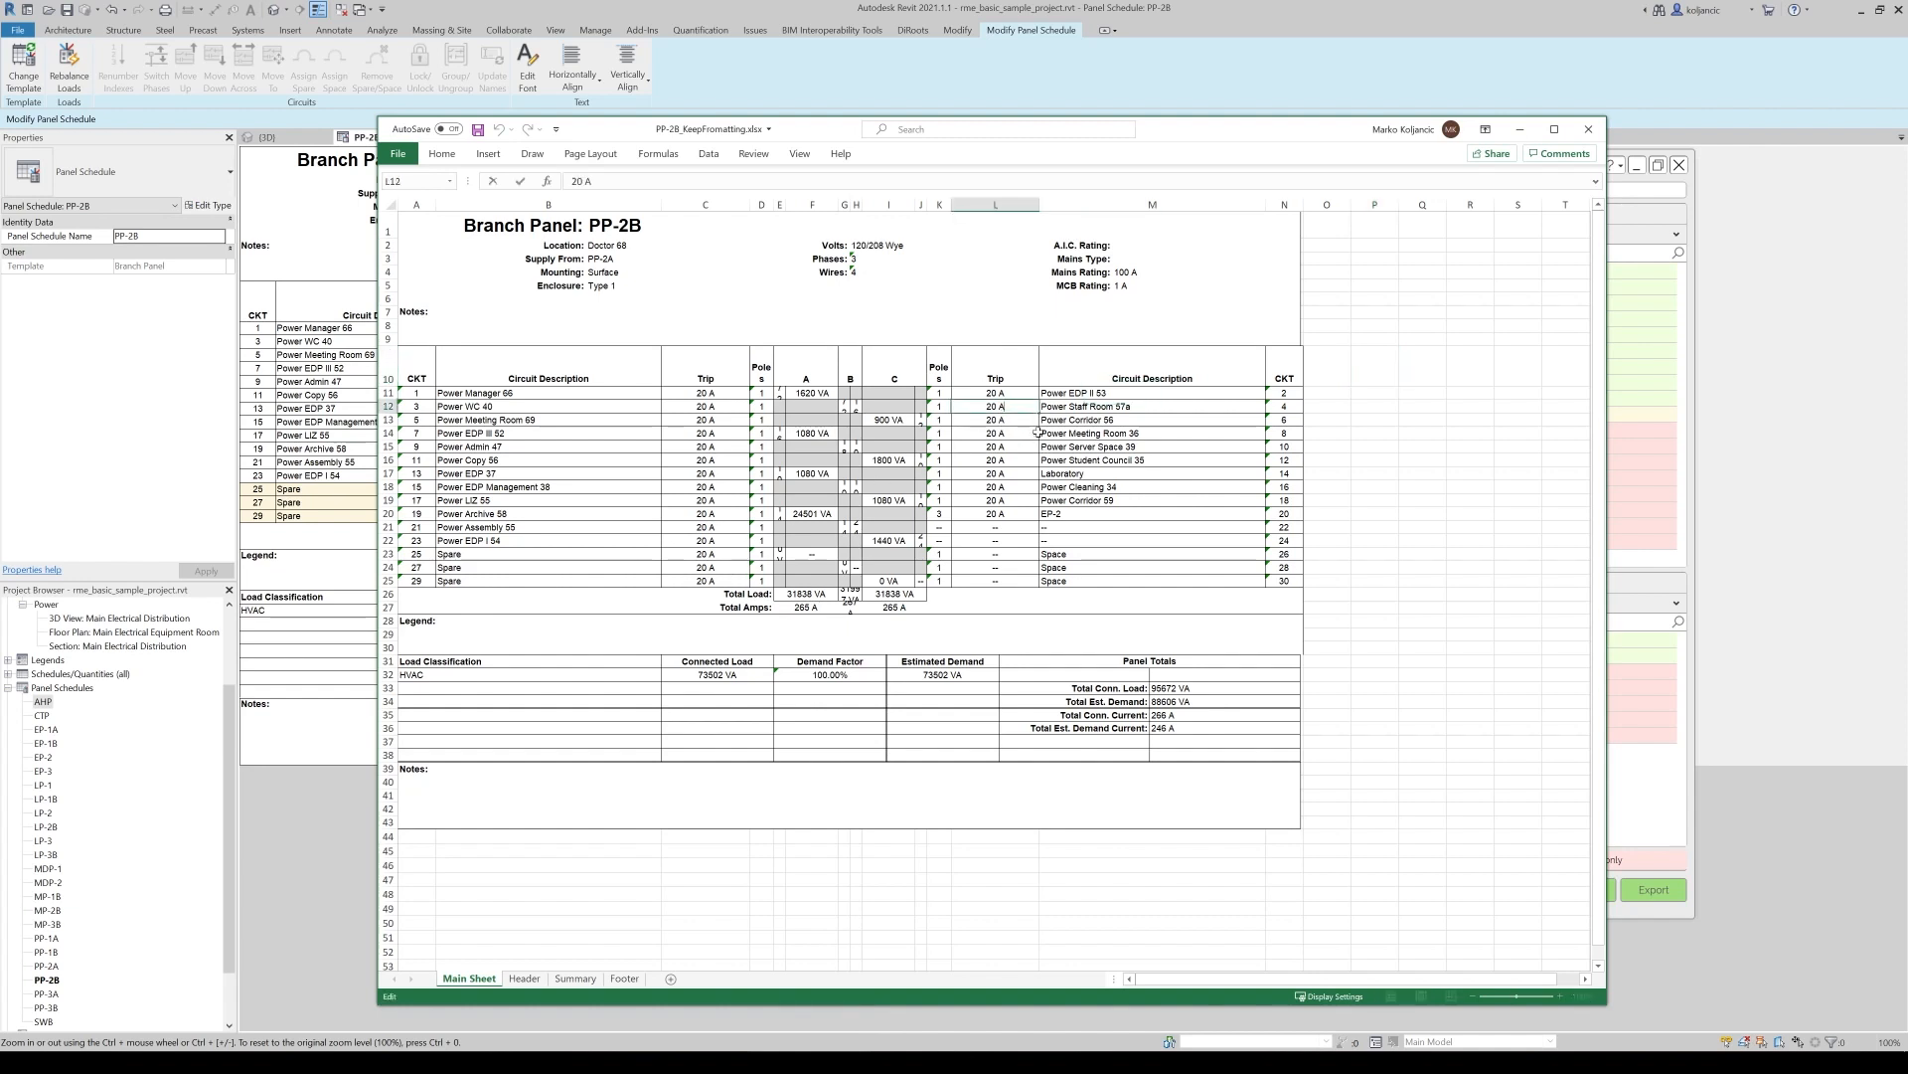
{"action": "mouse_move", "coordinate": [1125, 397]}
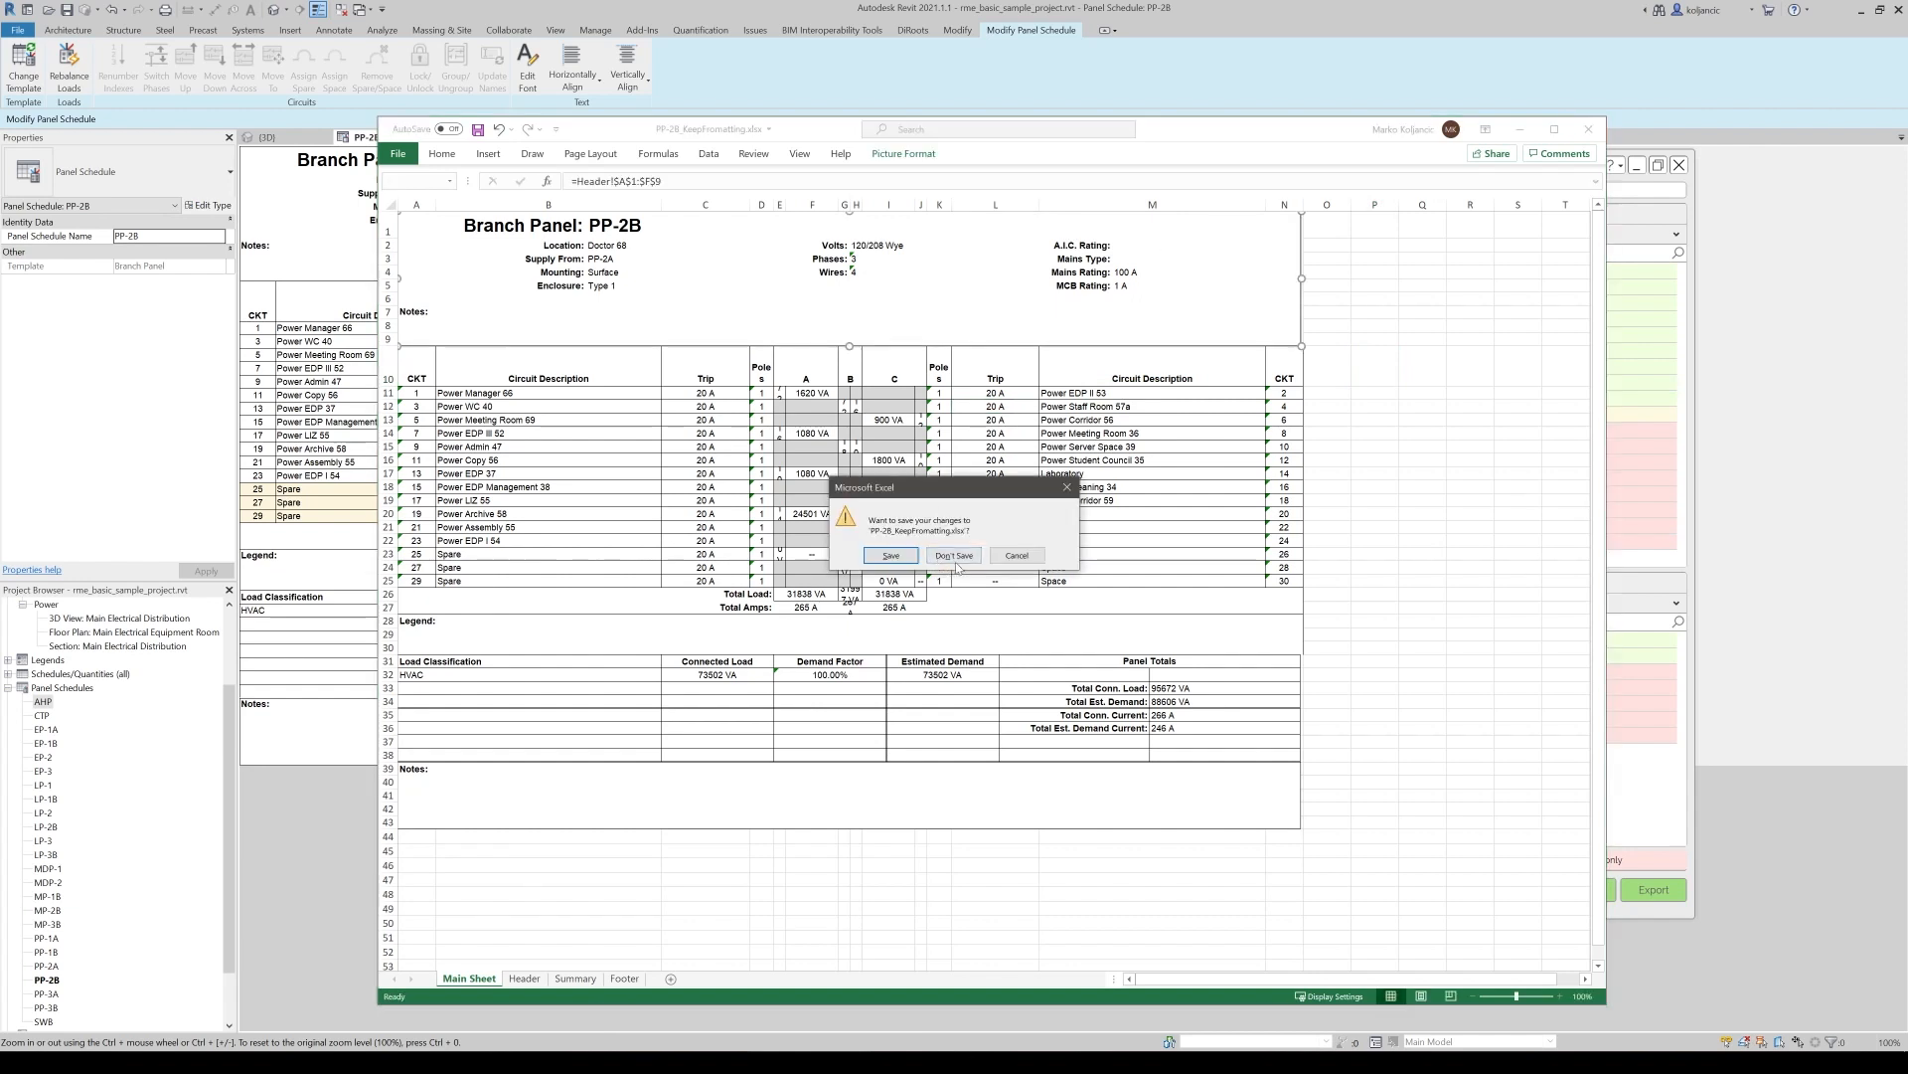
{"action": "left_click", "coordinate": [954, 555]}
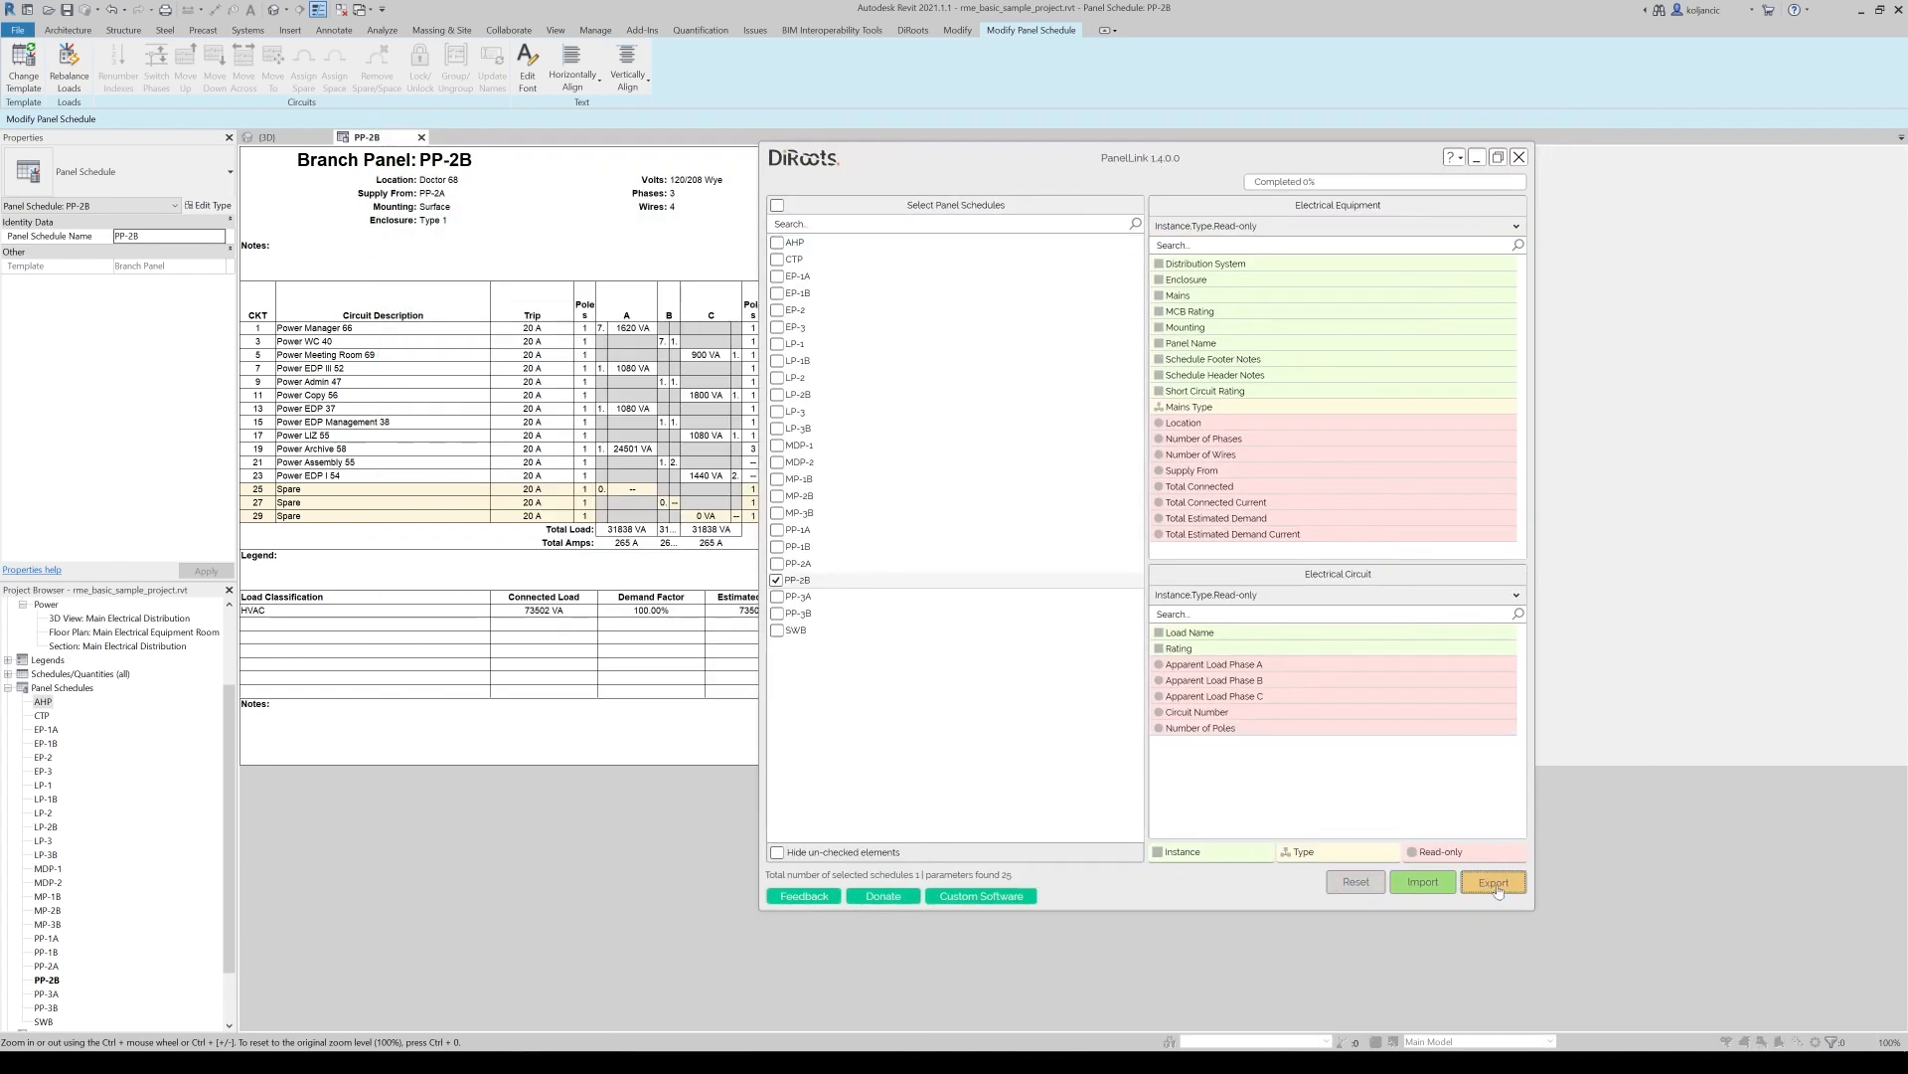
Export PP-2B again to Excel with Keep Formatting unticked, as plain data
{"action": "left_click", "coordinate": [1493, 881]}
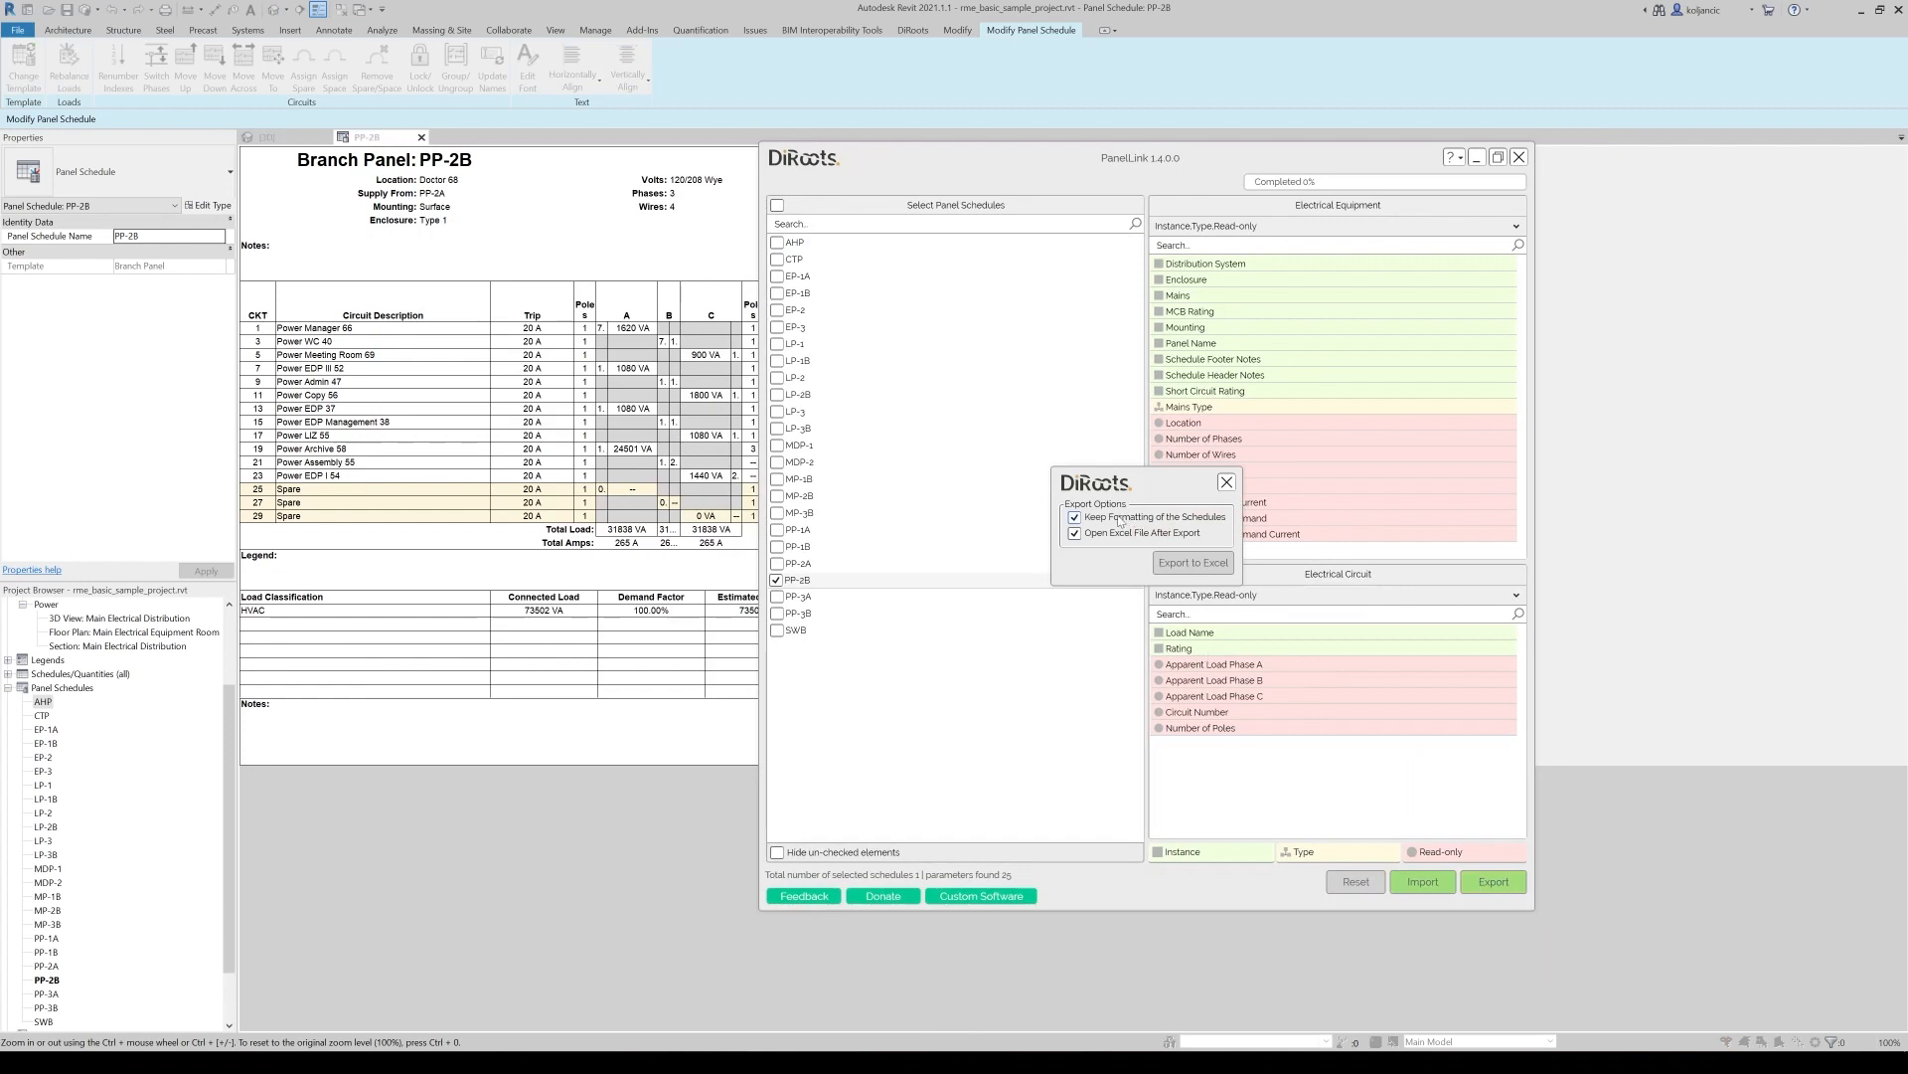
{"action": "left_click", "coordinate": [1075, 517]}
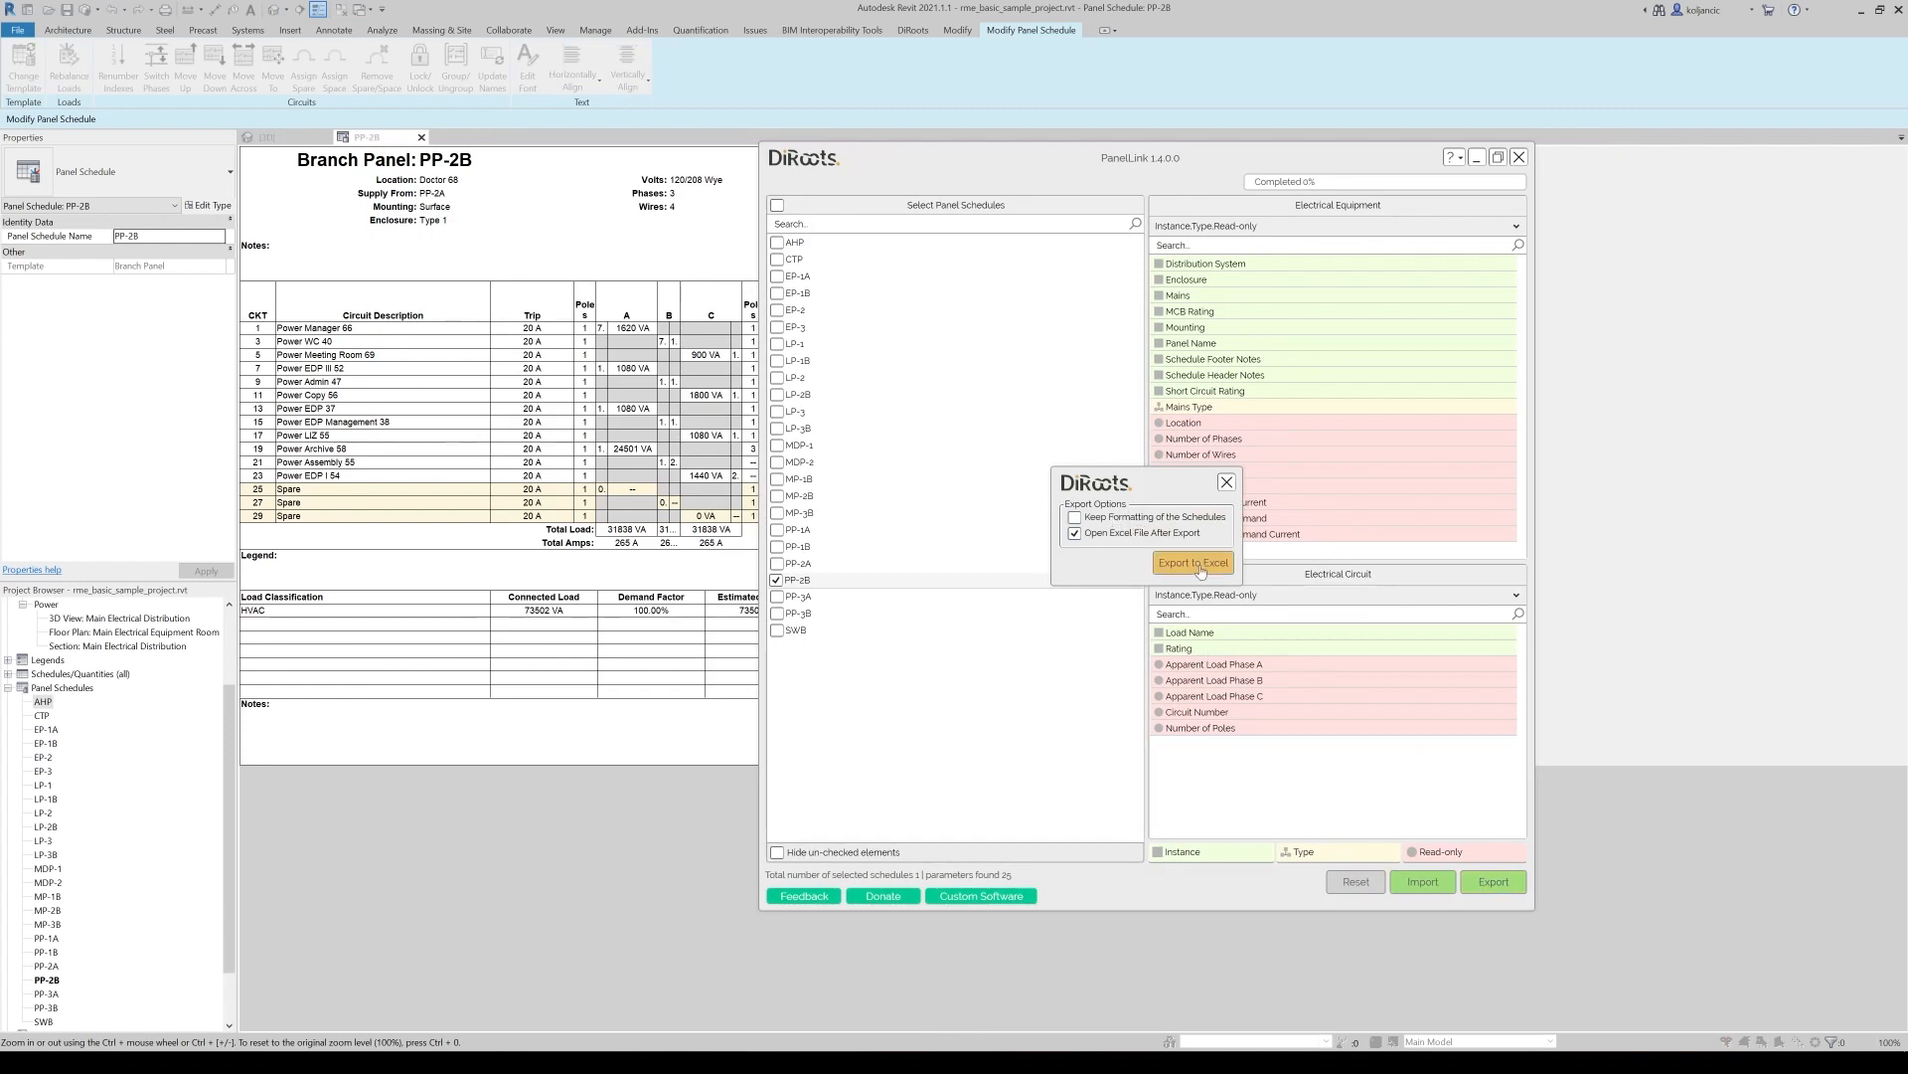
{"action": "left_click", "coordinate": [1190, 563]}
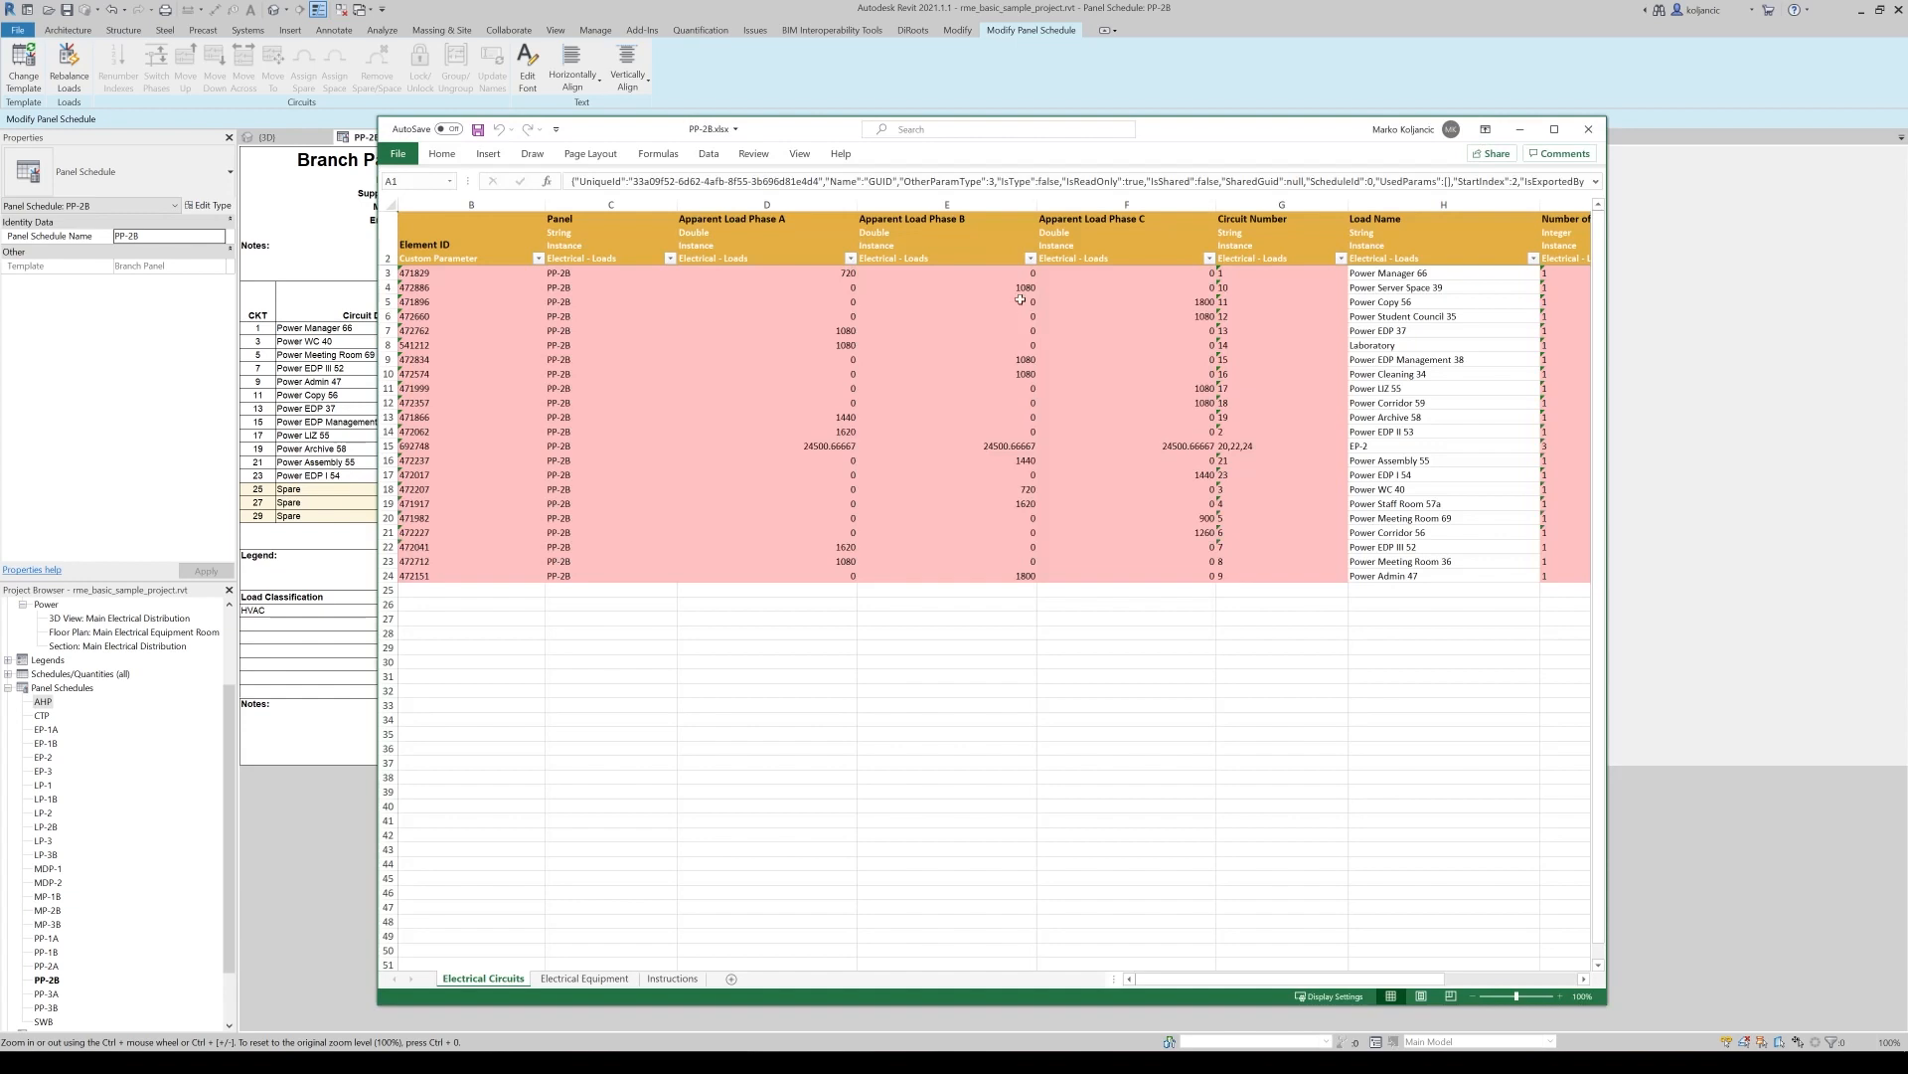
Maximize the workbook and look over the Electrical Circuits and Electrical Equipment sheets
{"action": "left_click", "coordinate": [1554, 129]}
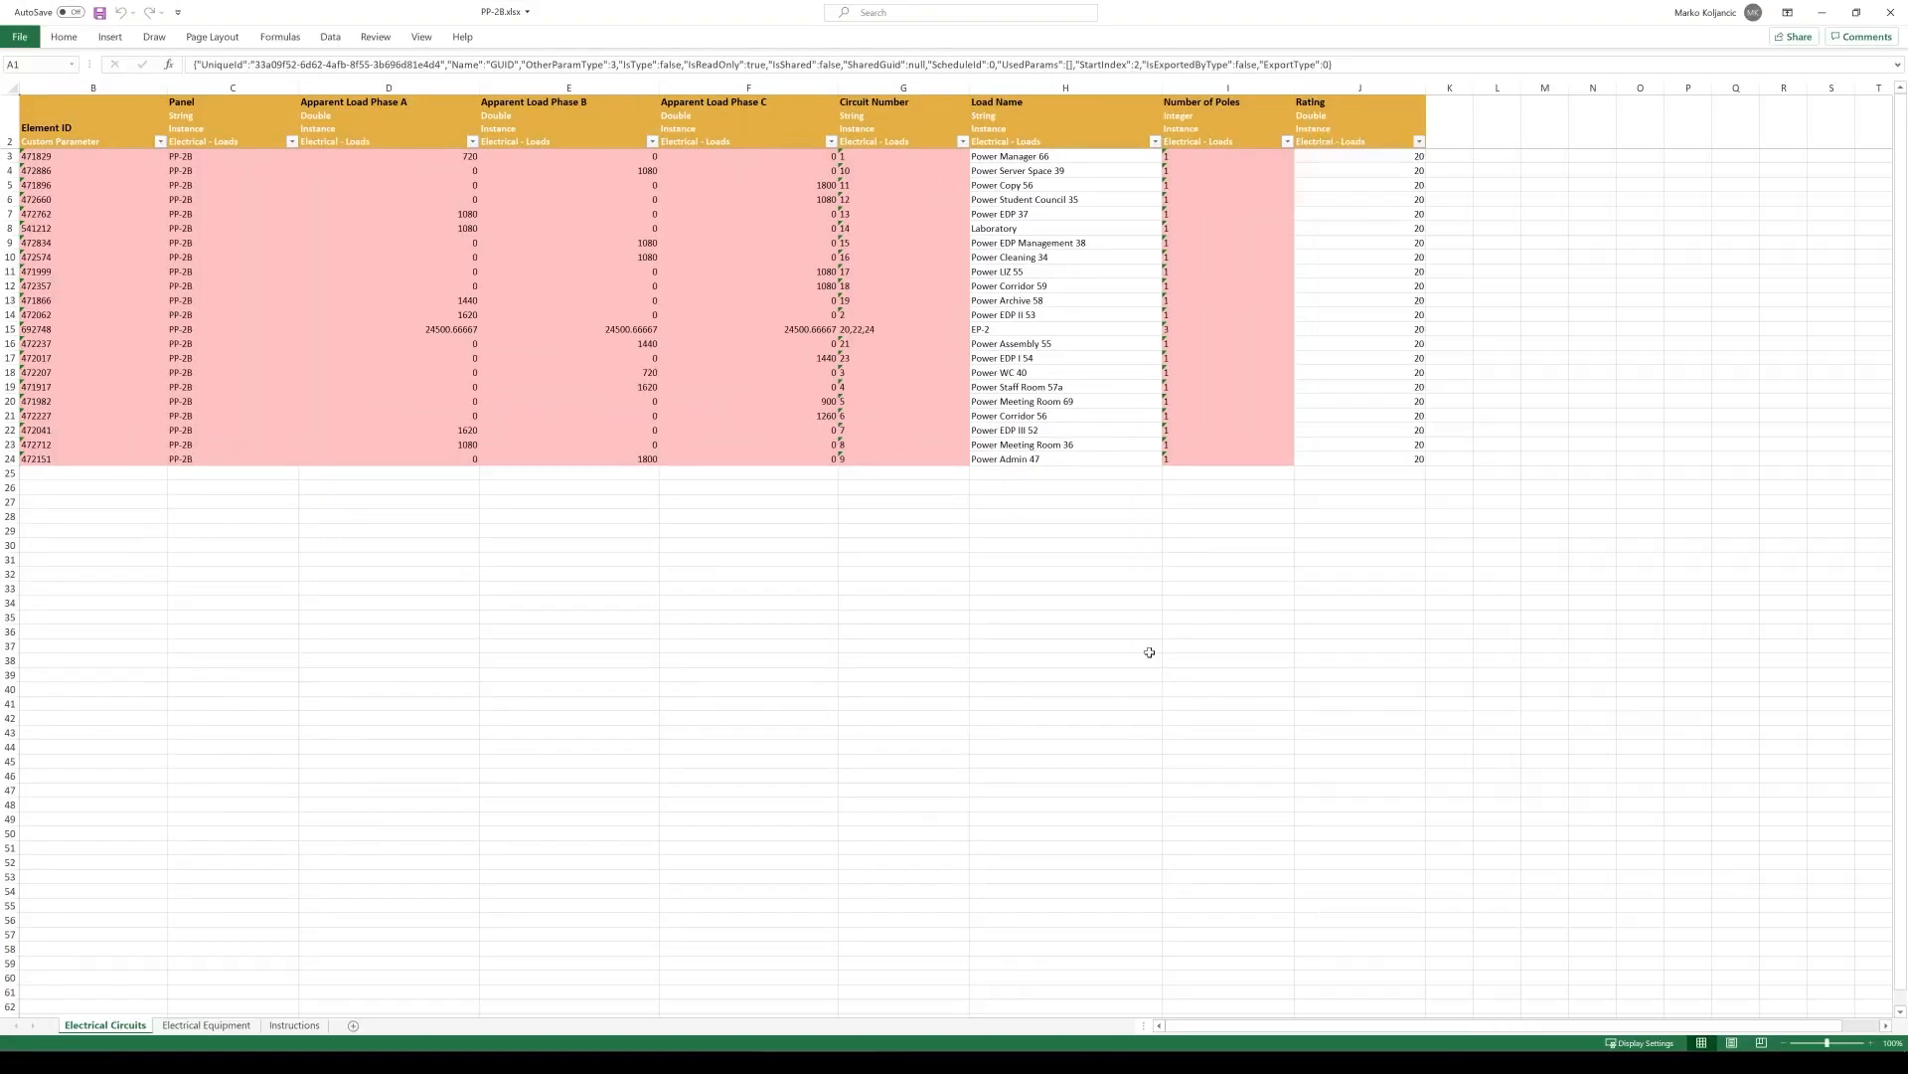
{"action": "mouse_move", "coordinate": [479, 626]}
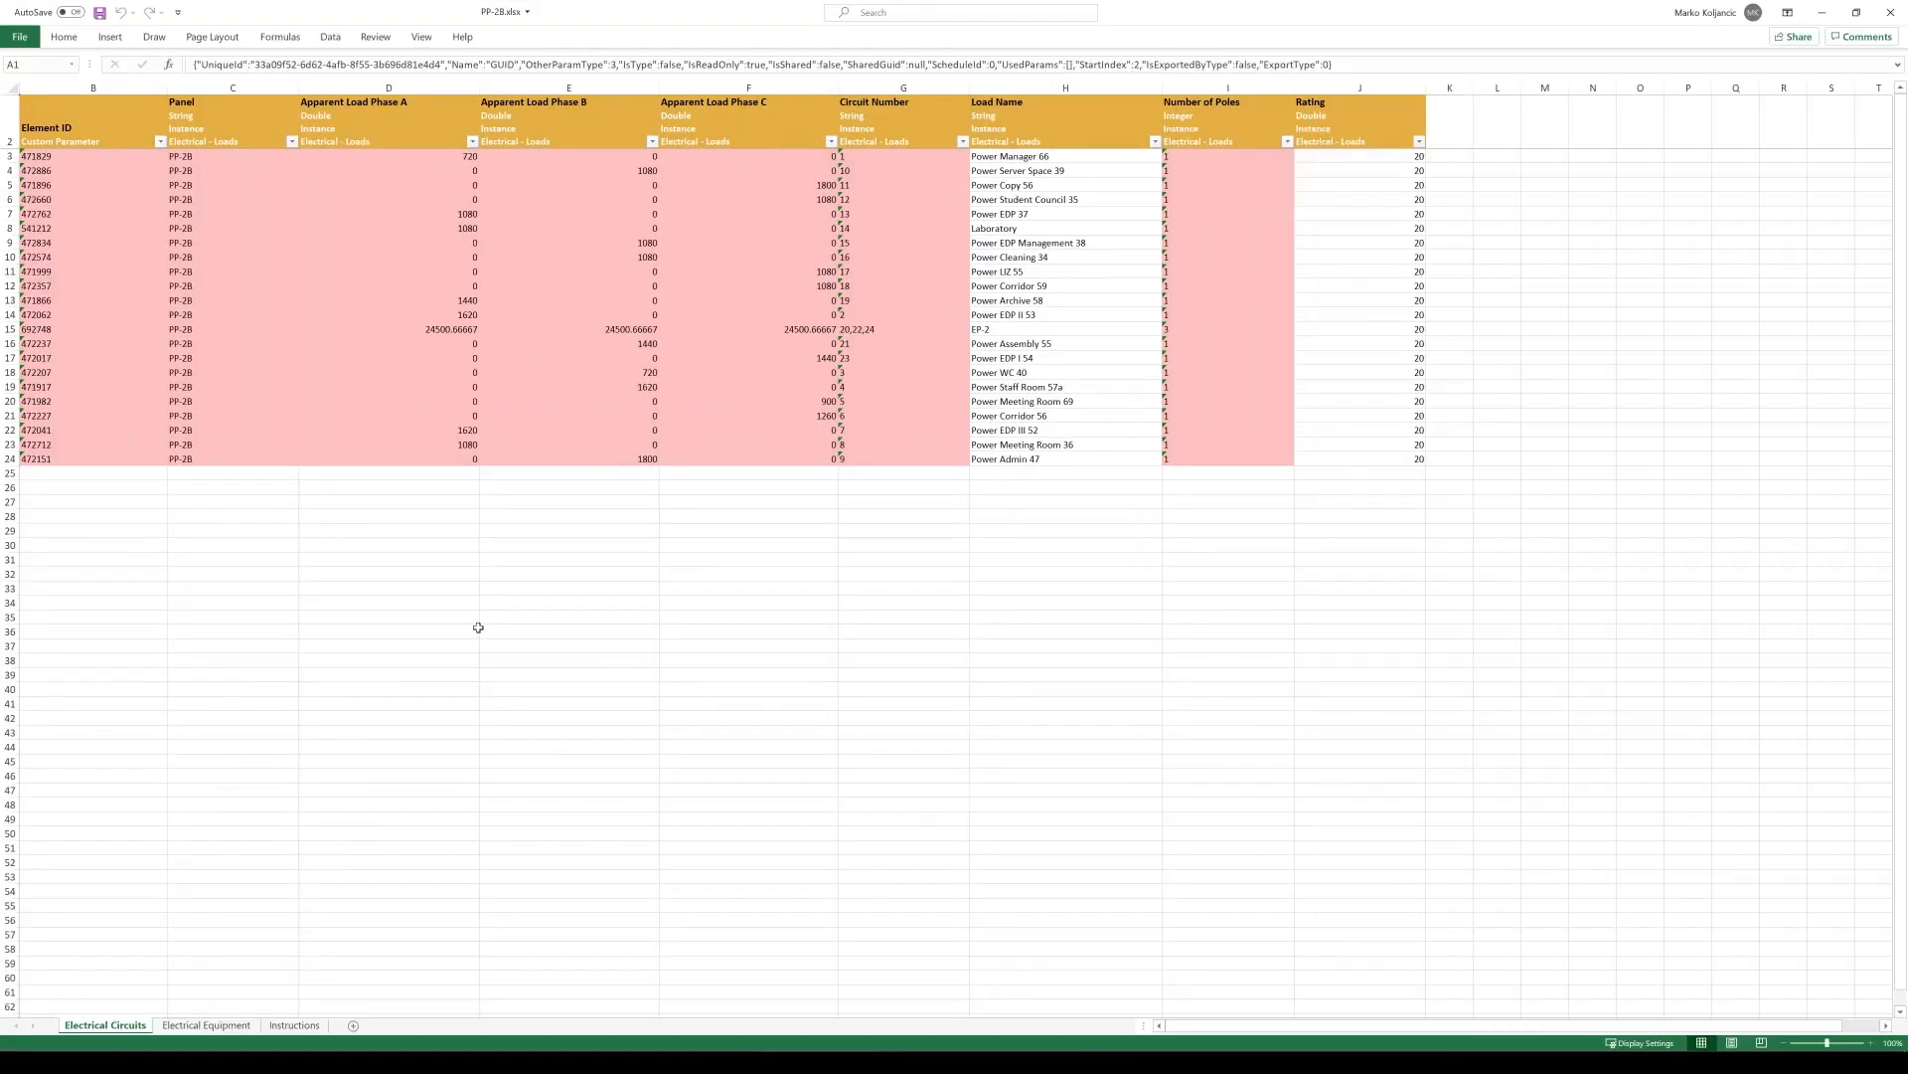
{"action": "mouse_move", "coordinate": [223, 288]}
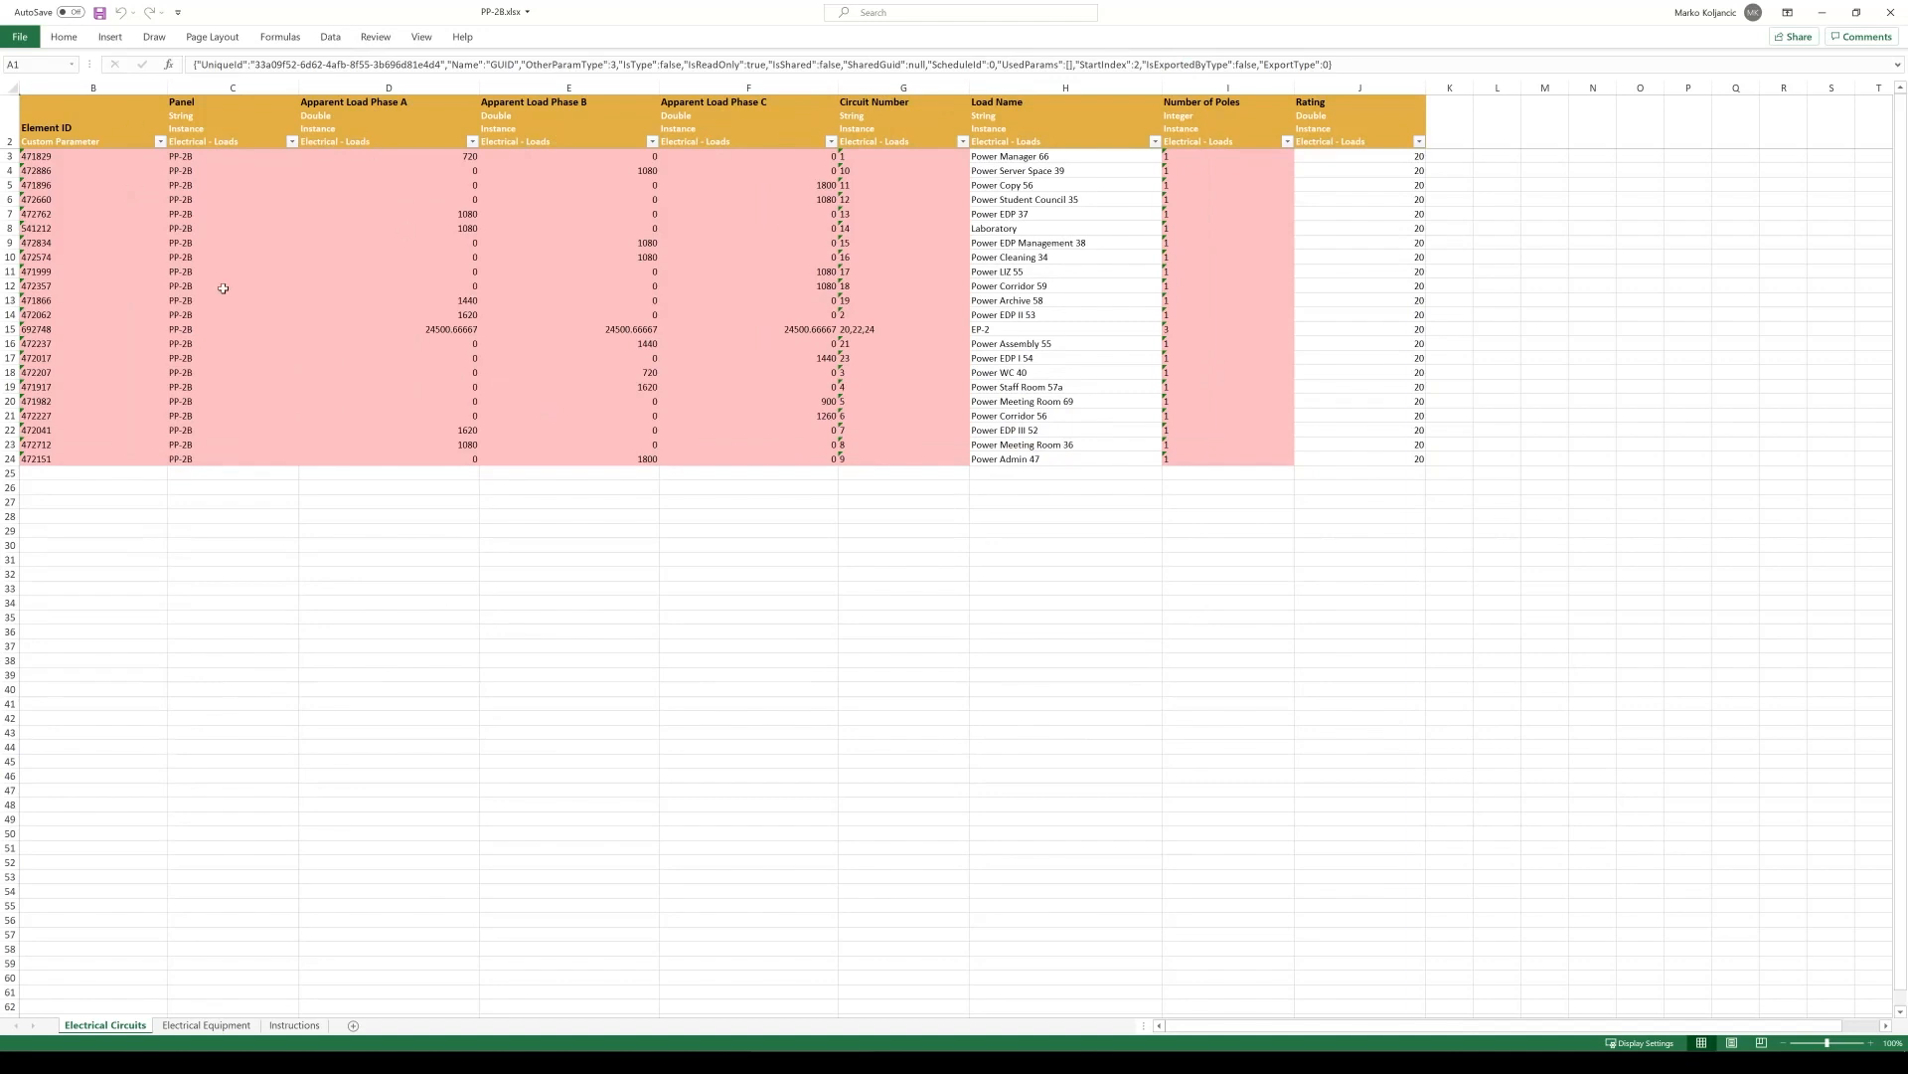
{"action": "mouse_move", "coordinate": [1353, 561]}
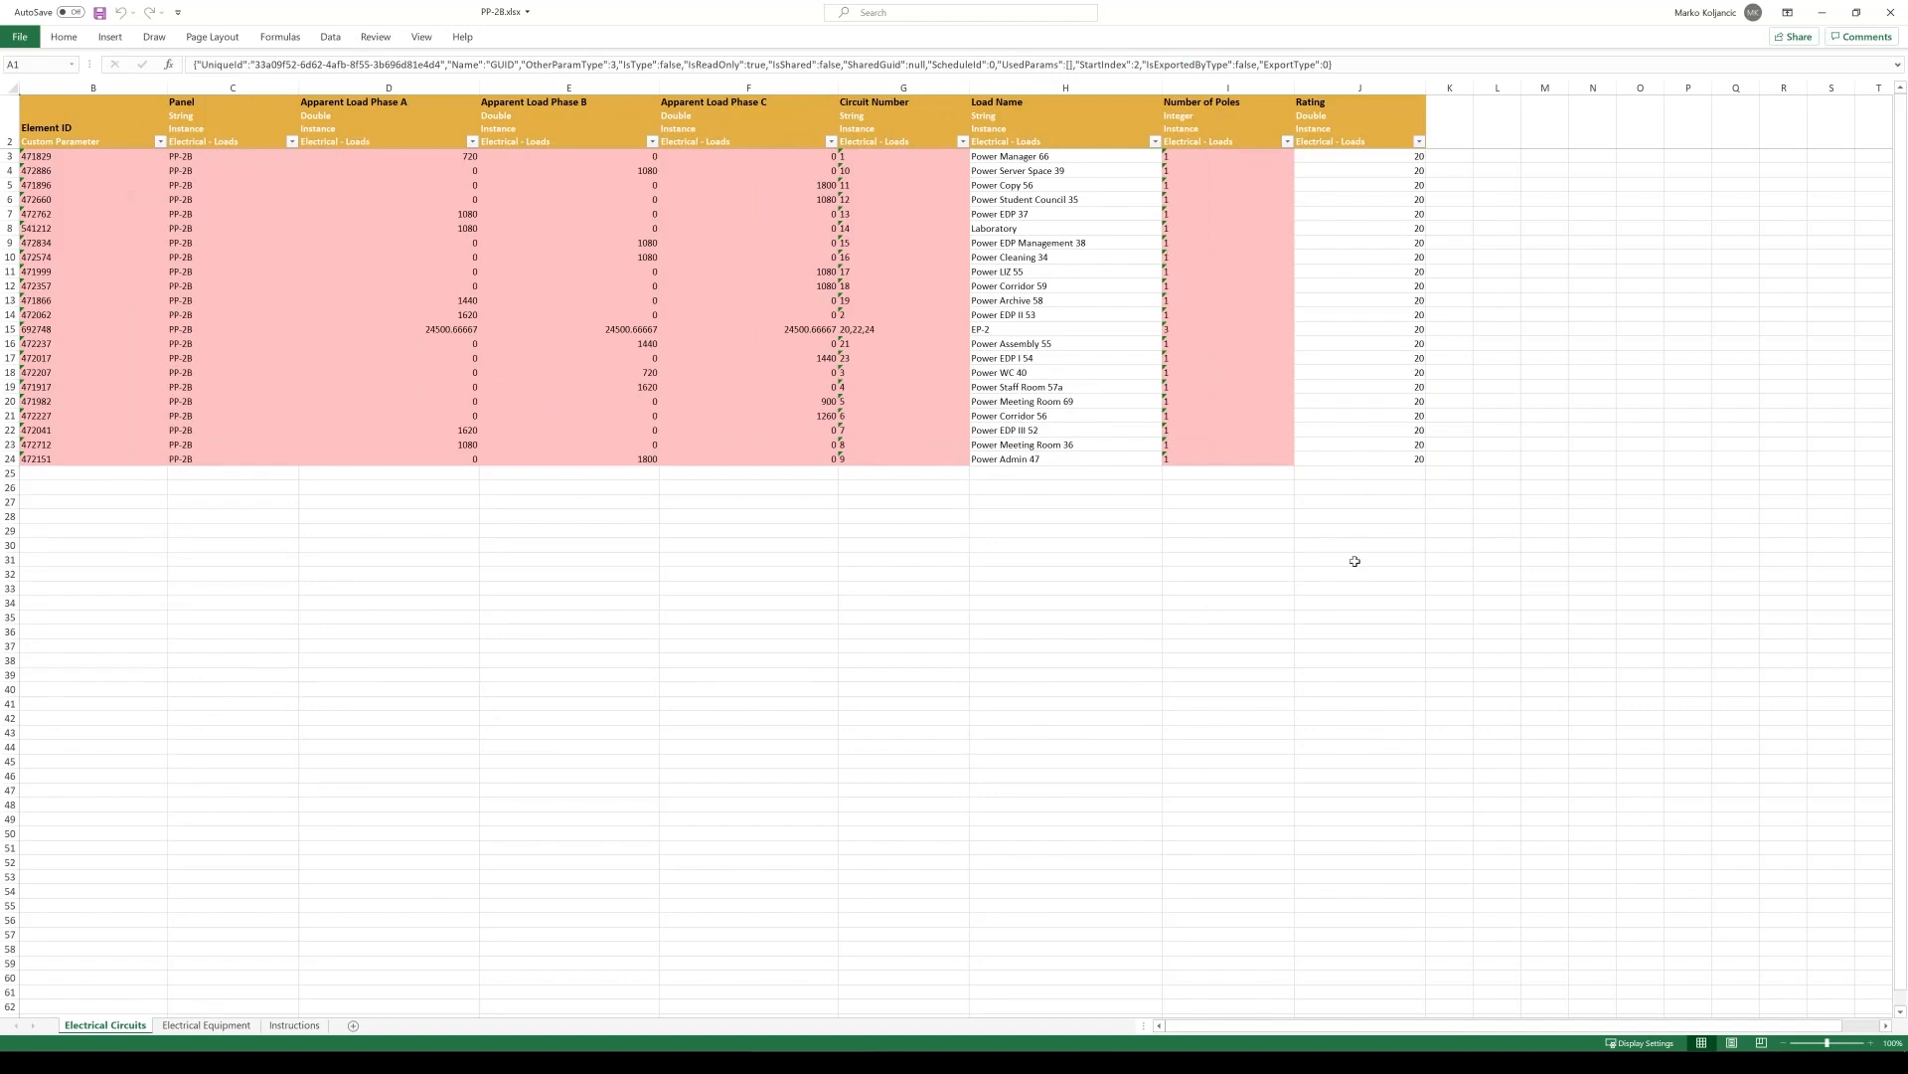
{"action": "mouse_move", "coordinate": [1012, 221]}
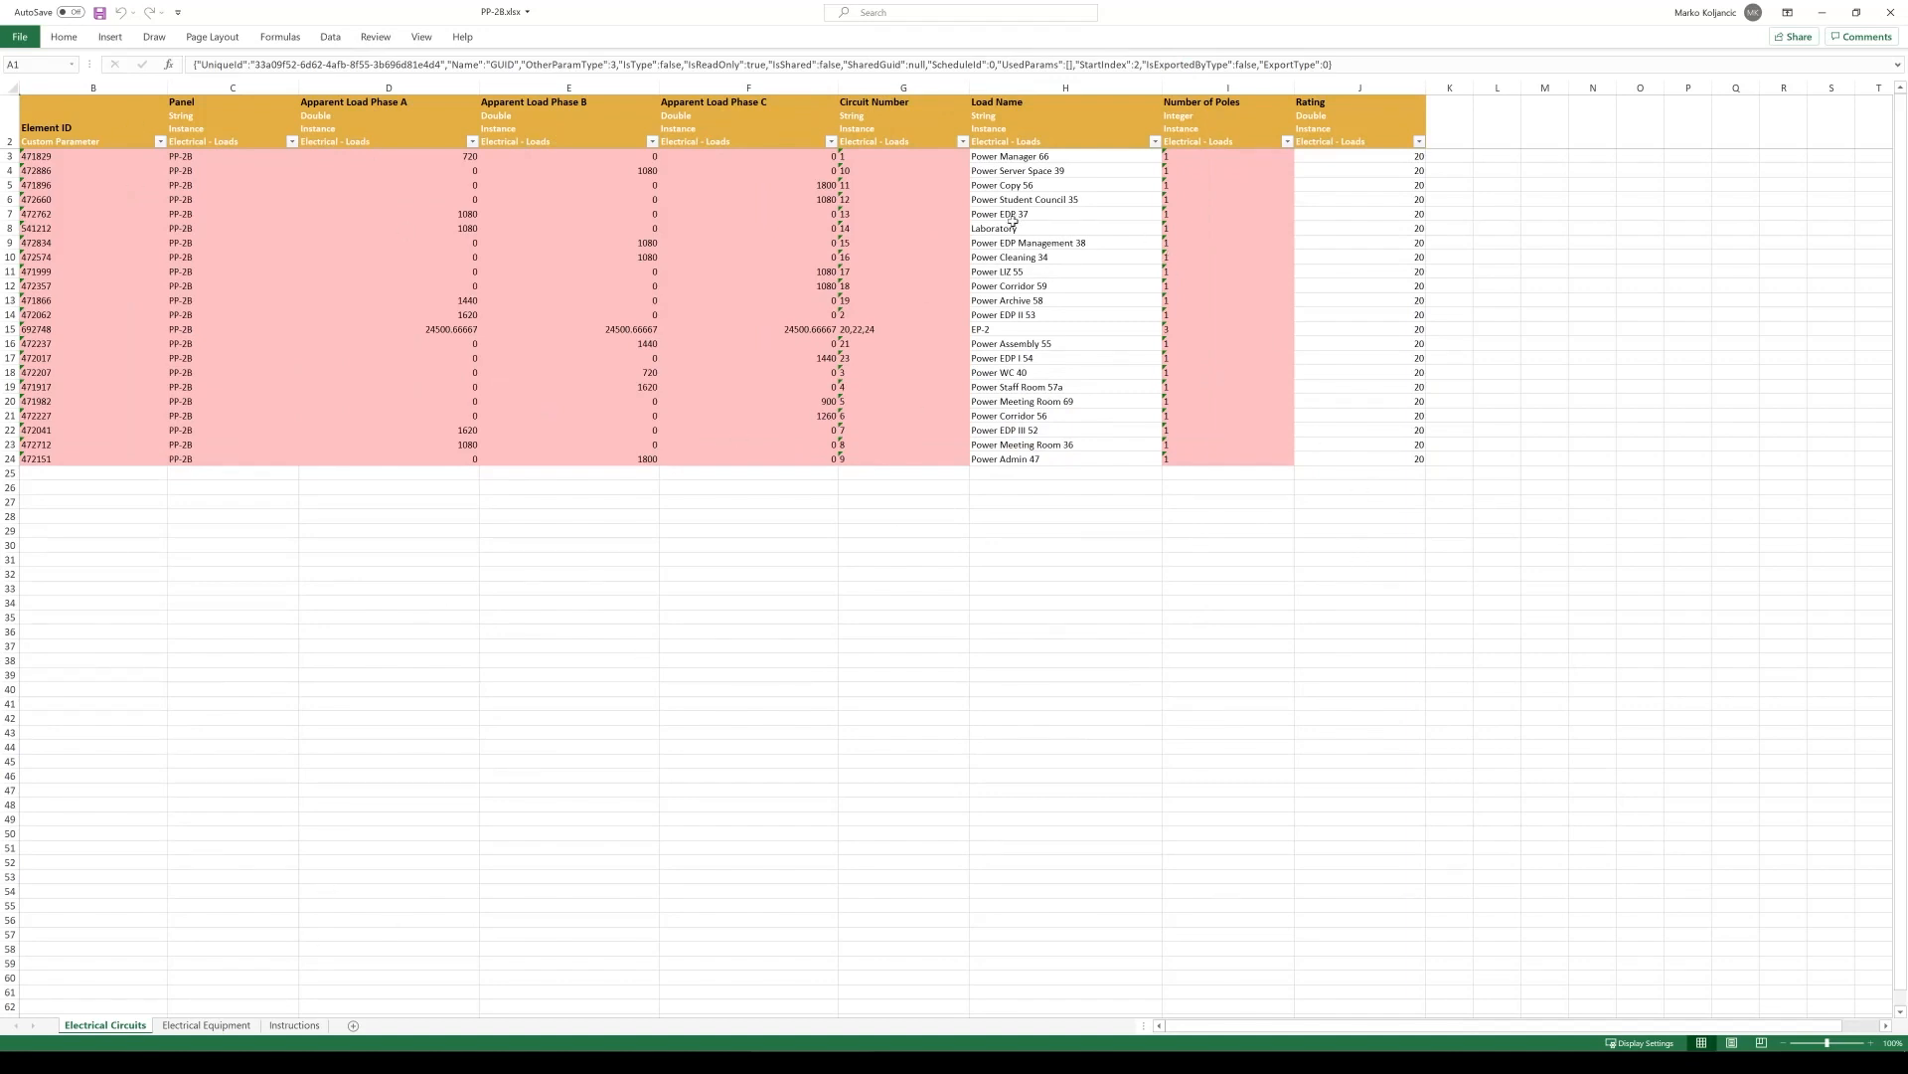
{"action": "left_click", "coordinate": [1063, 85]}
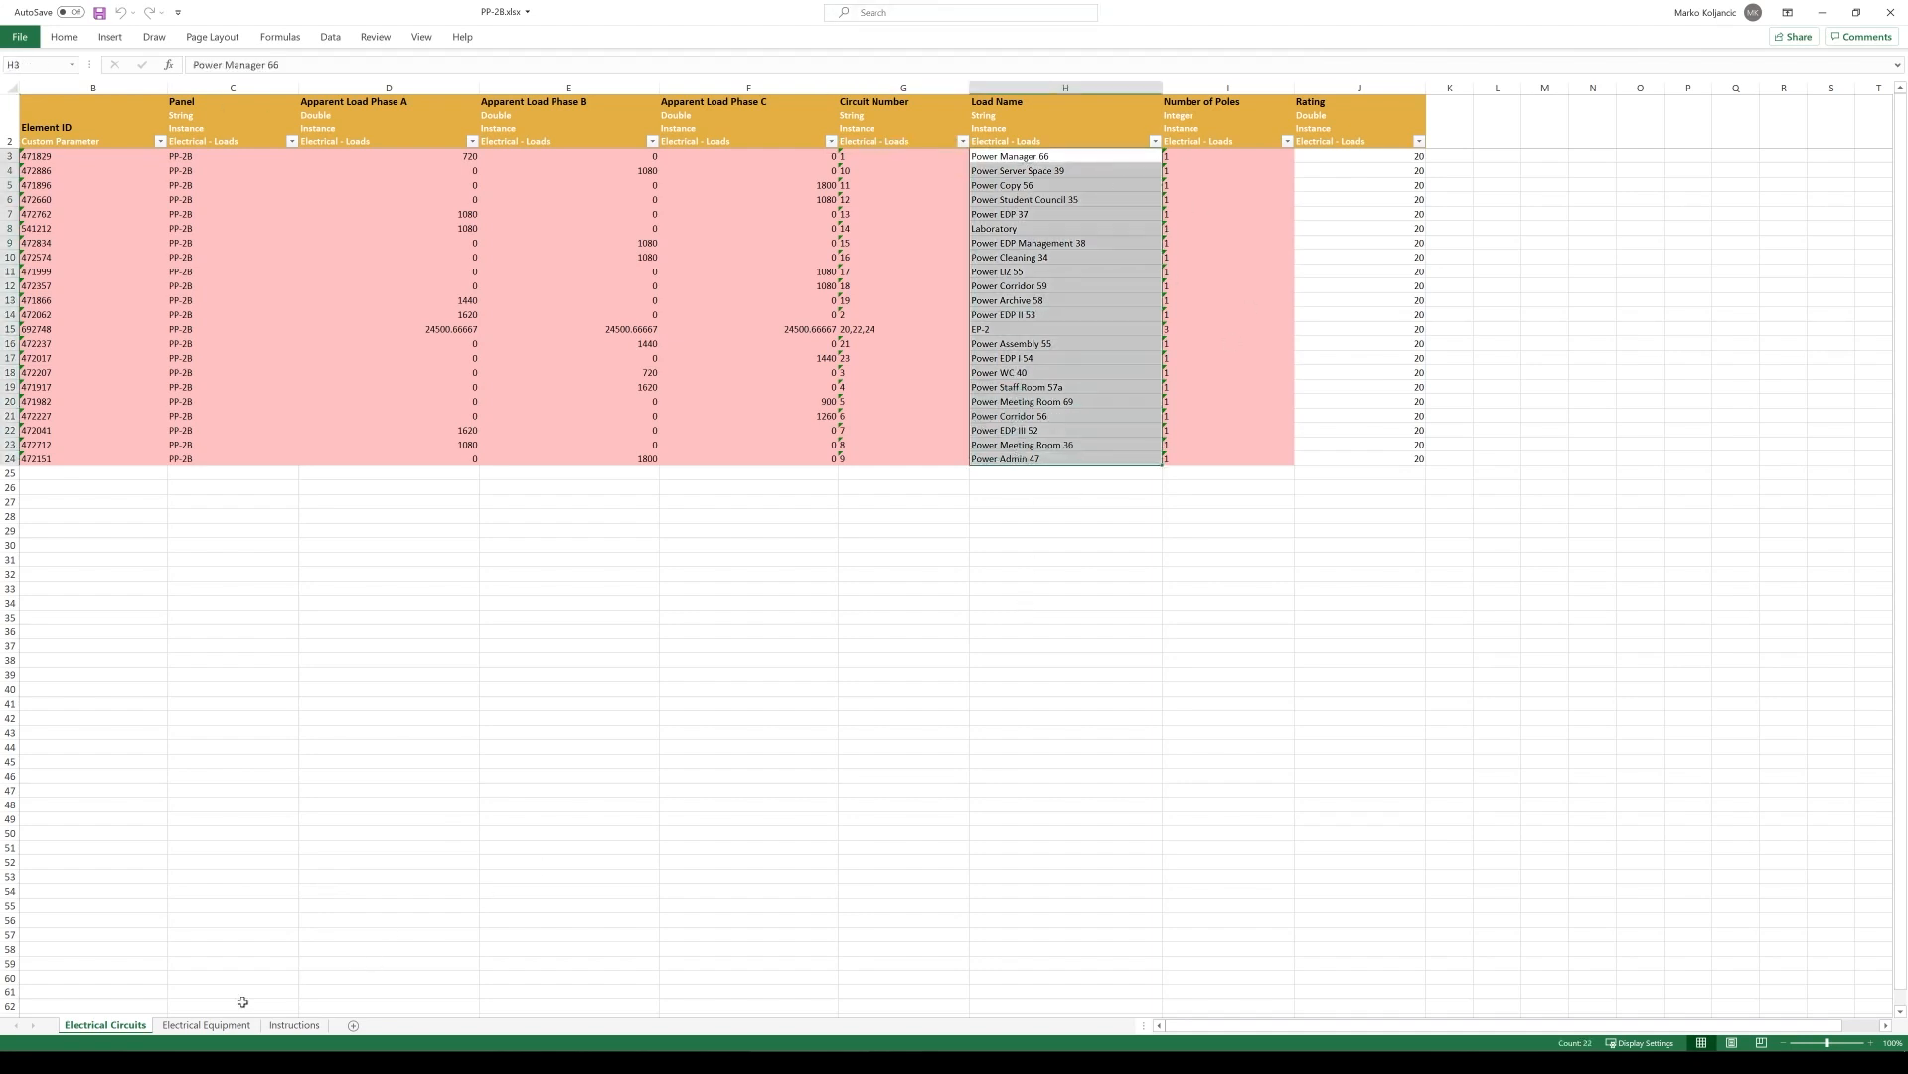
{"action": "left_click", "coordinate": [205, 1023]}
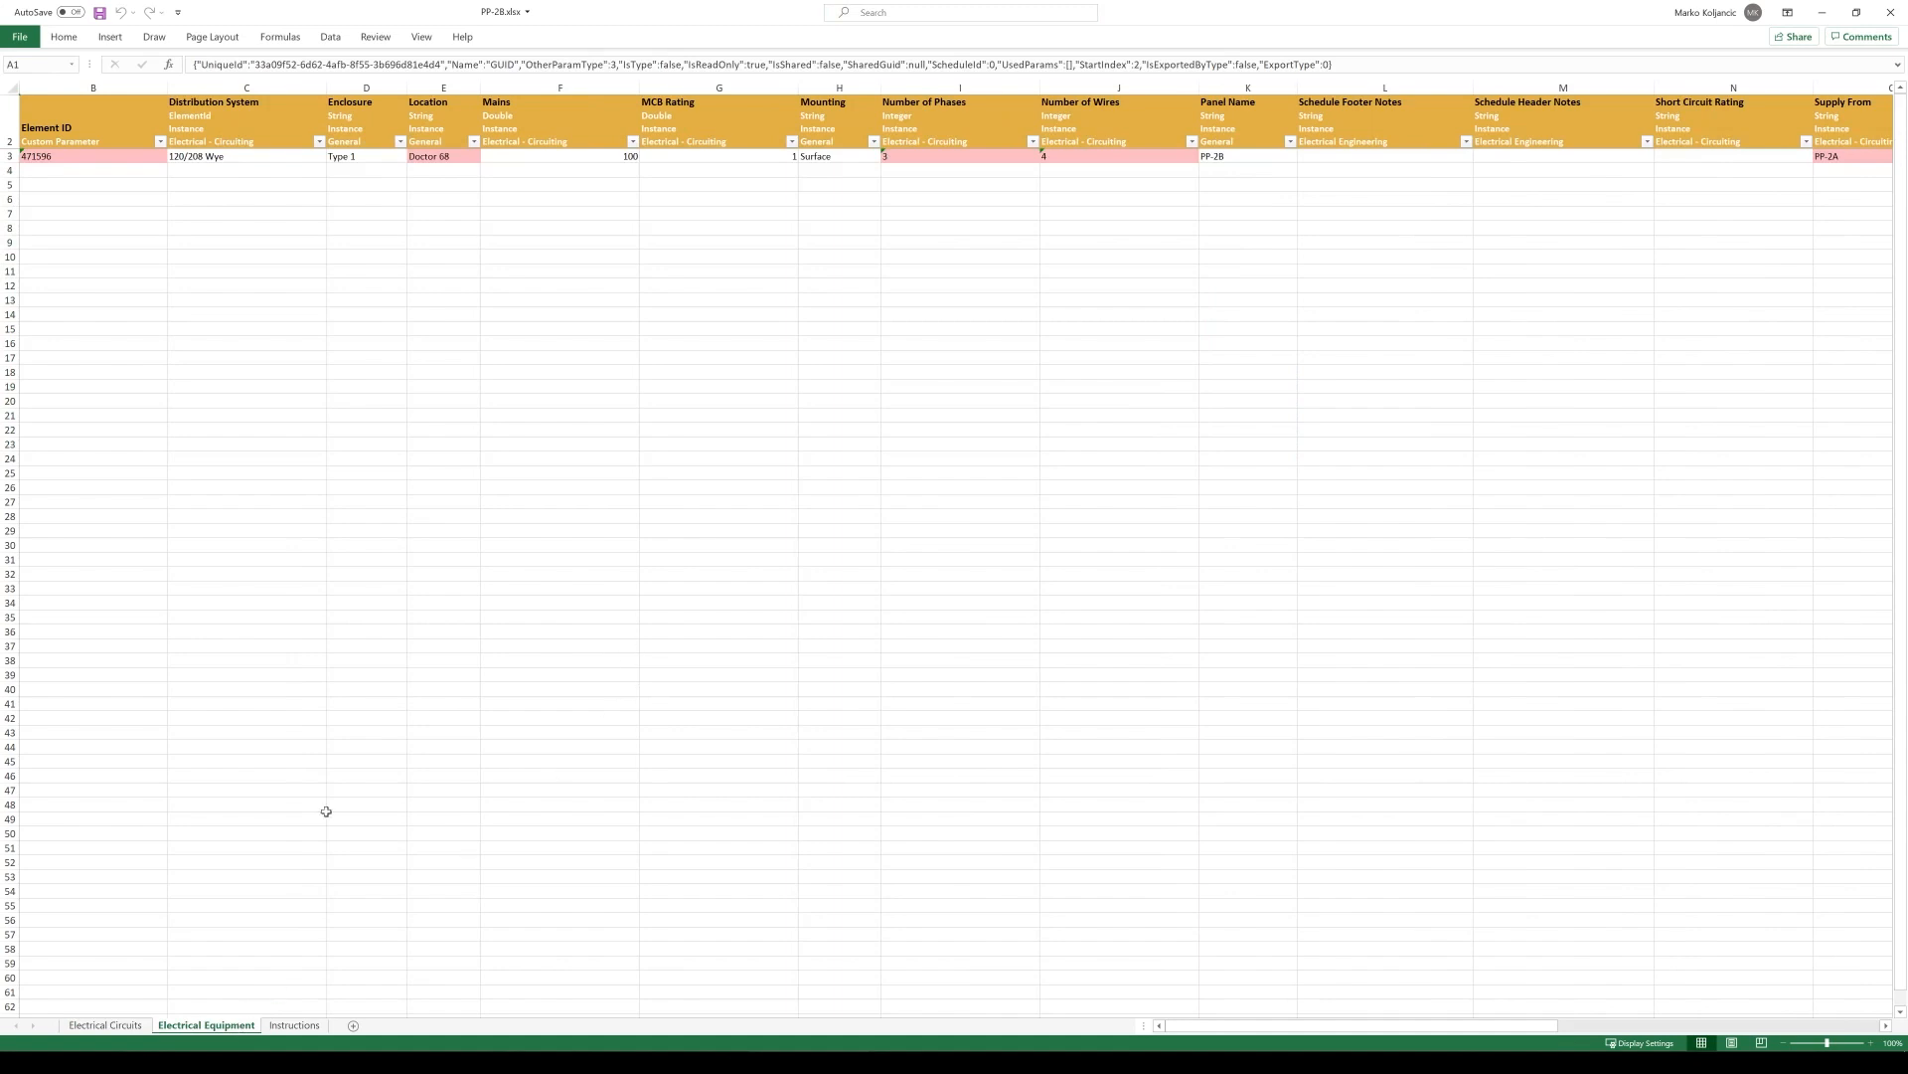
{"action": "left_click", "coordinate": [105, 1024]}
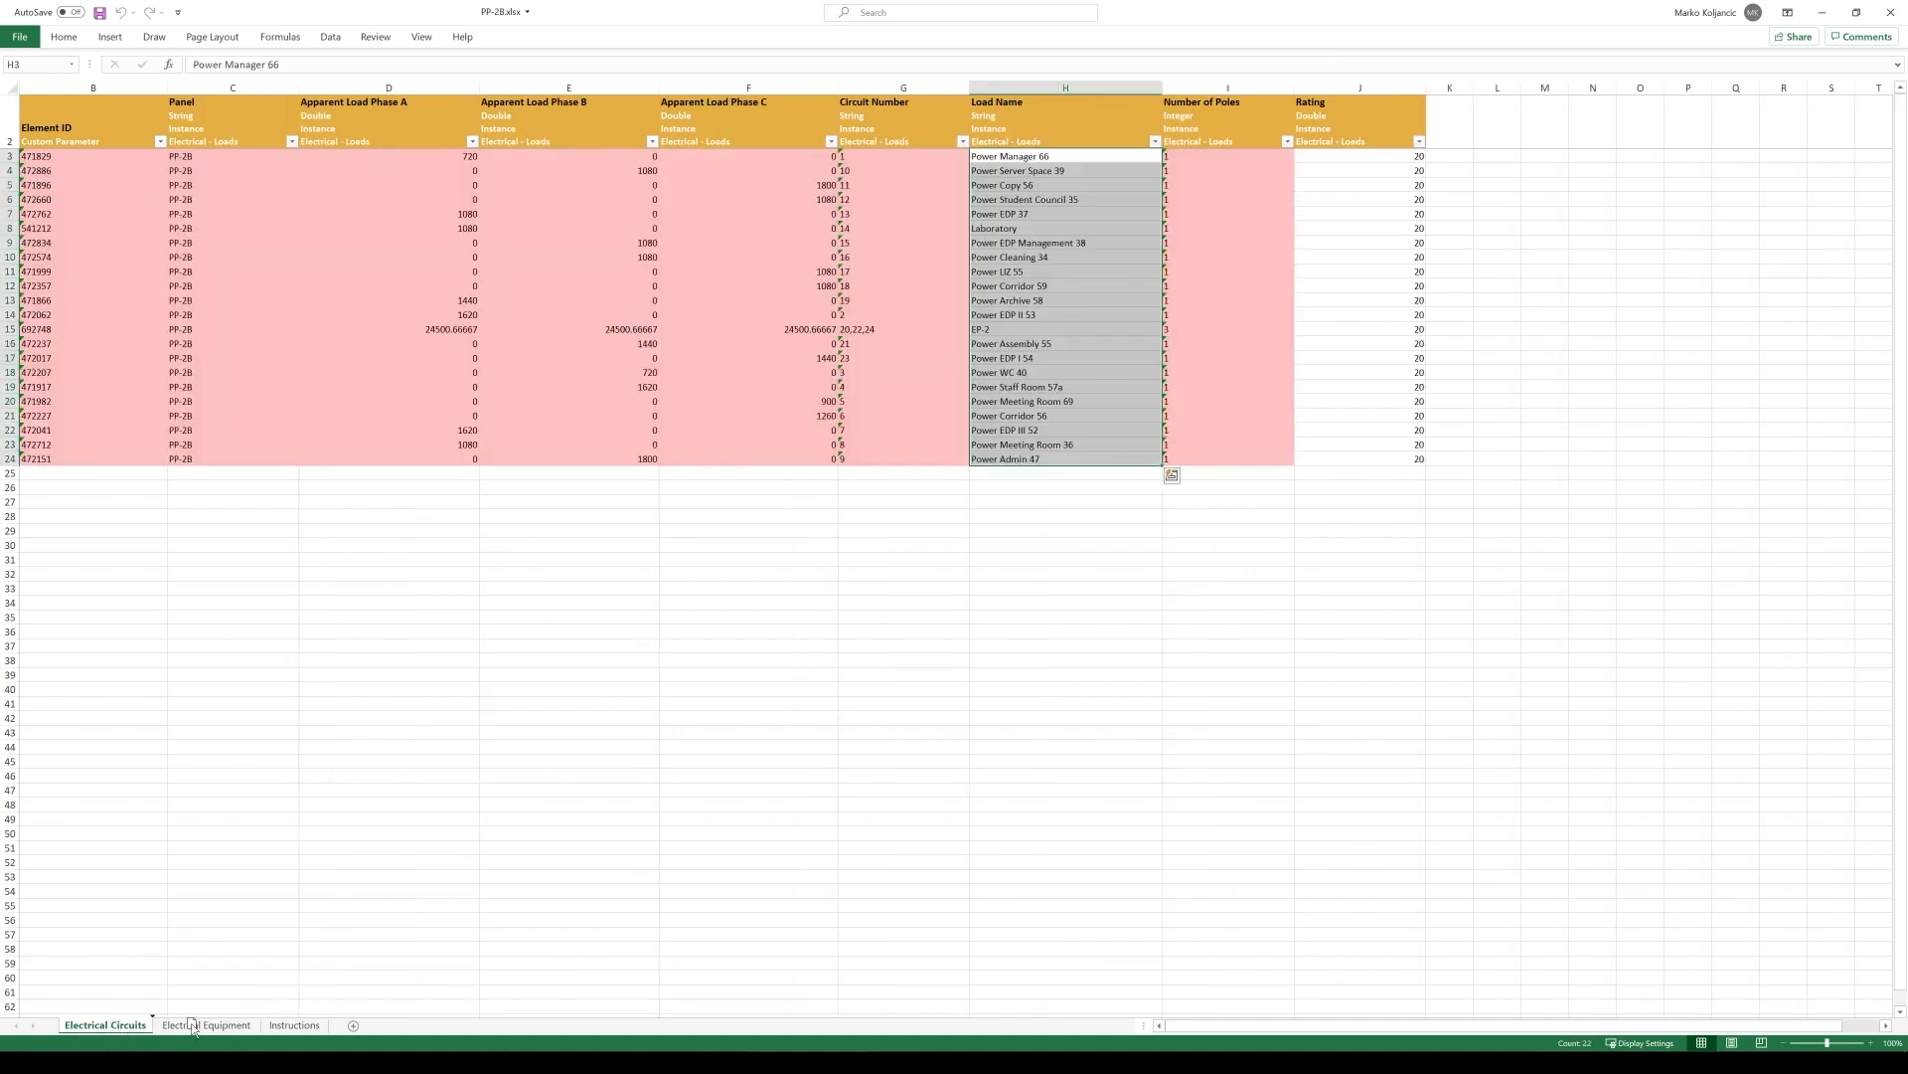
Set PP-2B's Mains to 120 and MCB Rating to 20 on the equipment sheet, then restore down Excel
{"action": "left_click", "coordinate": [205, 1024]}
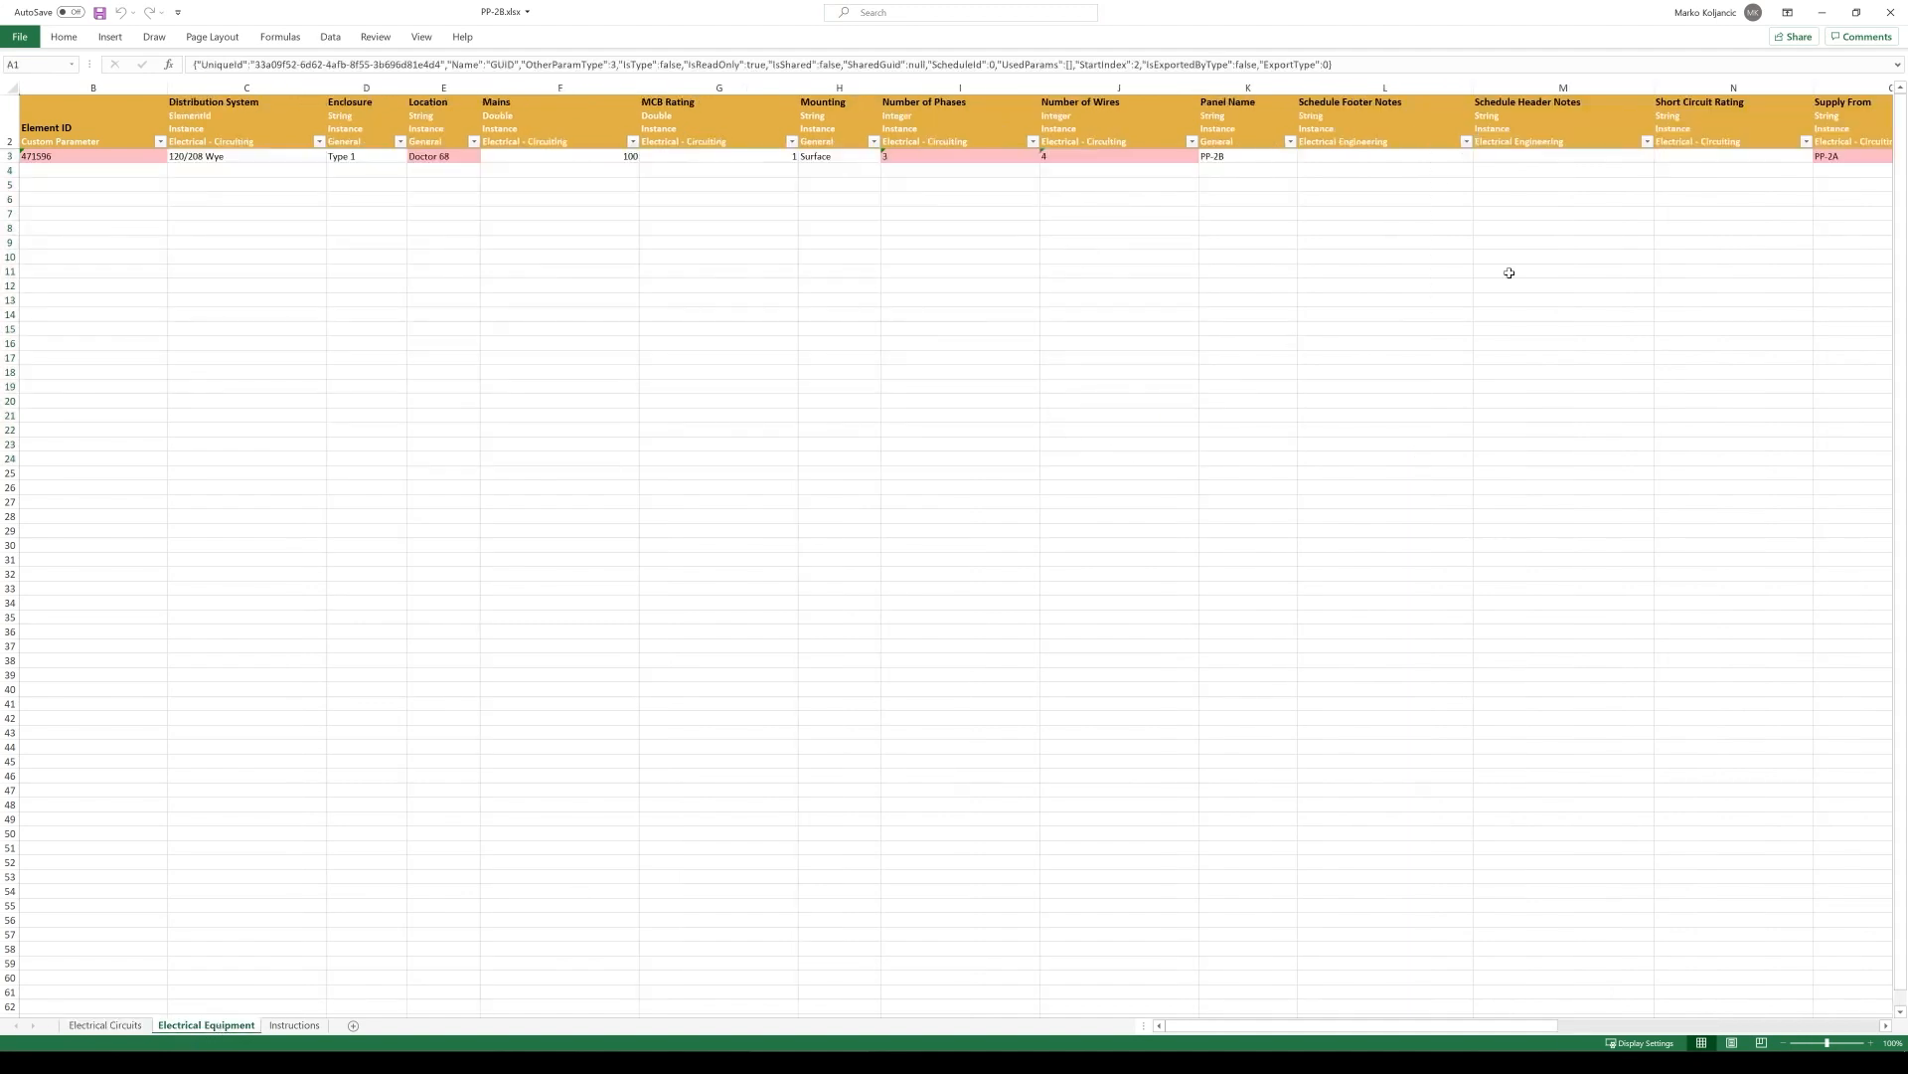
{"action": "left_click", "coordinate": [557, 155]}
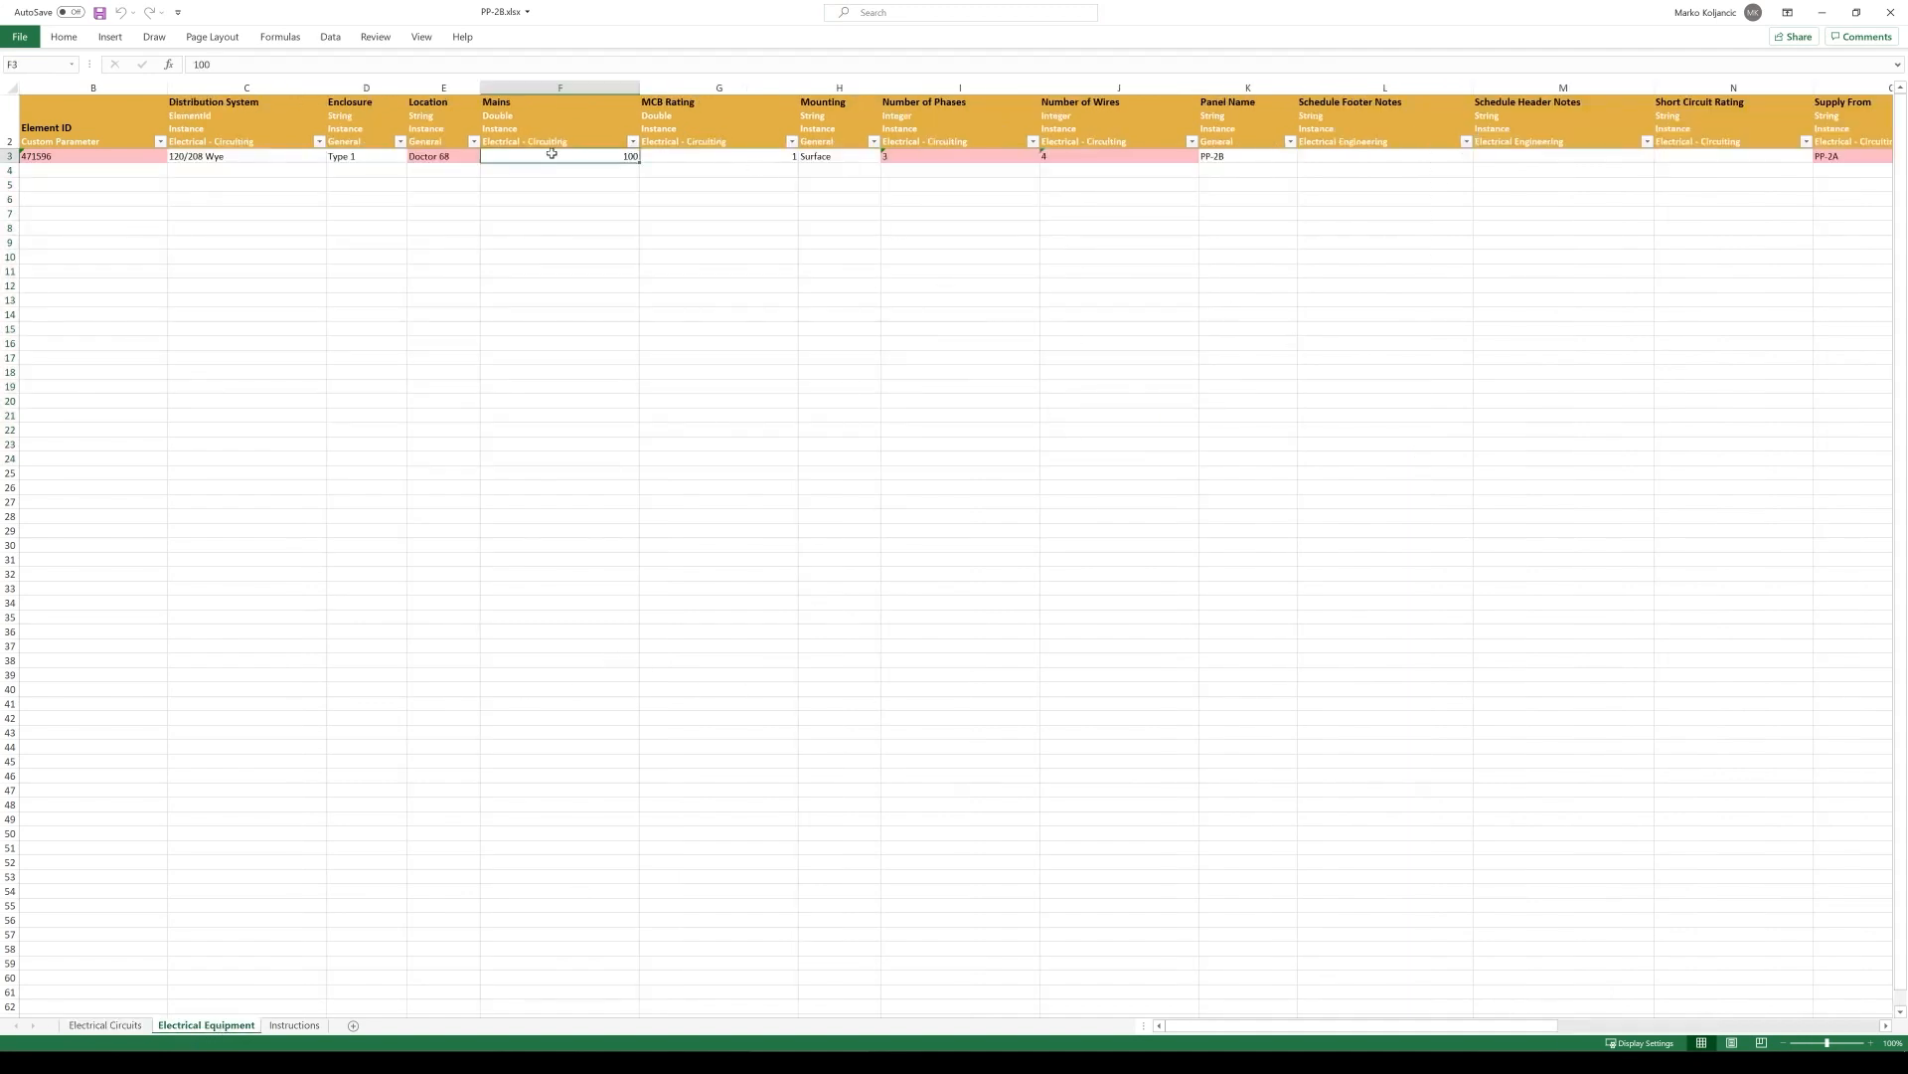
{"action": "type", "text": "12"}
{"action": "left_click", "coordinate": [720, 155]}
{"action": "type", "text": "20"}
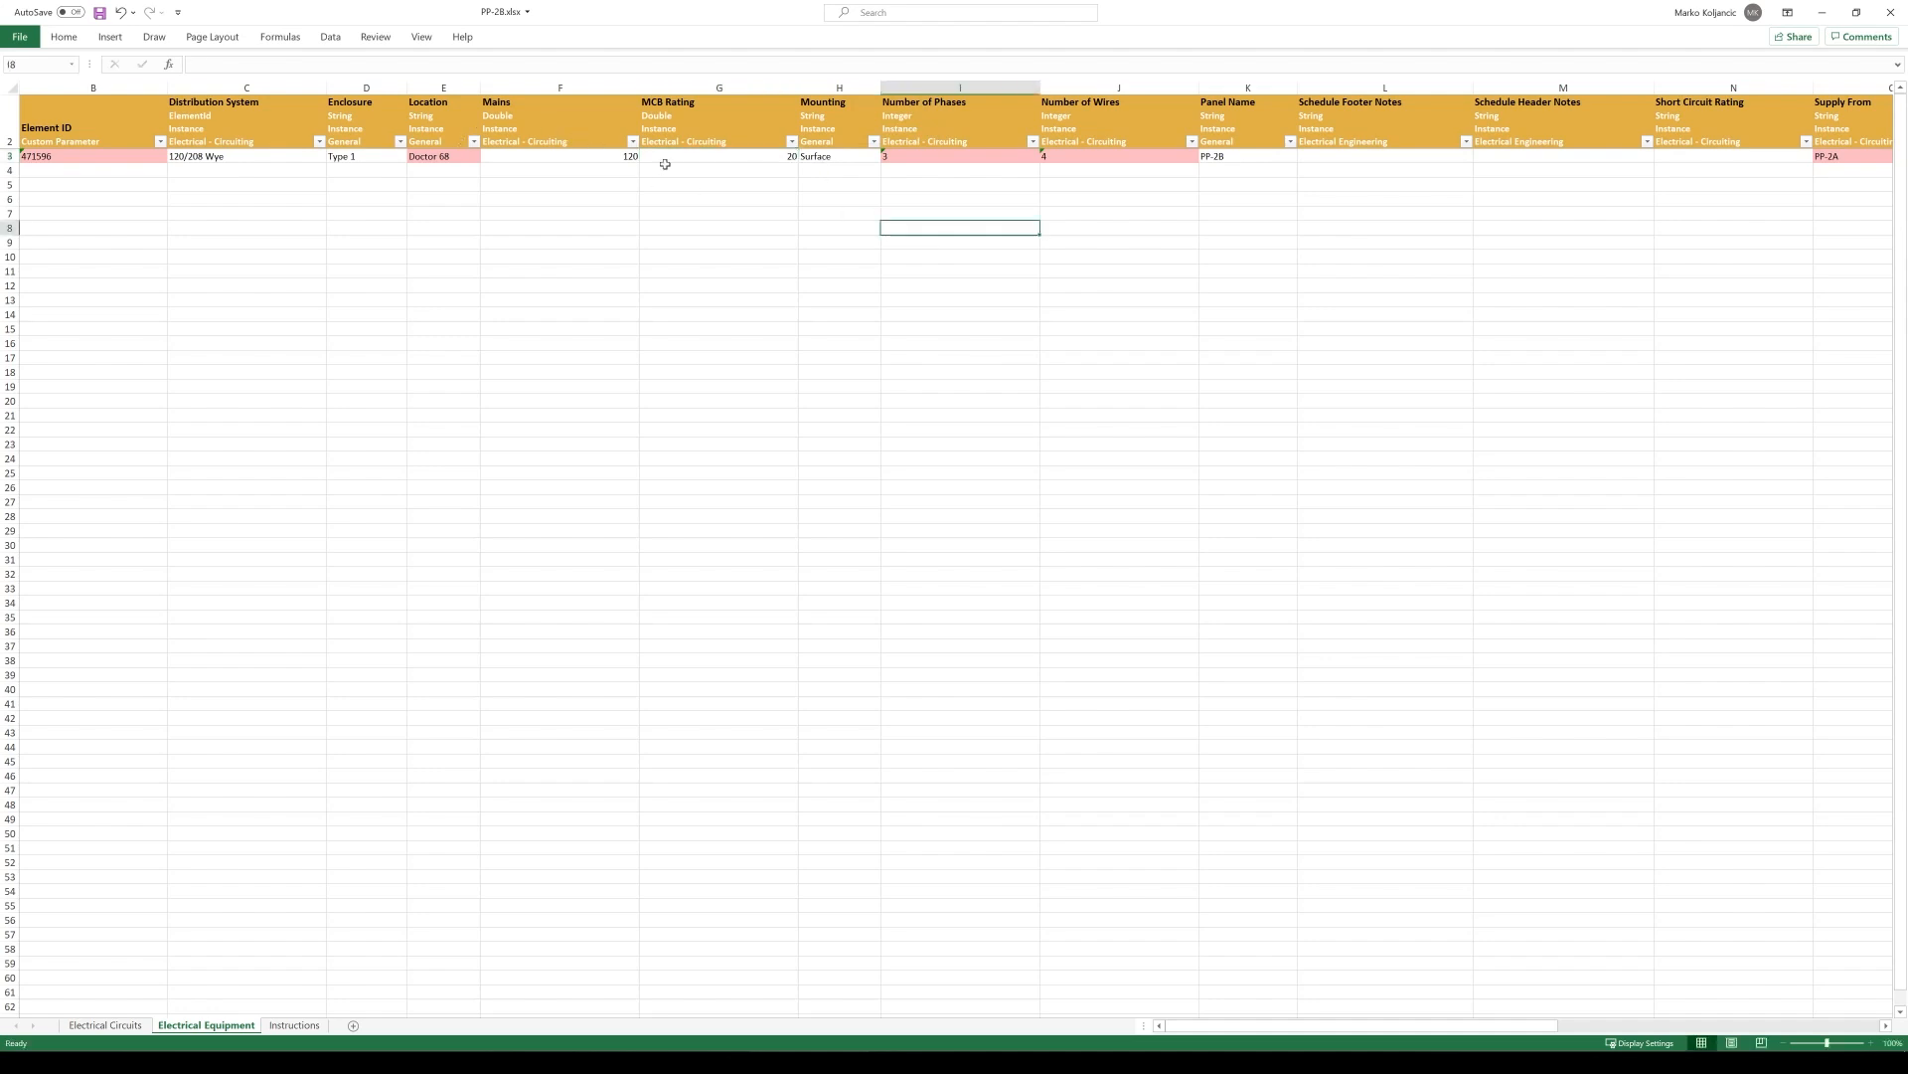
{"action": "left_click", "coordinate": [839, 385]}
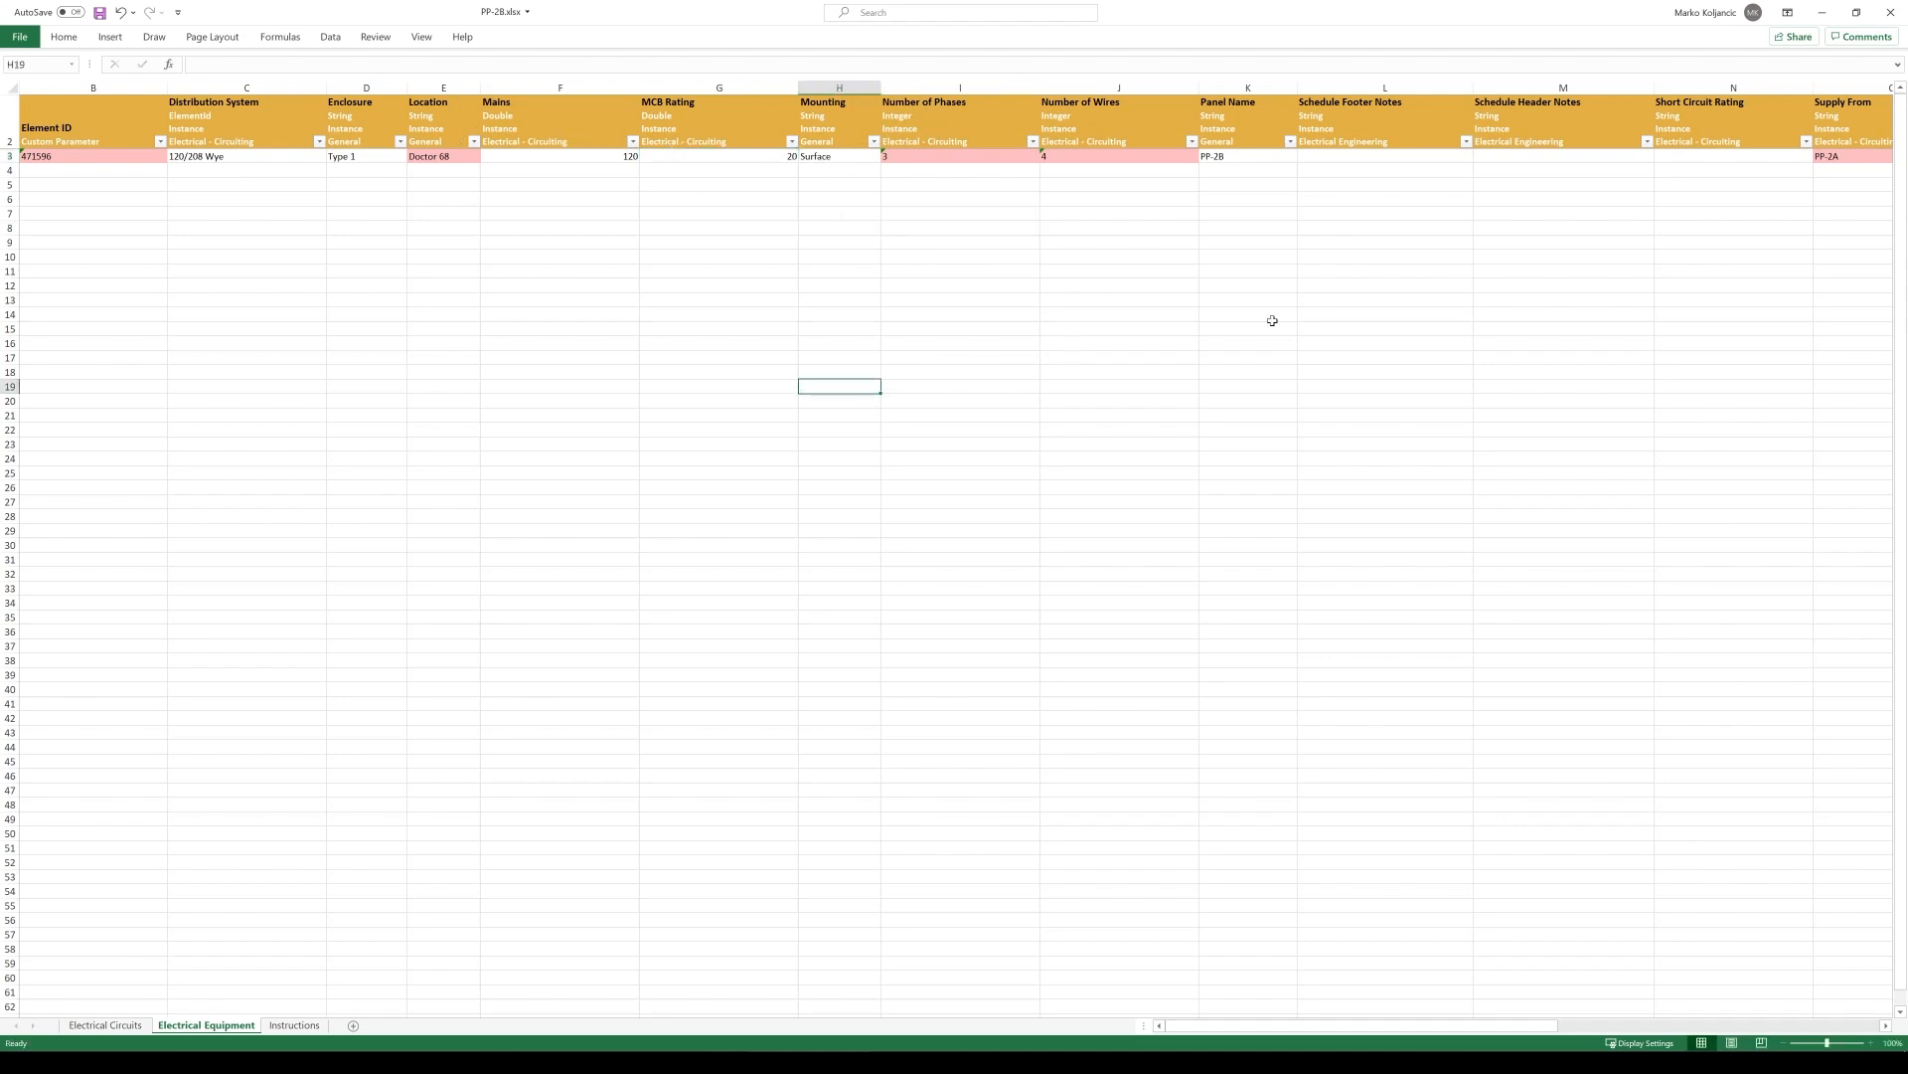
{"action": "left_click", "coordinate": [1384, 199]}
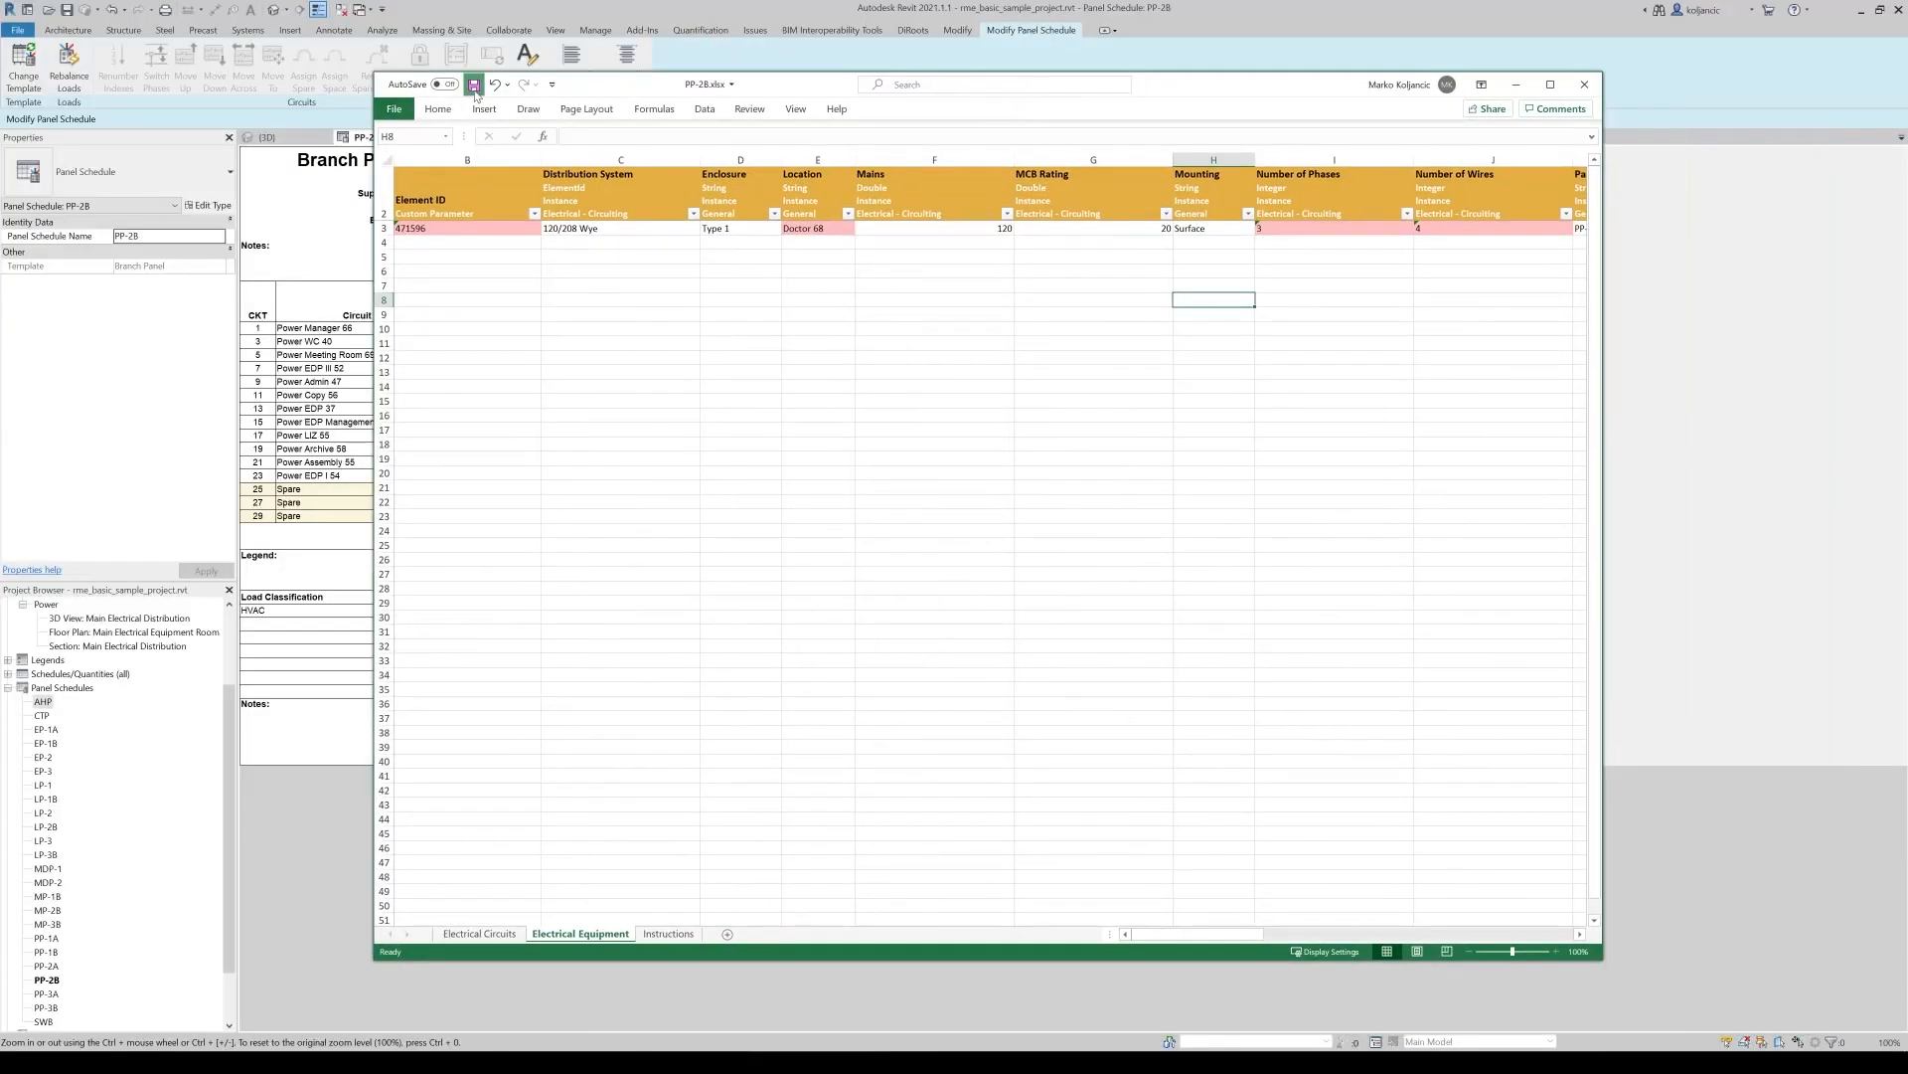
Save the edited workbook so PanelLink can import the new ratings into PP-2B
{"action": "left_click", "coordinate": [473, 83]}
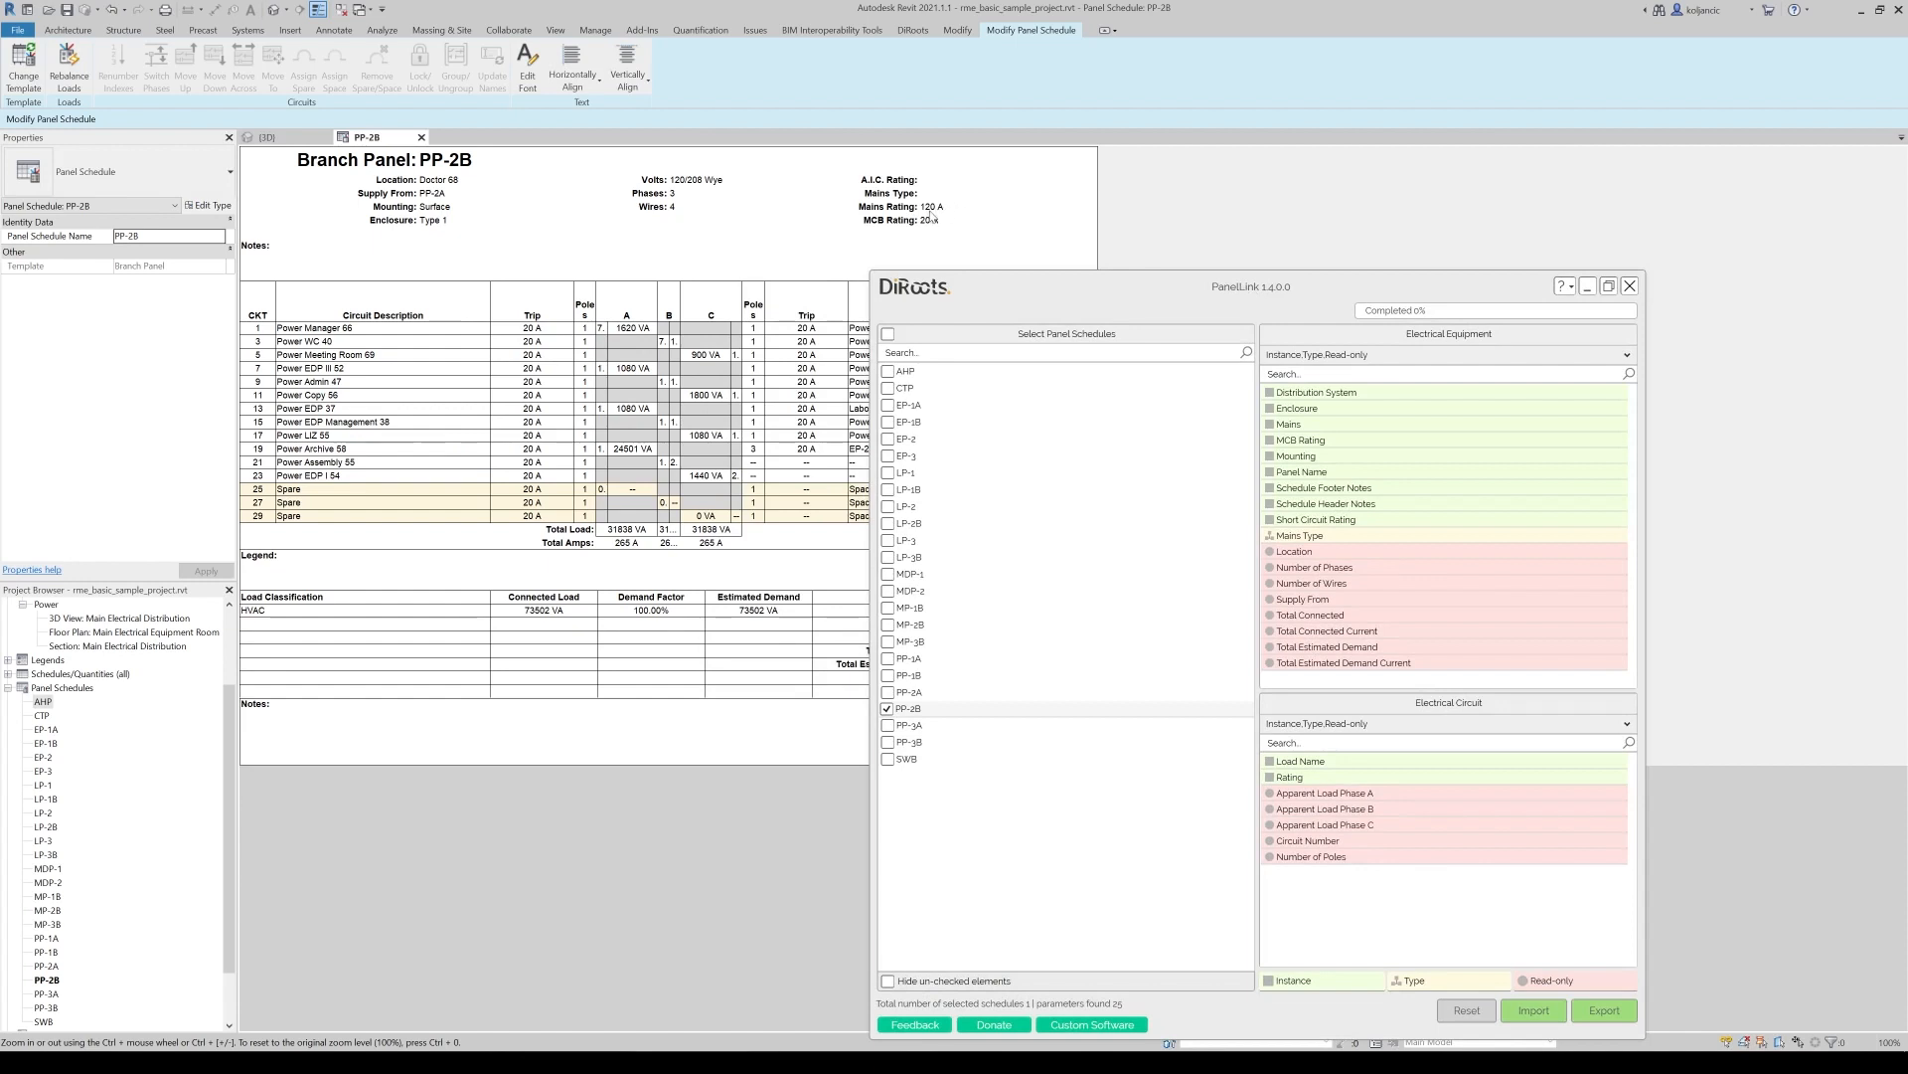
{"action": "mouse_move", "coordinate": [934, 216]}
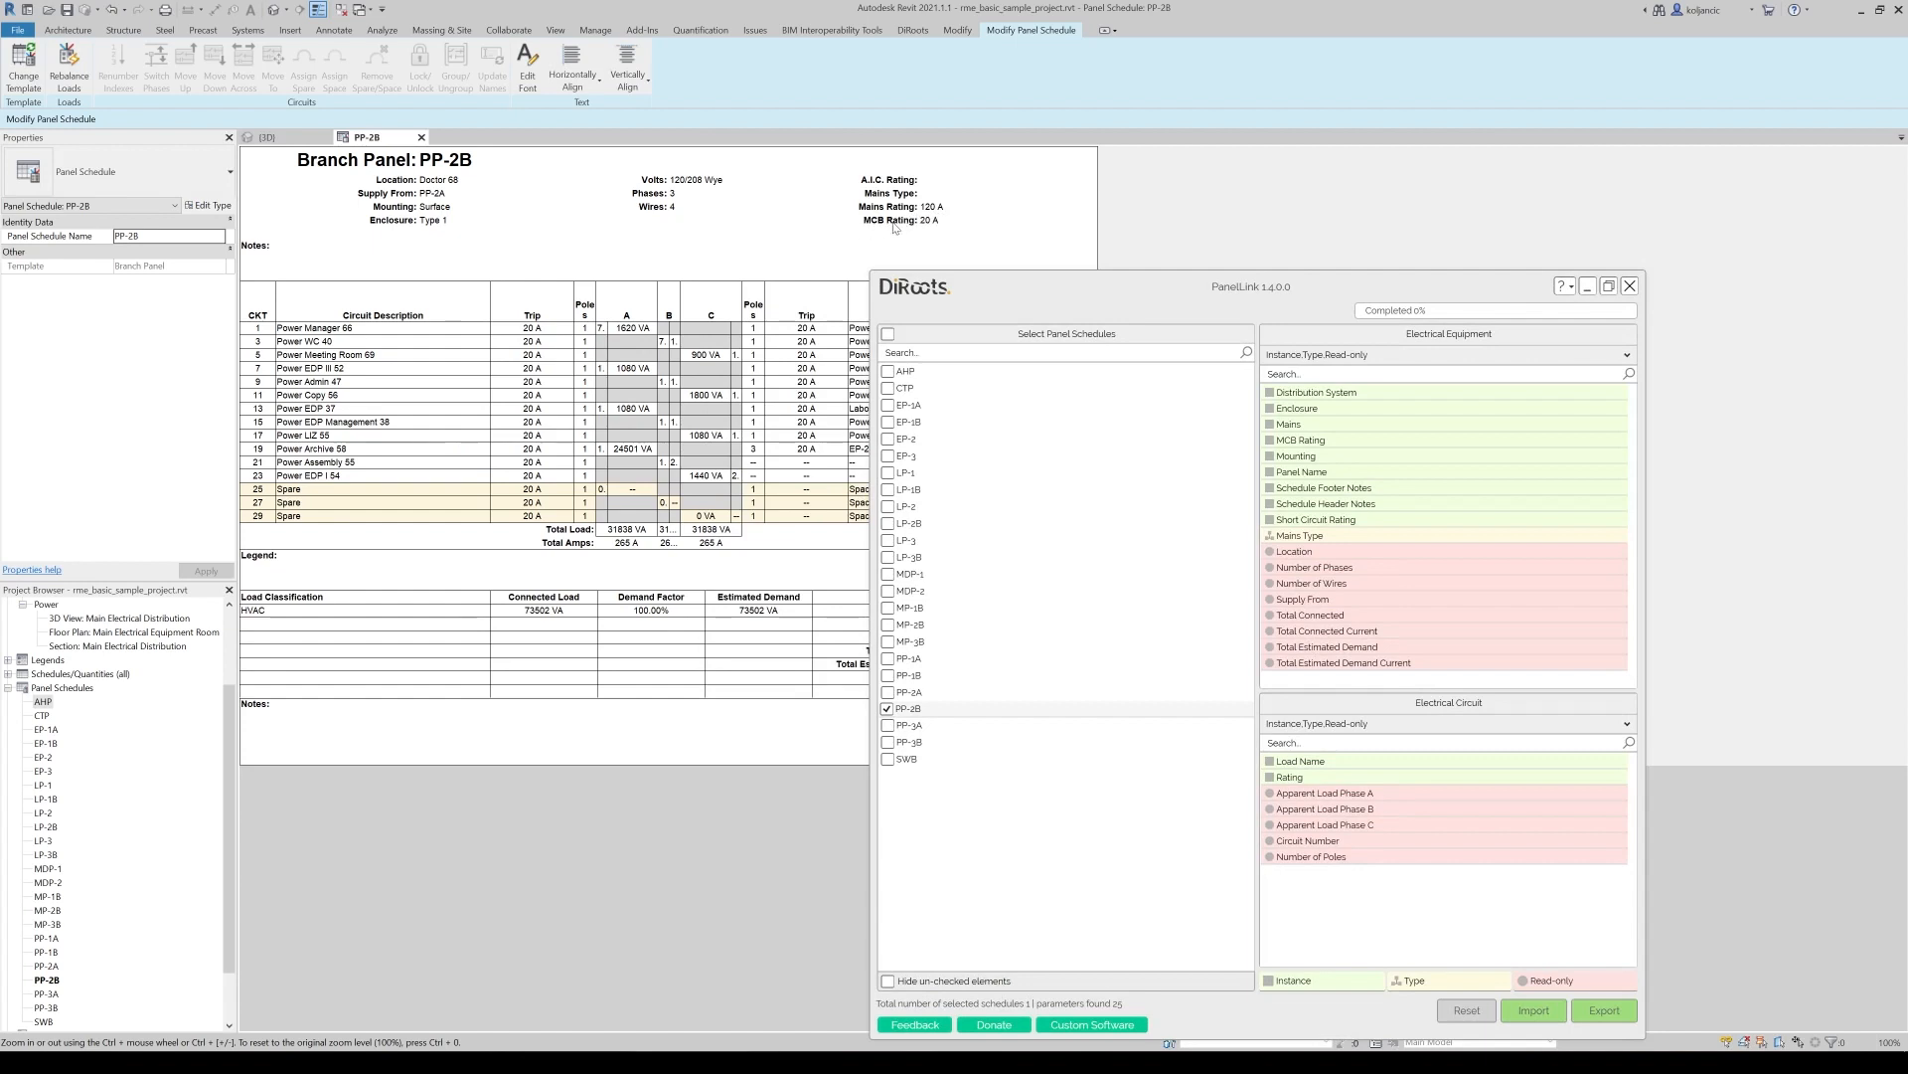
{"action": "mouse_move", "coordinate": [1117, 316]}
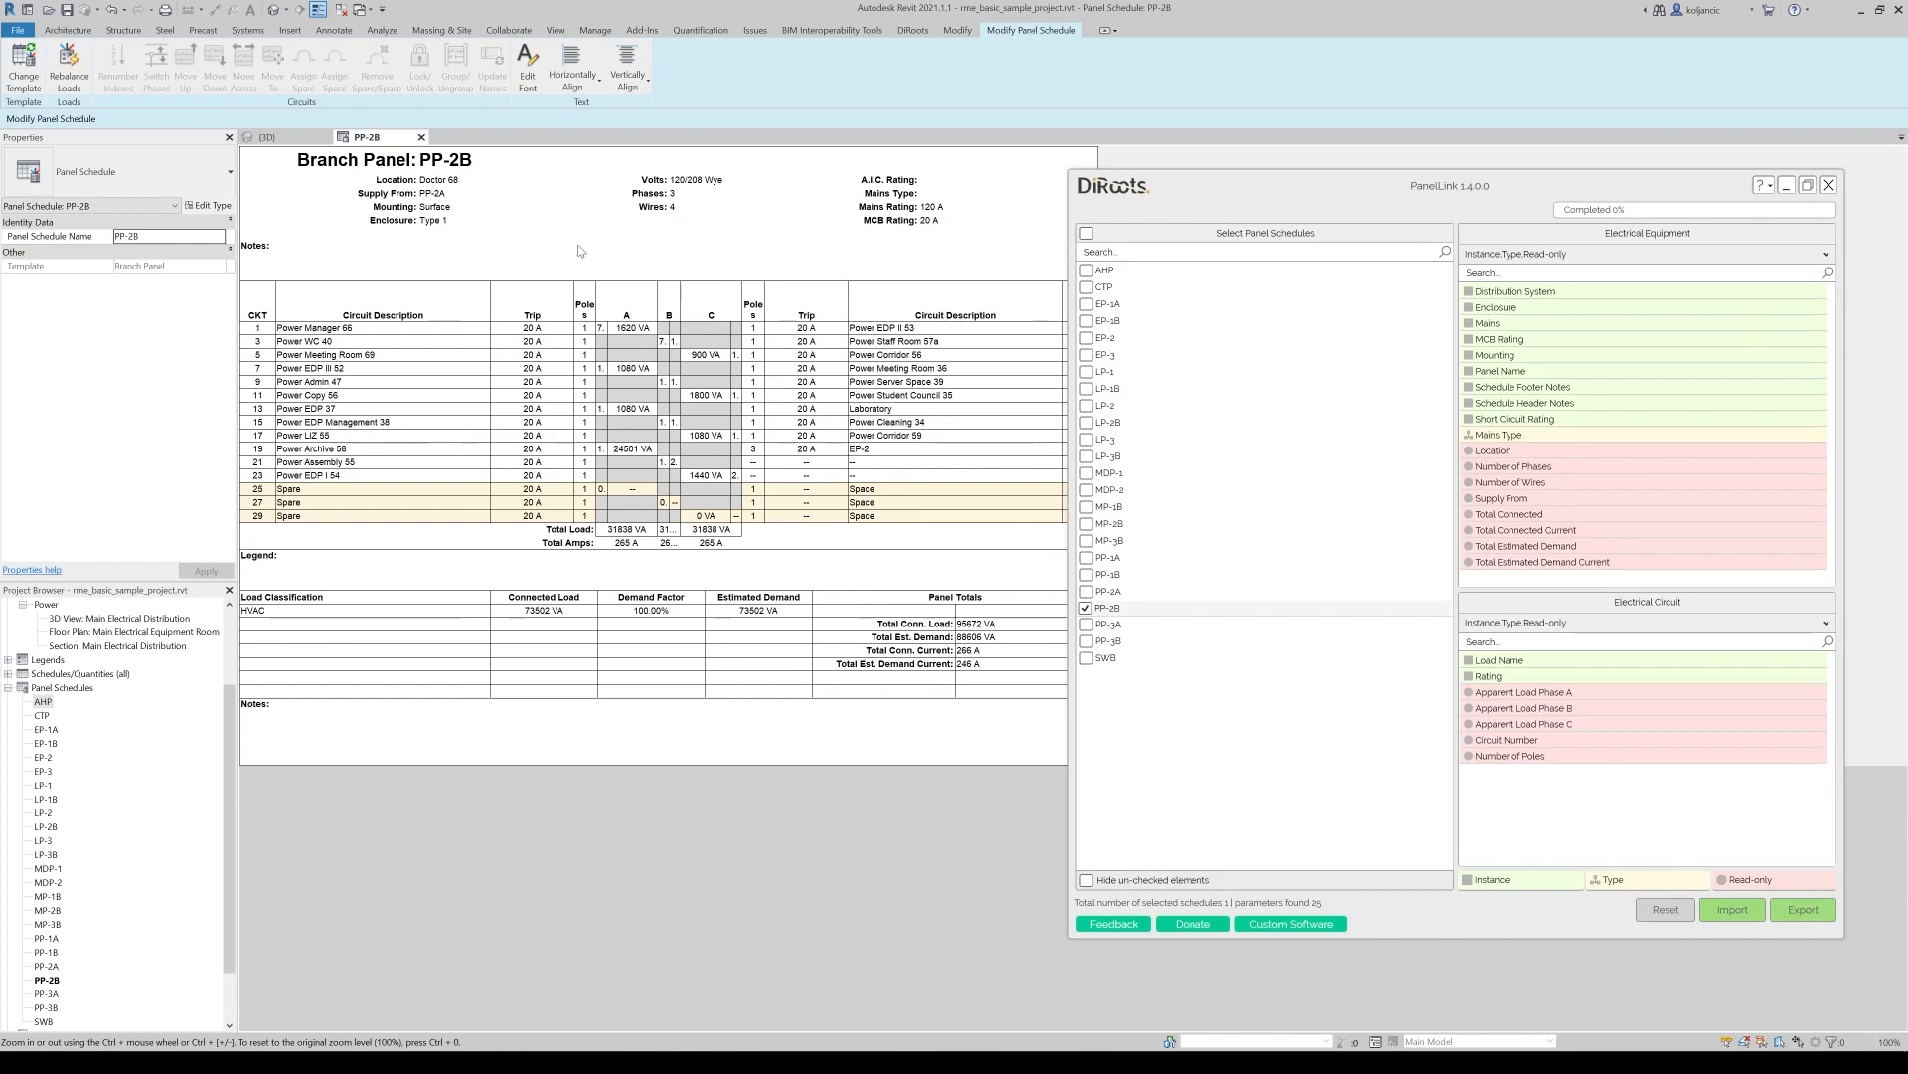
{"action": "mouse_move", "coordinate": [932, 220]}
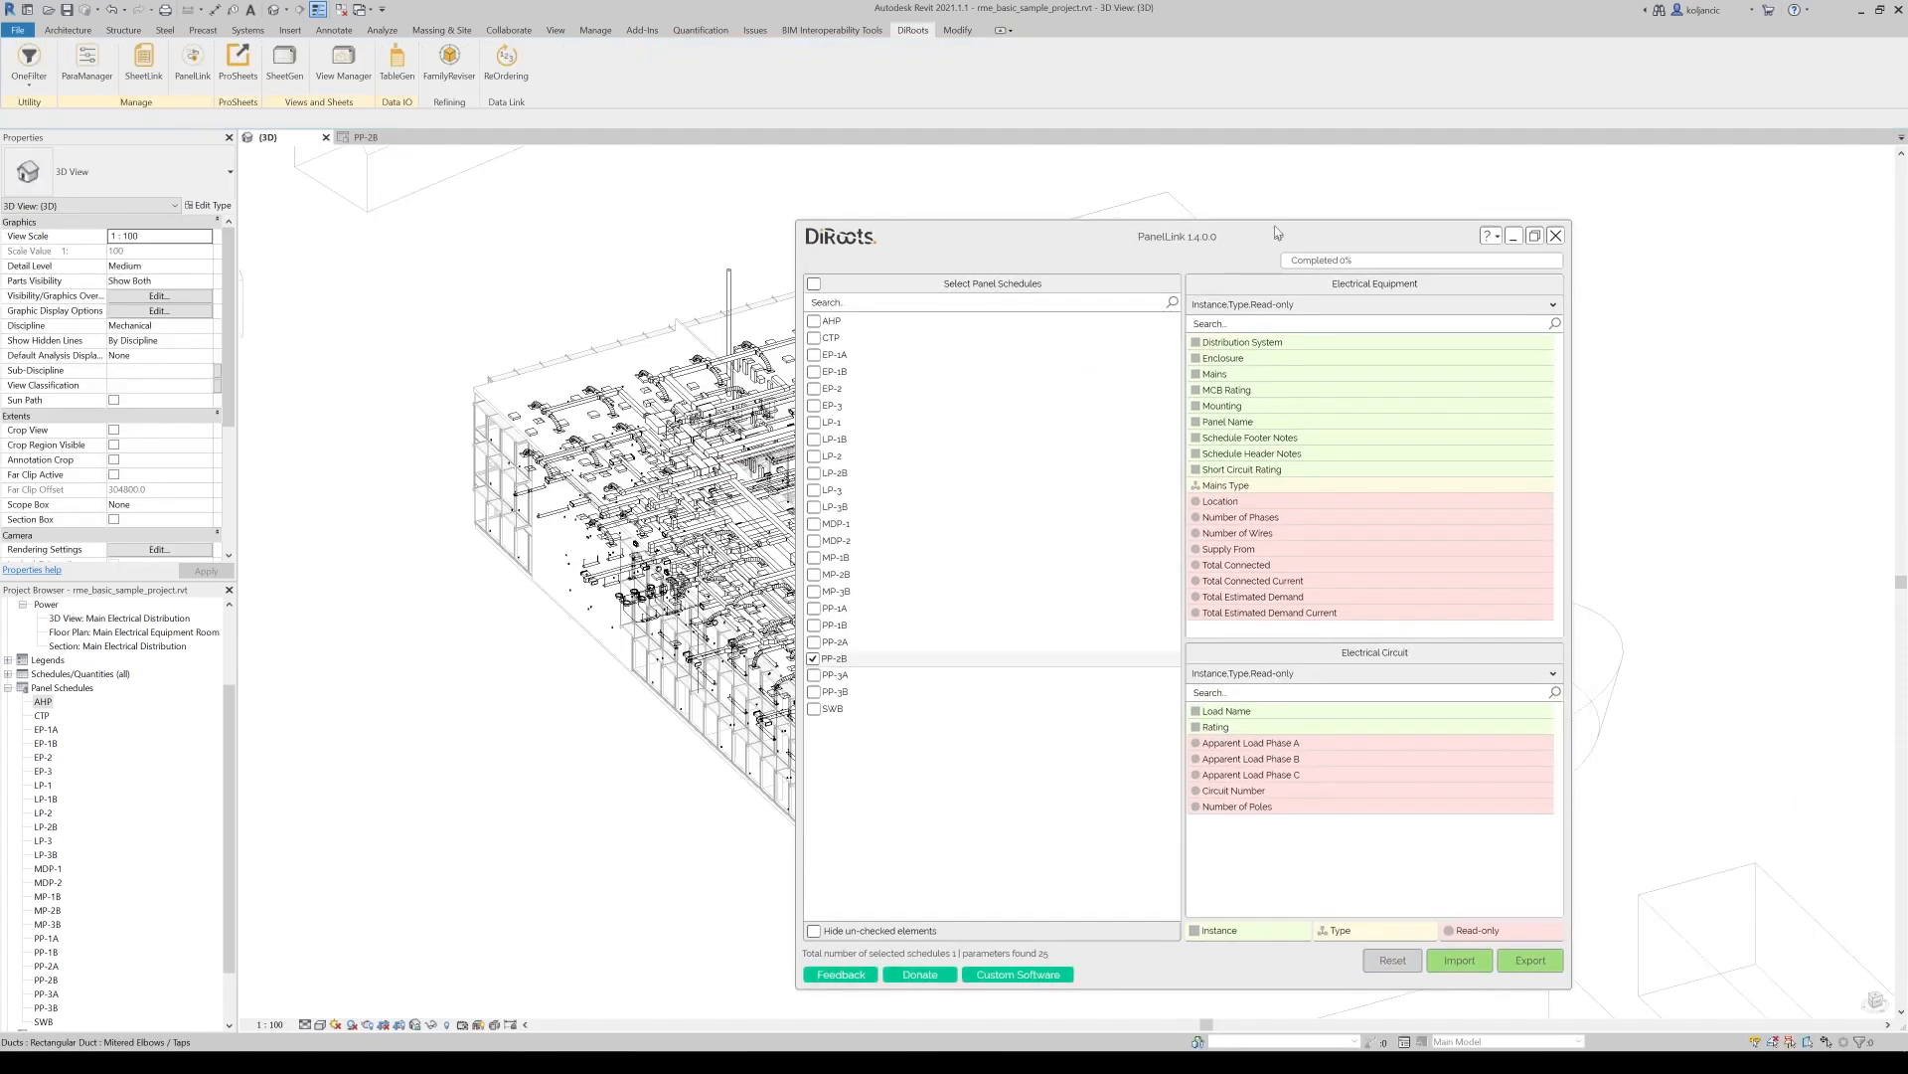
Close PanelLink and filter Electrical Equipment by Panel Name equals PP-2B in OneFilter
{"action": "left_click", "coordinate": [1554, 234]}
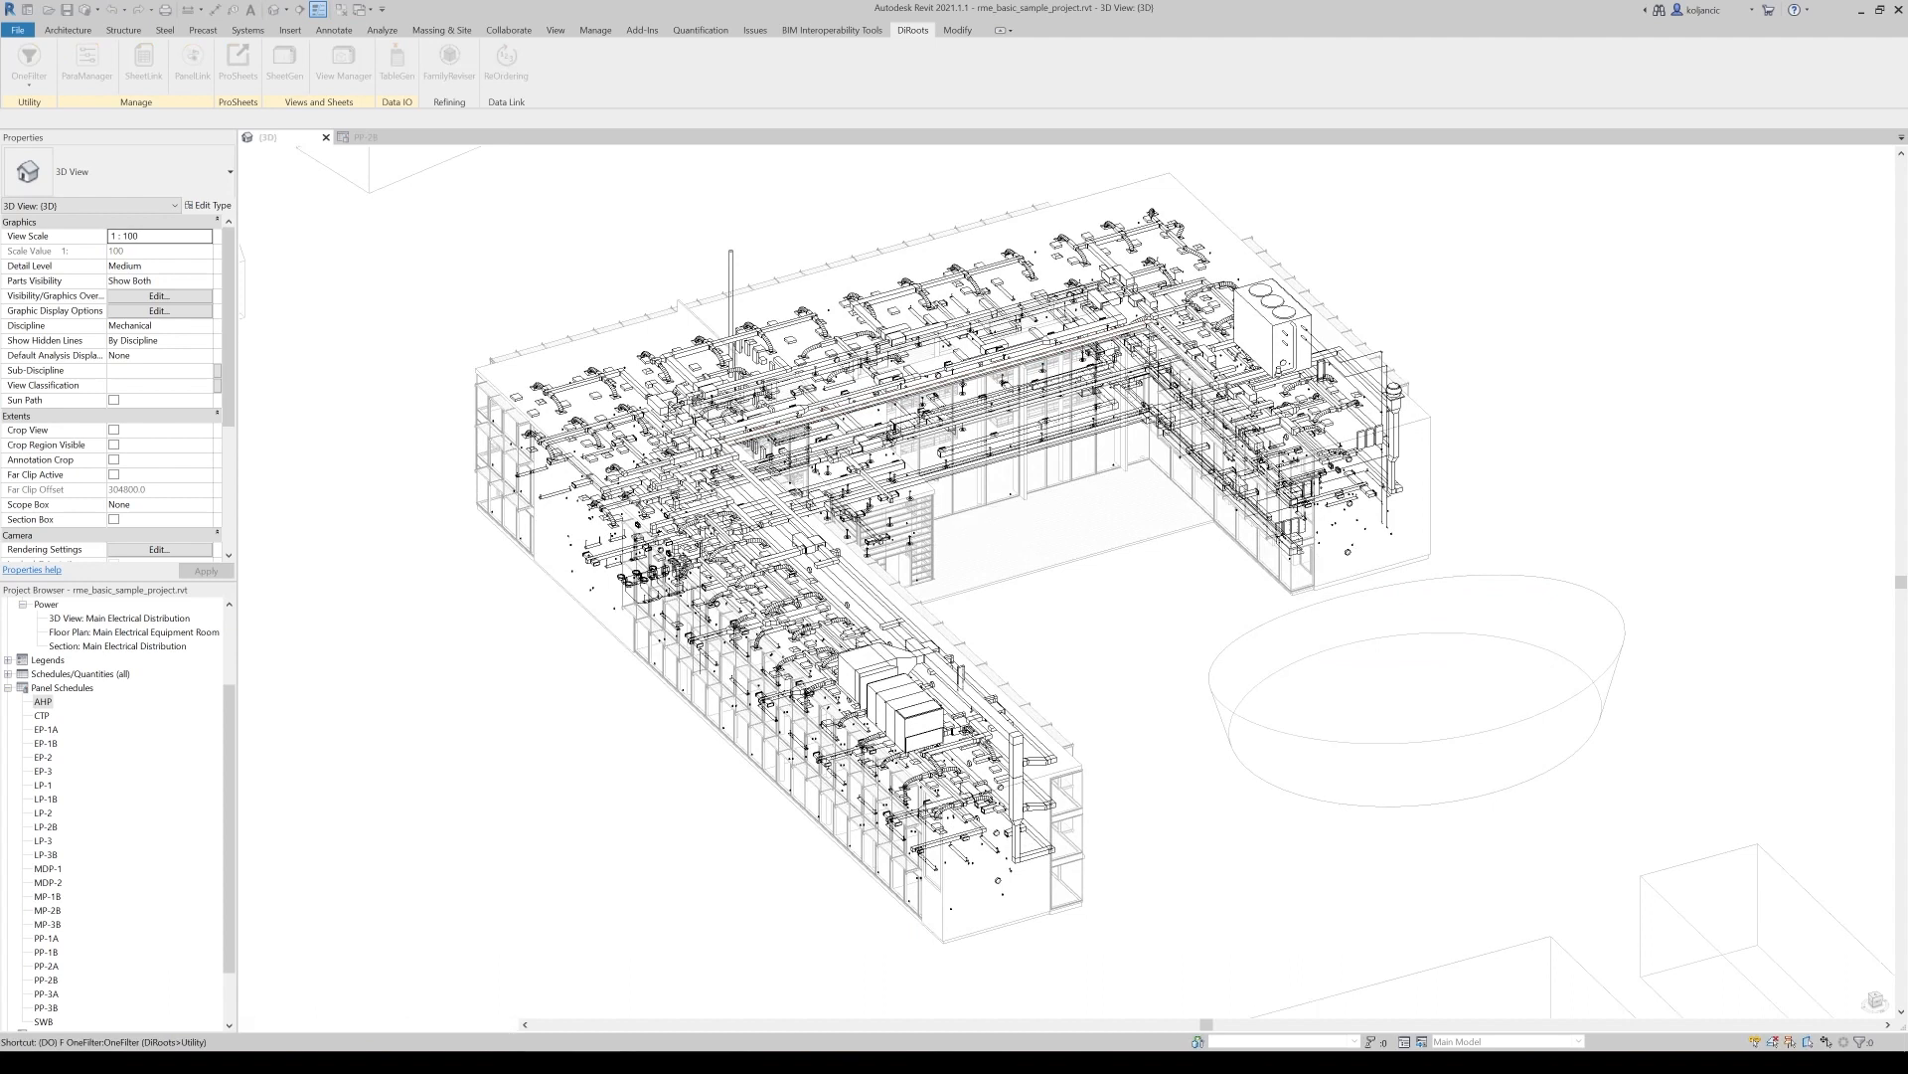
{"action": "left_click", "coordinate": [26, 62]}
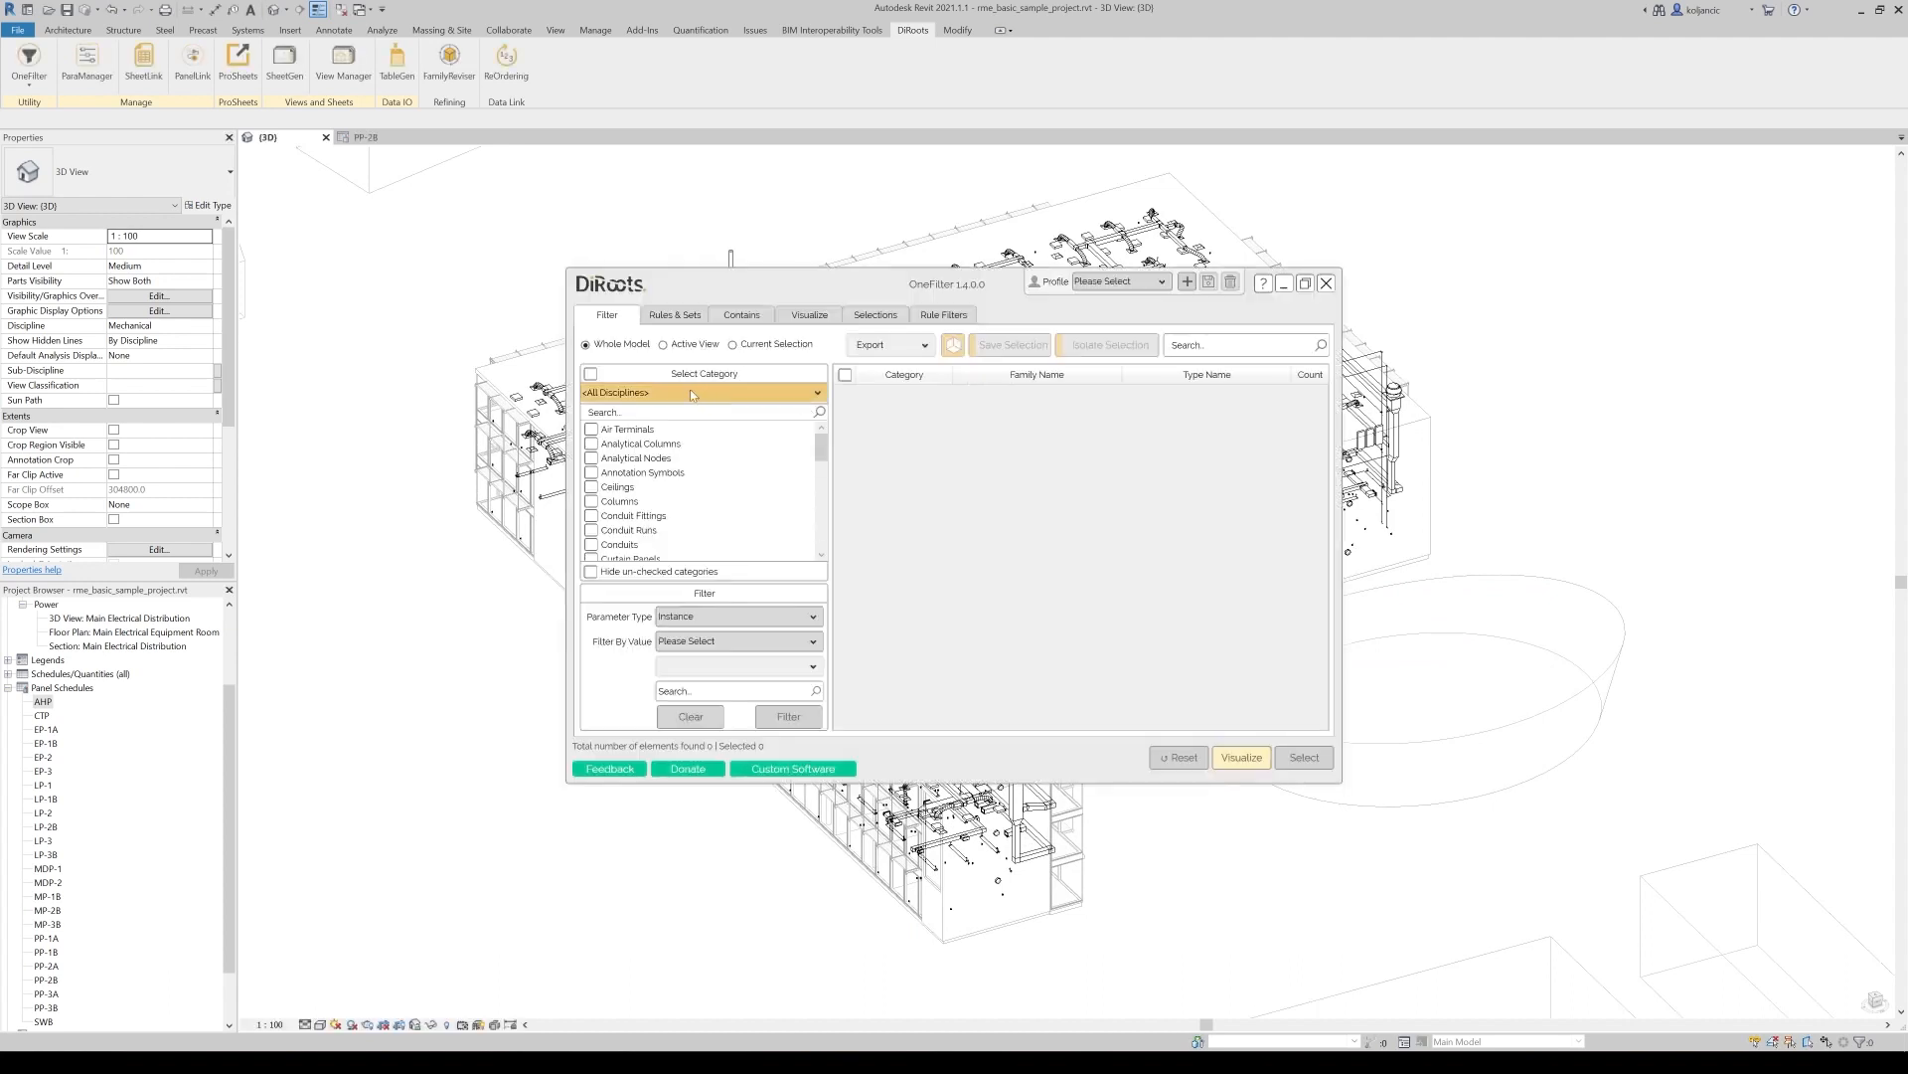
{"action": "type", "text": "ele"}
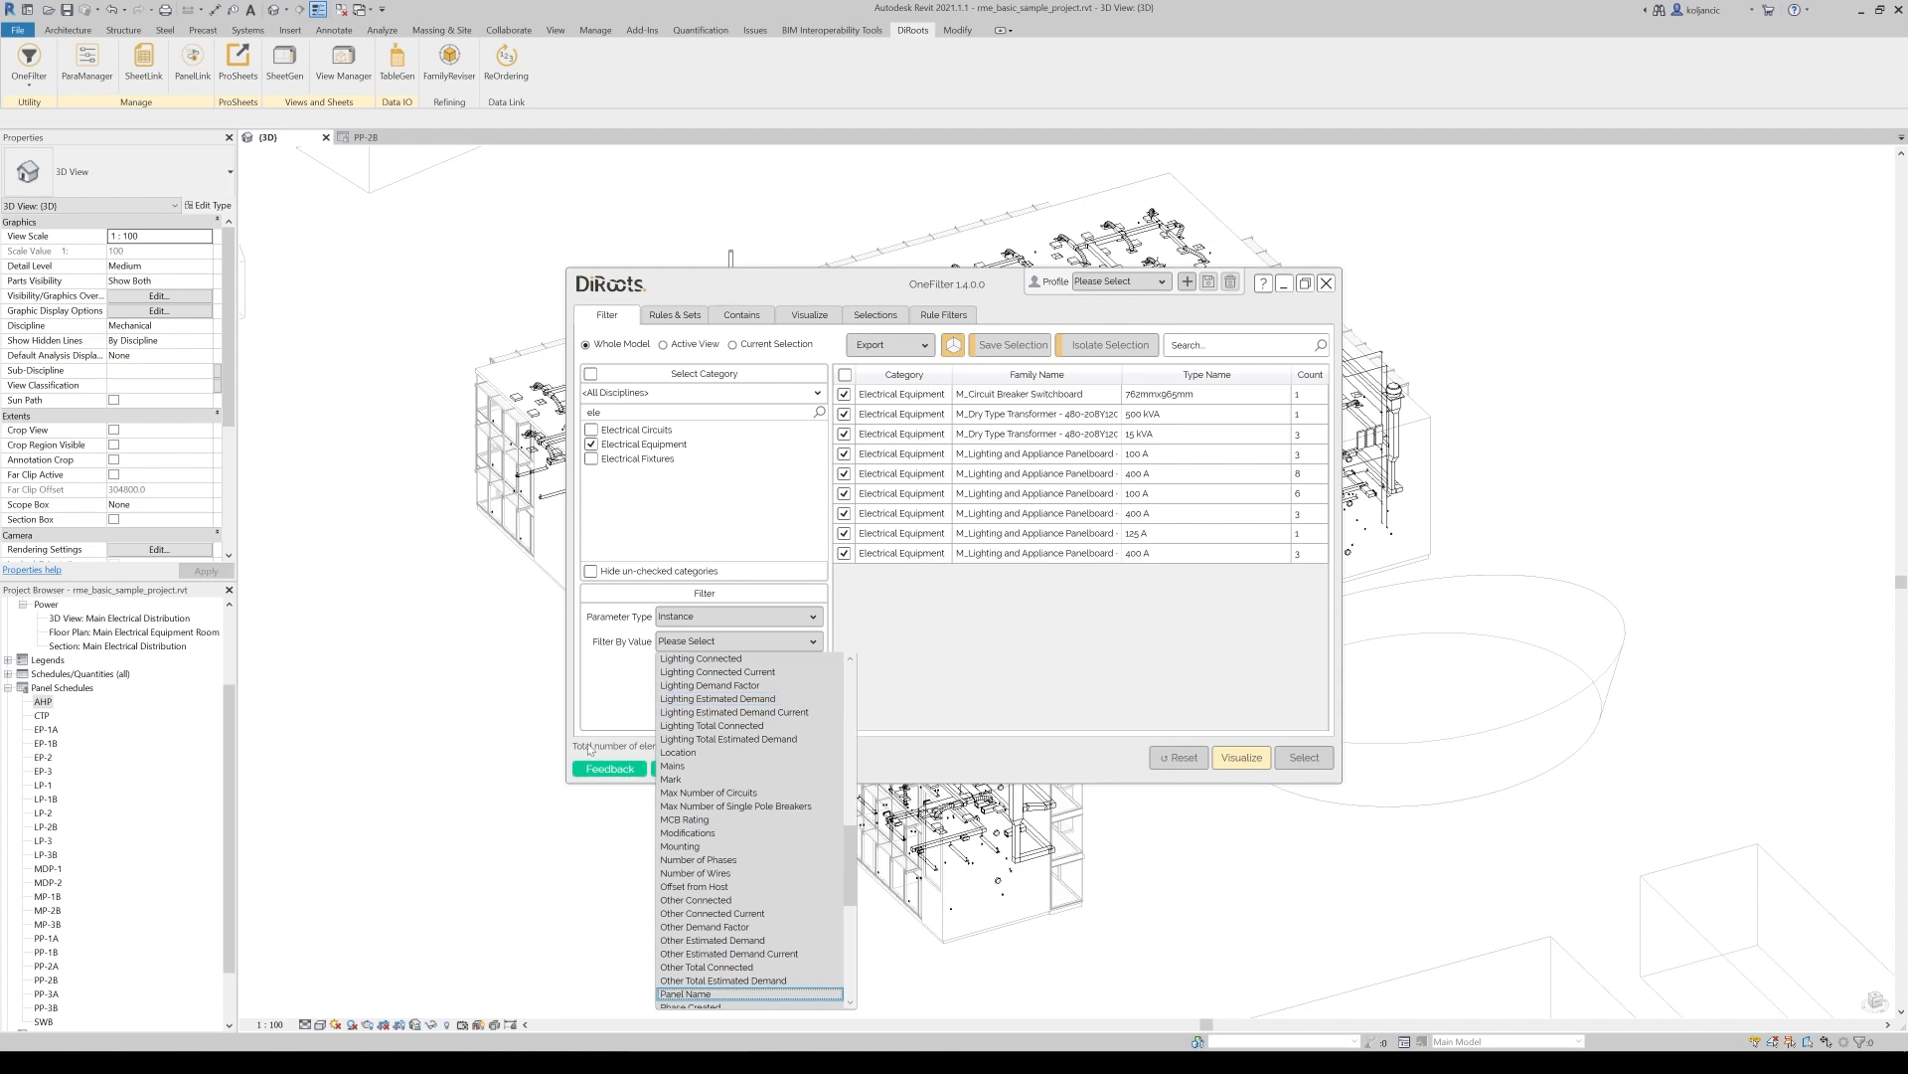
{"action": "left_click", "coordinate": [684, 994]}
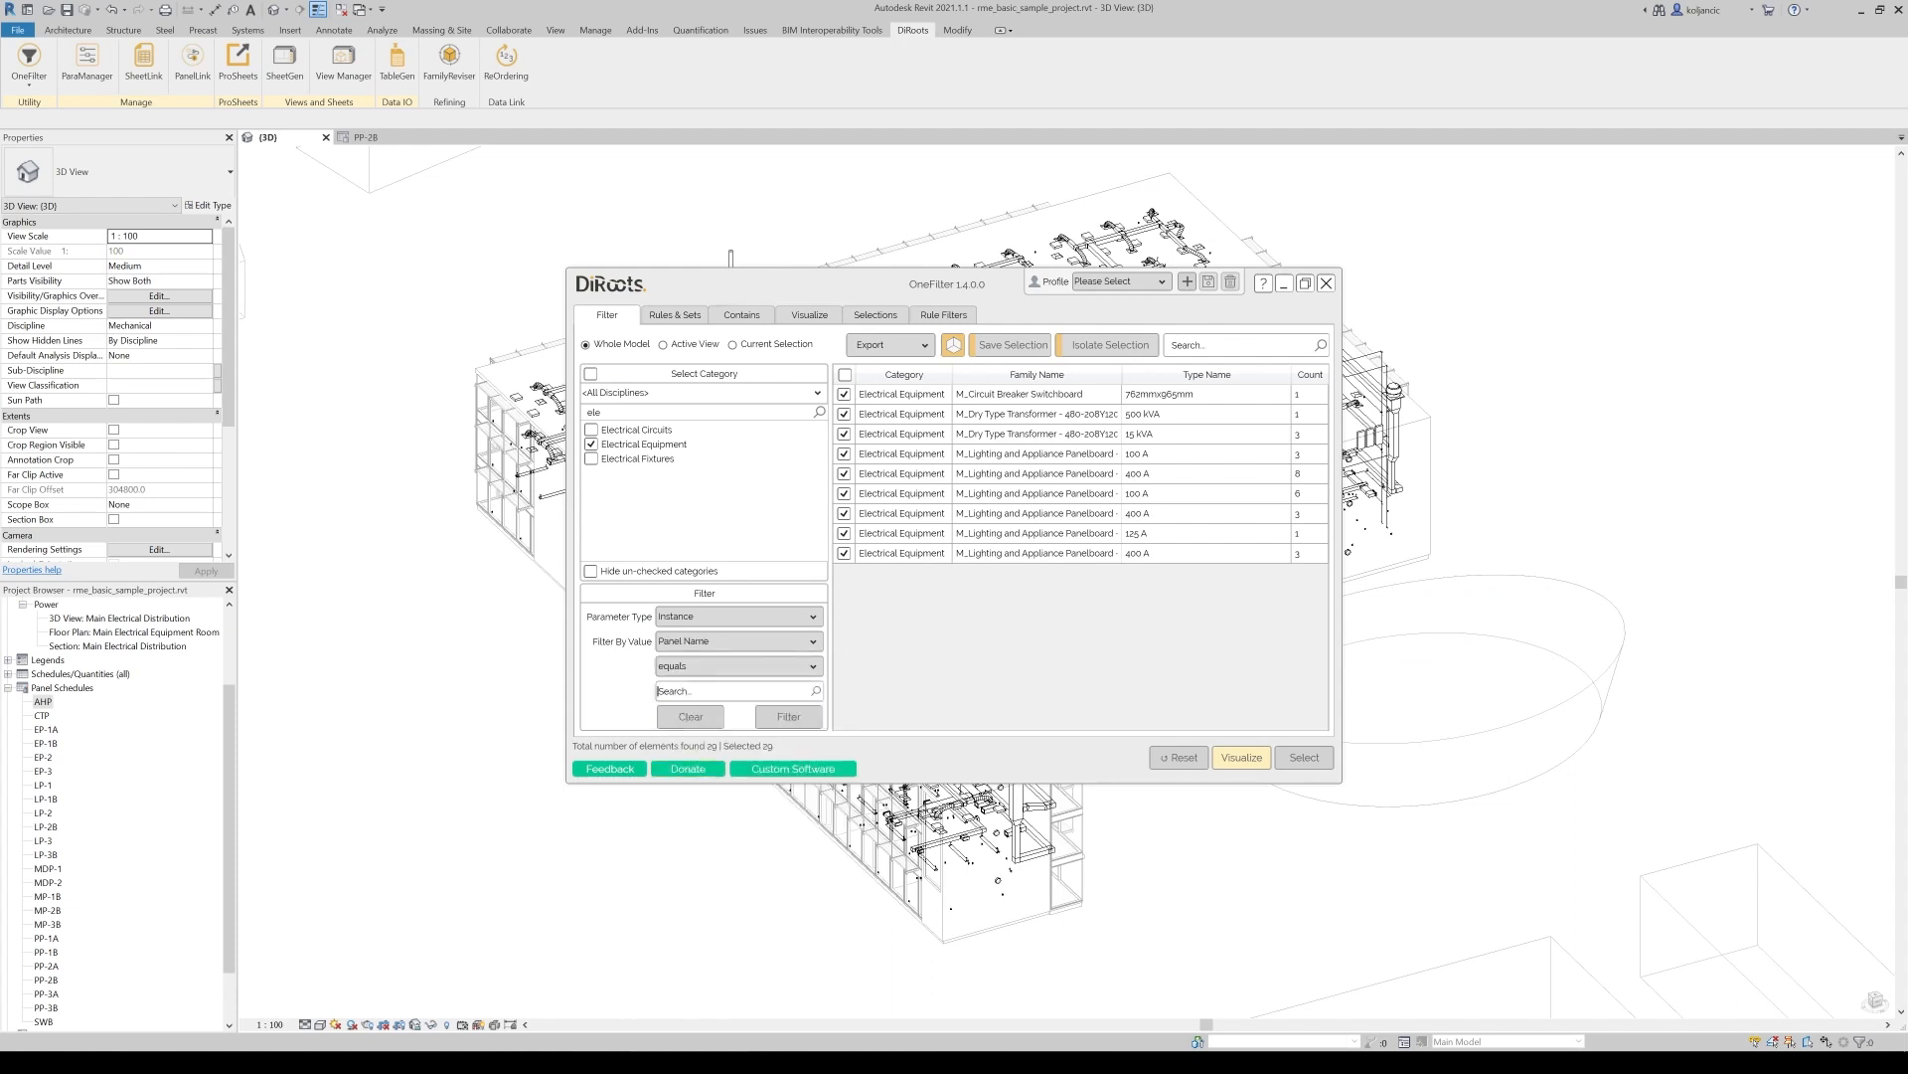
{"action": "type", "text": "pp"}
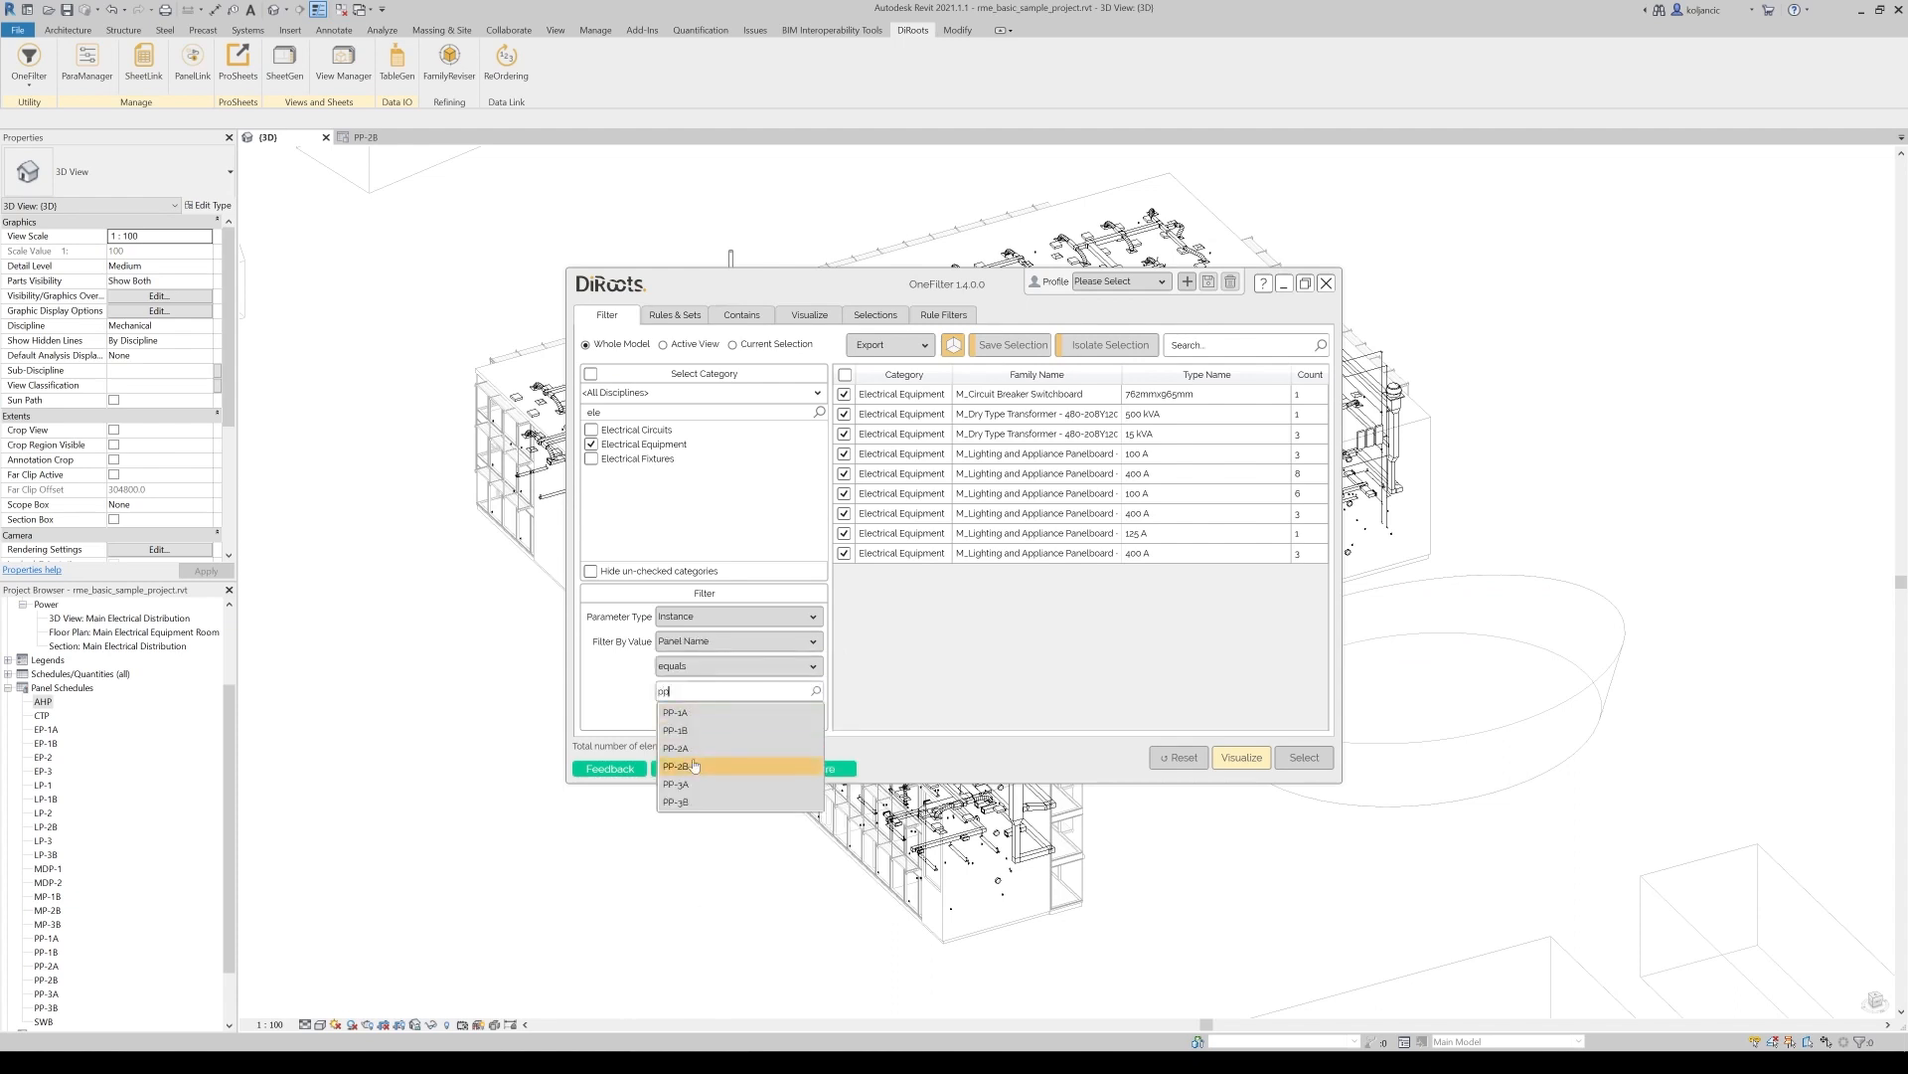
{"action": "left_click", "coordinate": [676, 766]}
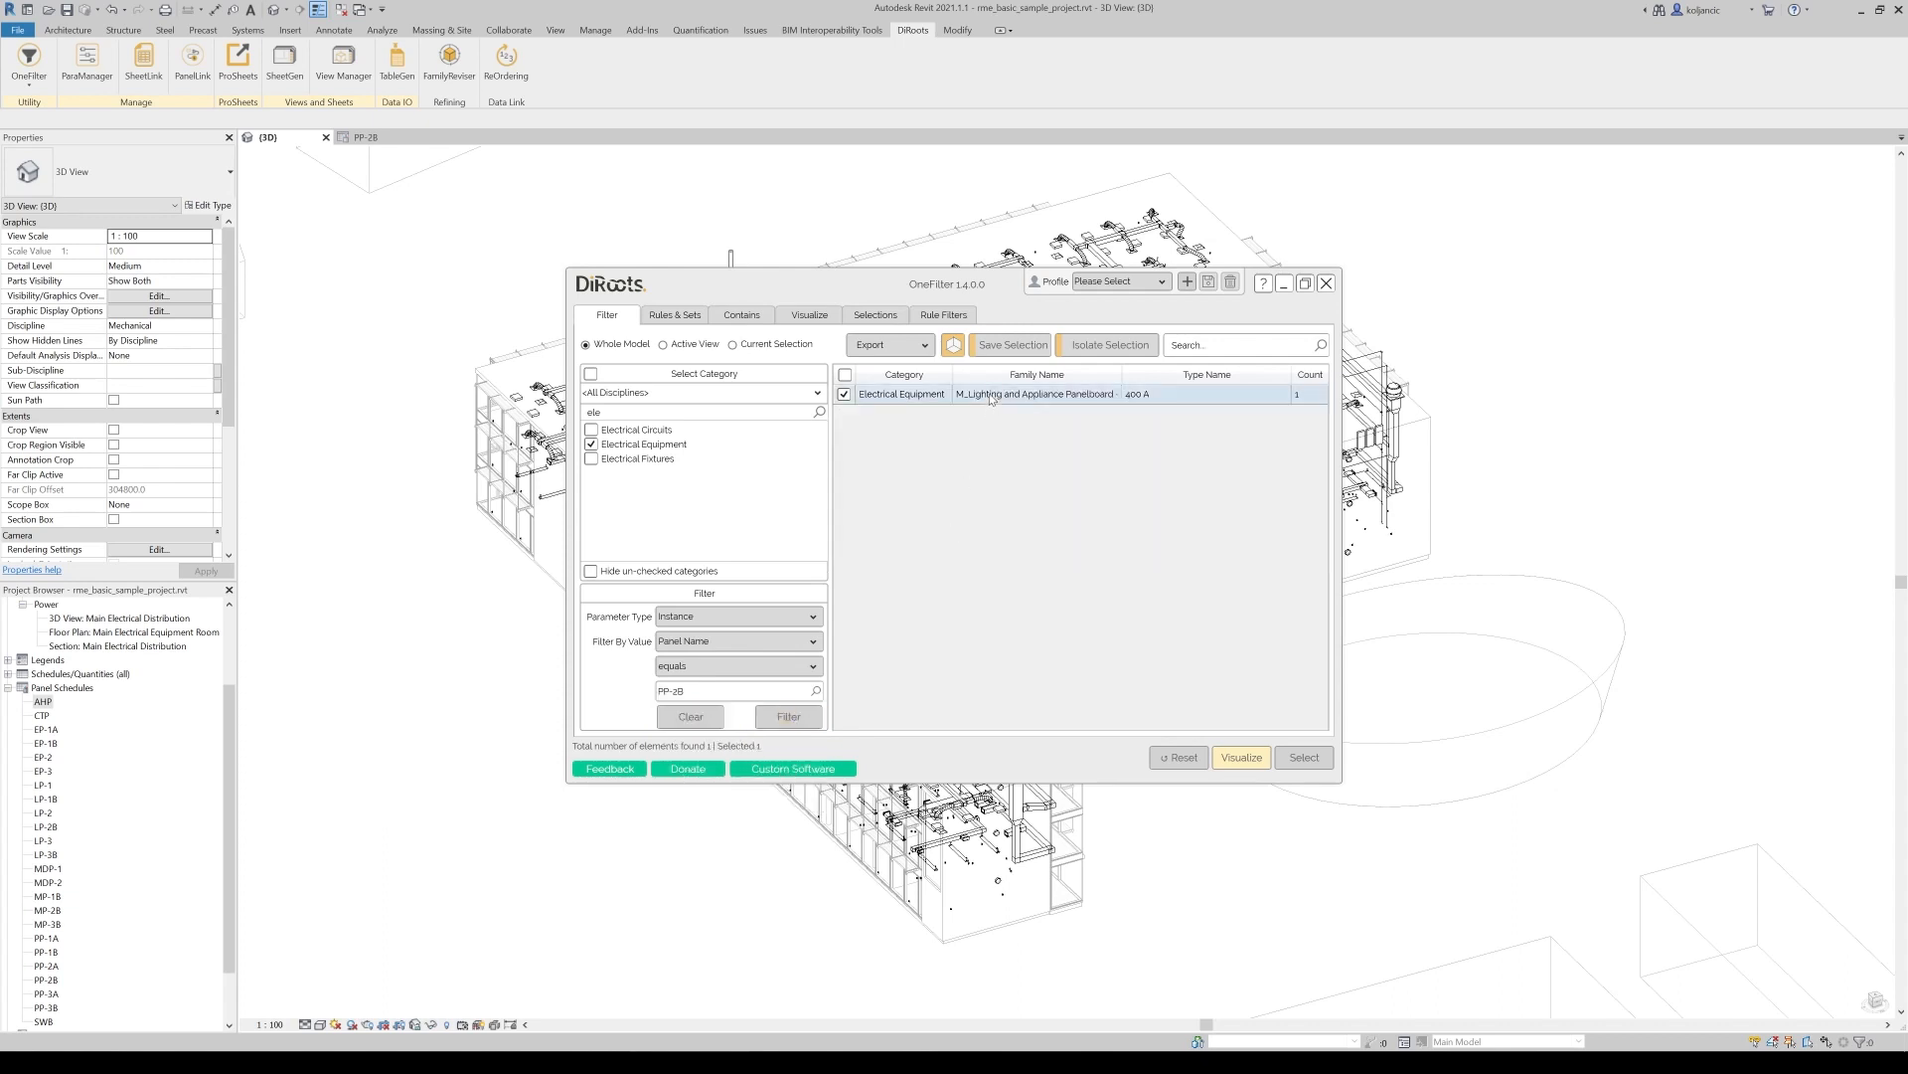
Isolate the found PP-2B panelboard in the 3D view
{"action": "right_click", "coordinate": [990, 393]}
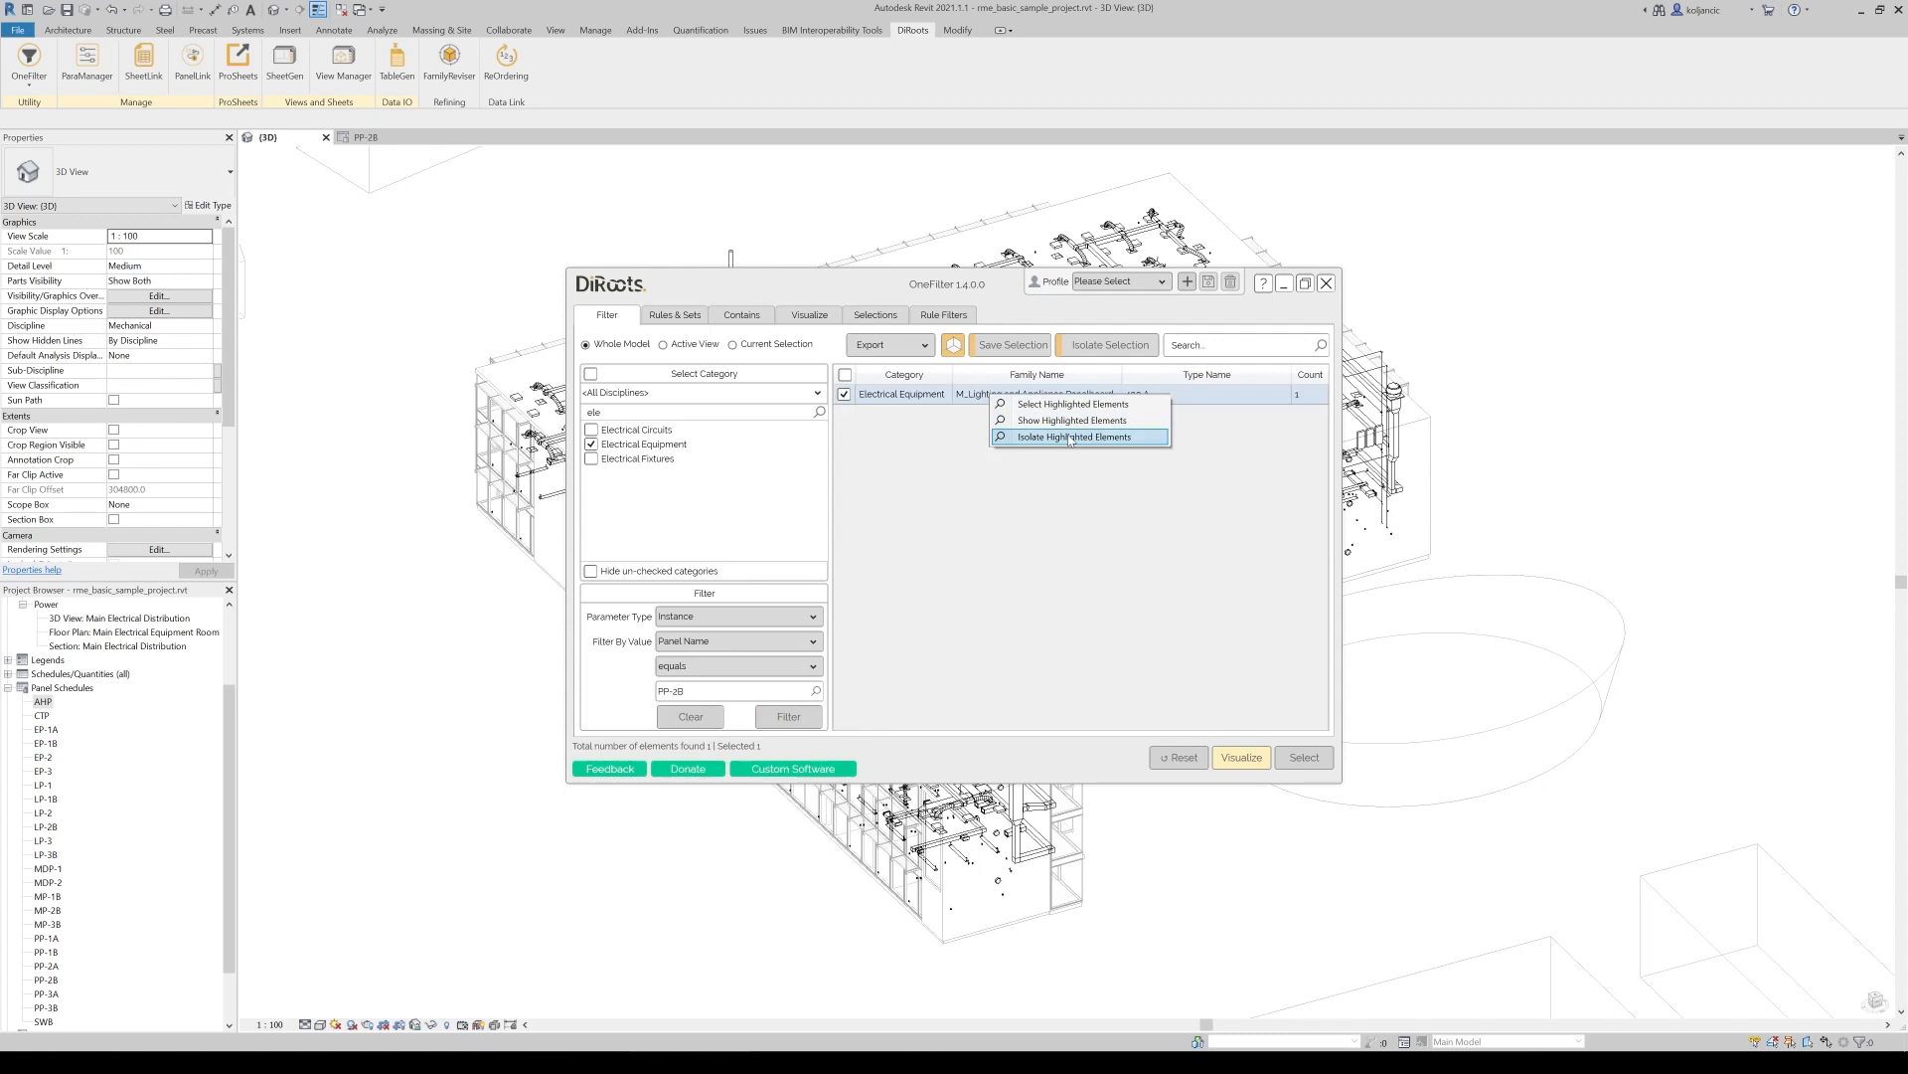
{"action": "left_click", "coordinate": [1070, 438]}
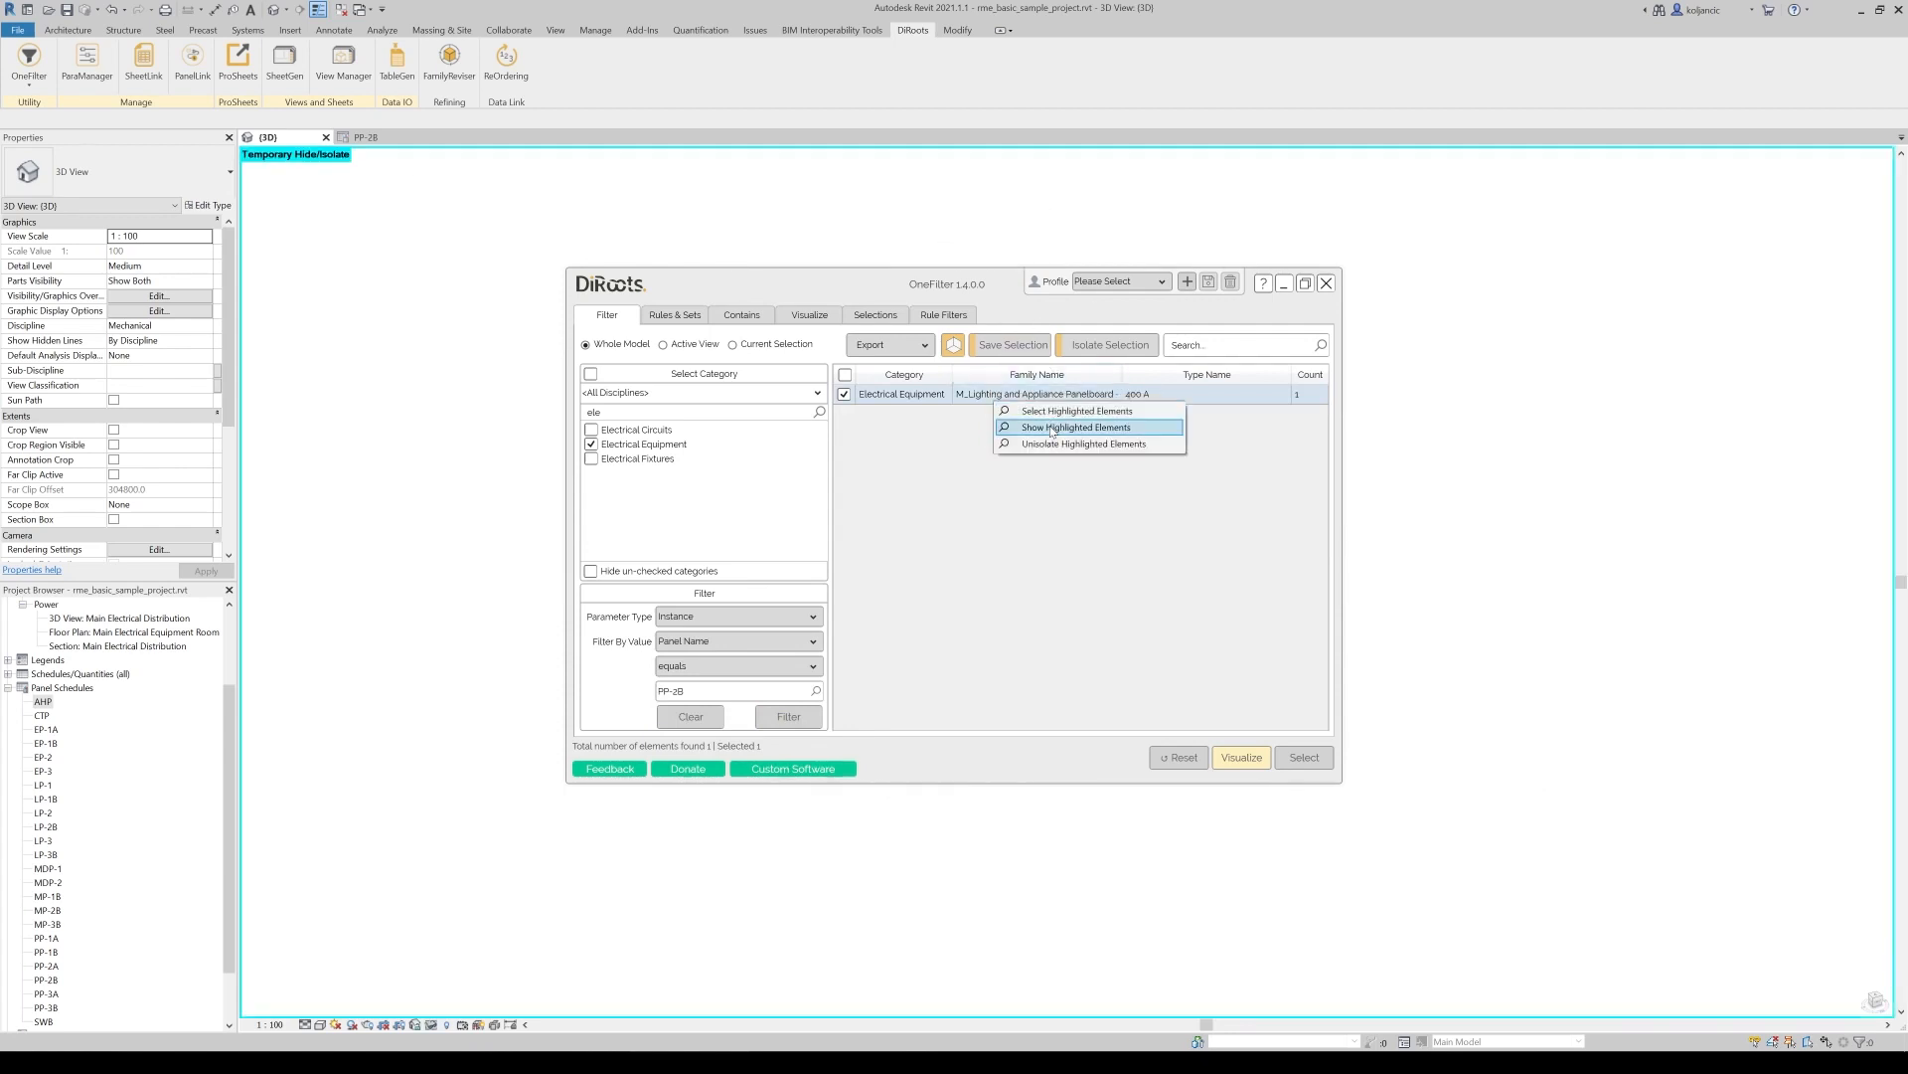
Zoom to the found PP-2B panelboard and confirm Mains 120 A, MCB Rating 20 A in Properties
{"action": "left_click", "coordinate": [1075, 427]}
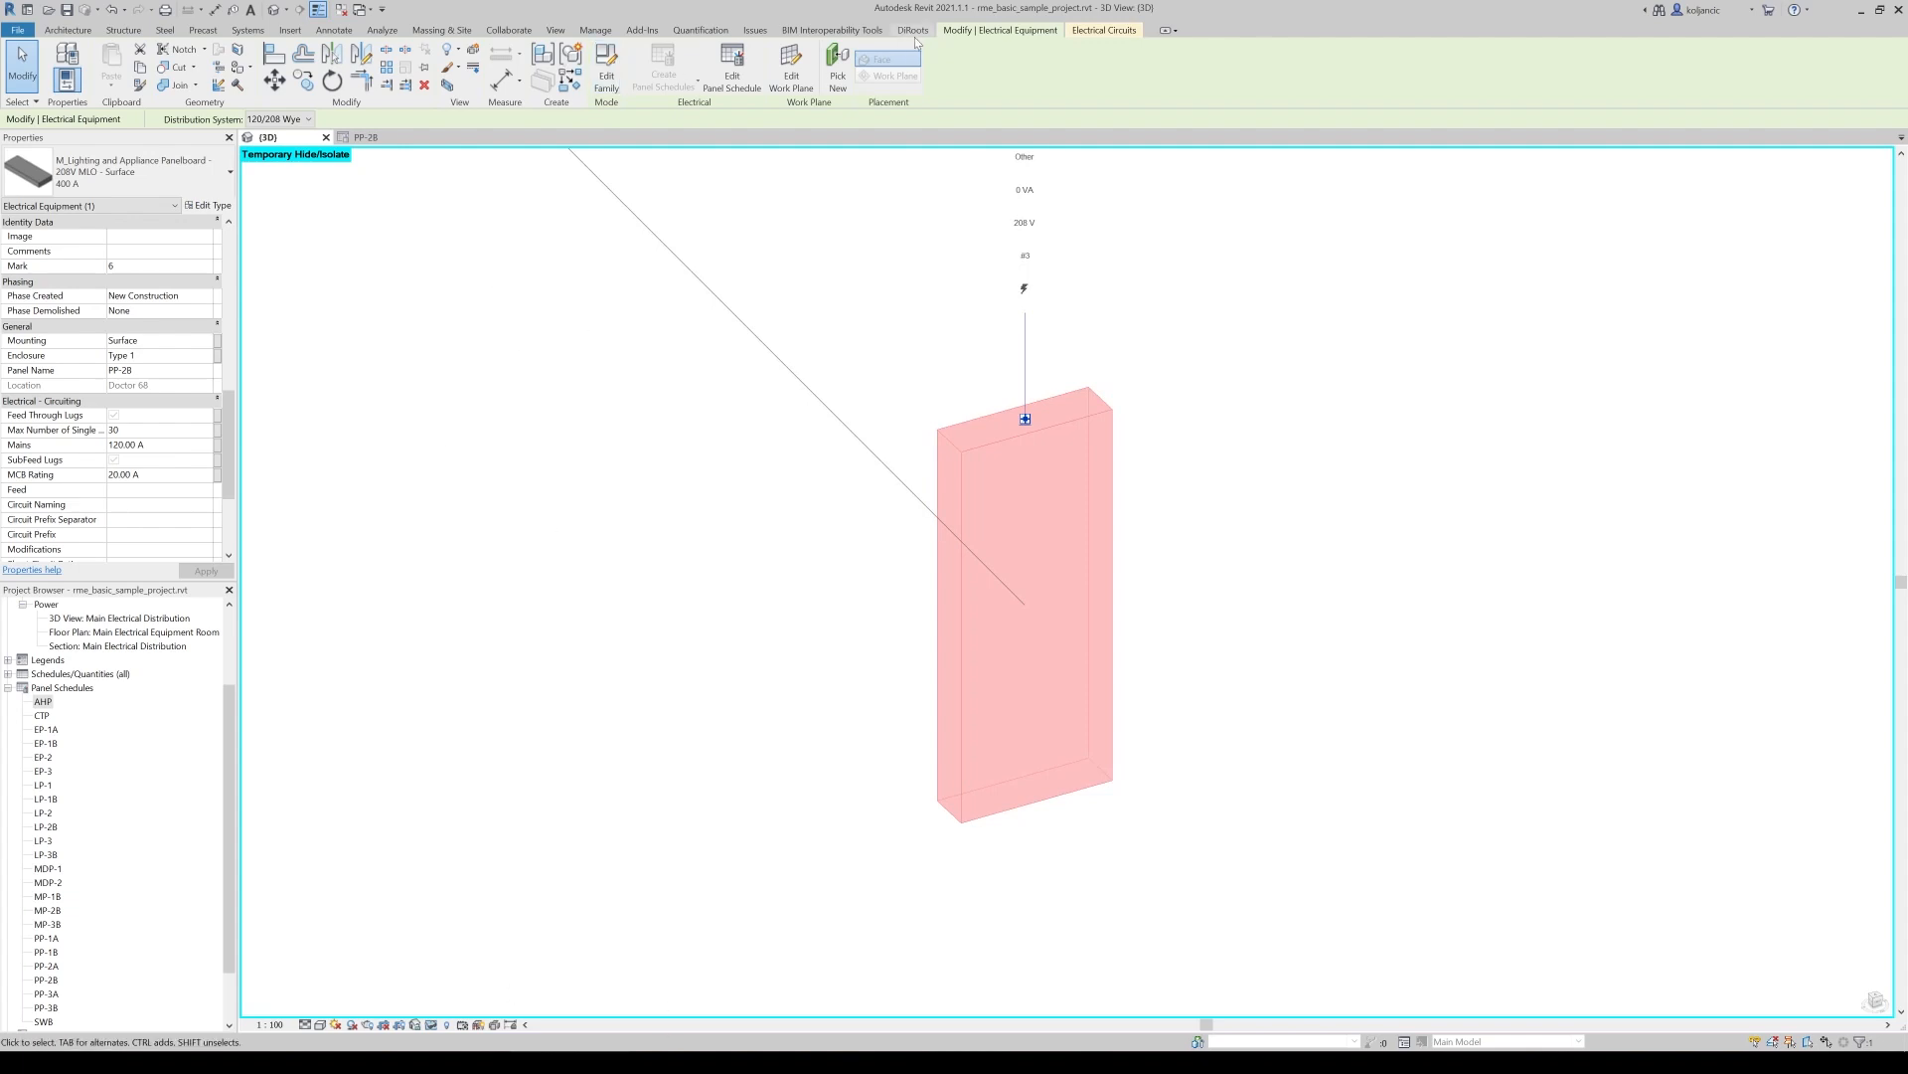
{"action": "left_click", "coordinate": [913, 30]}
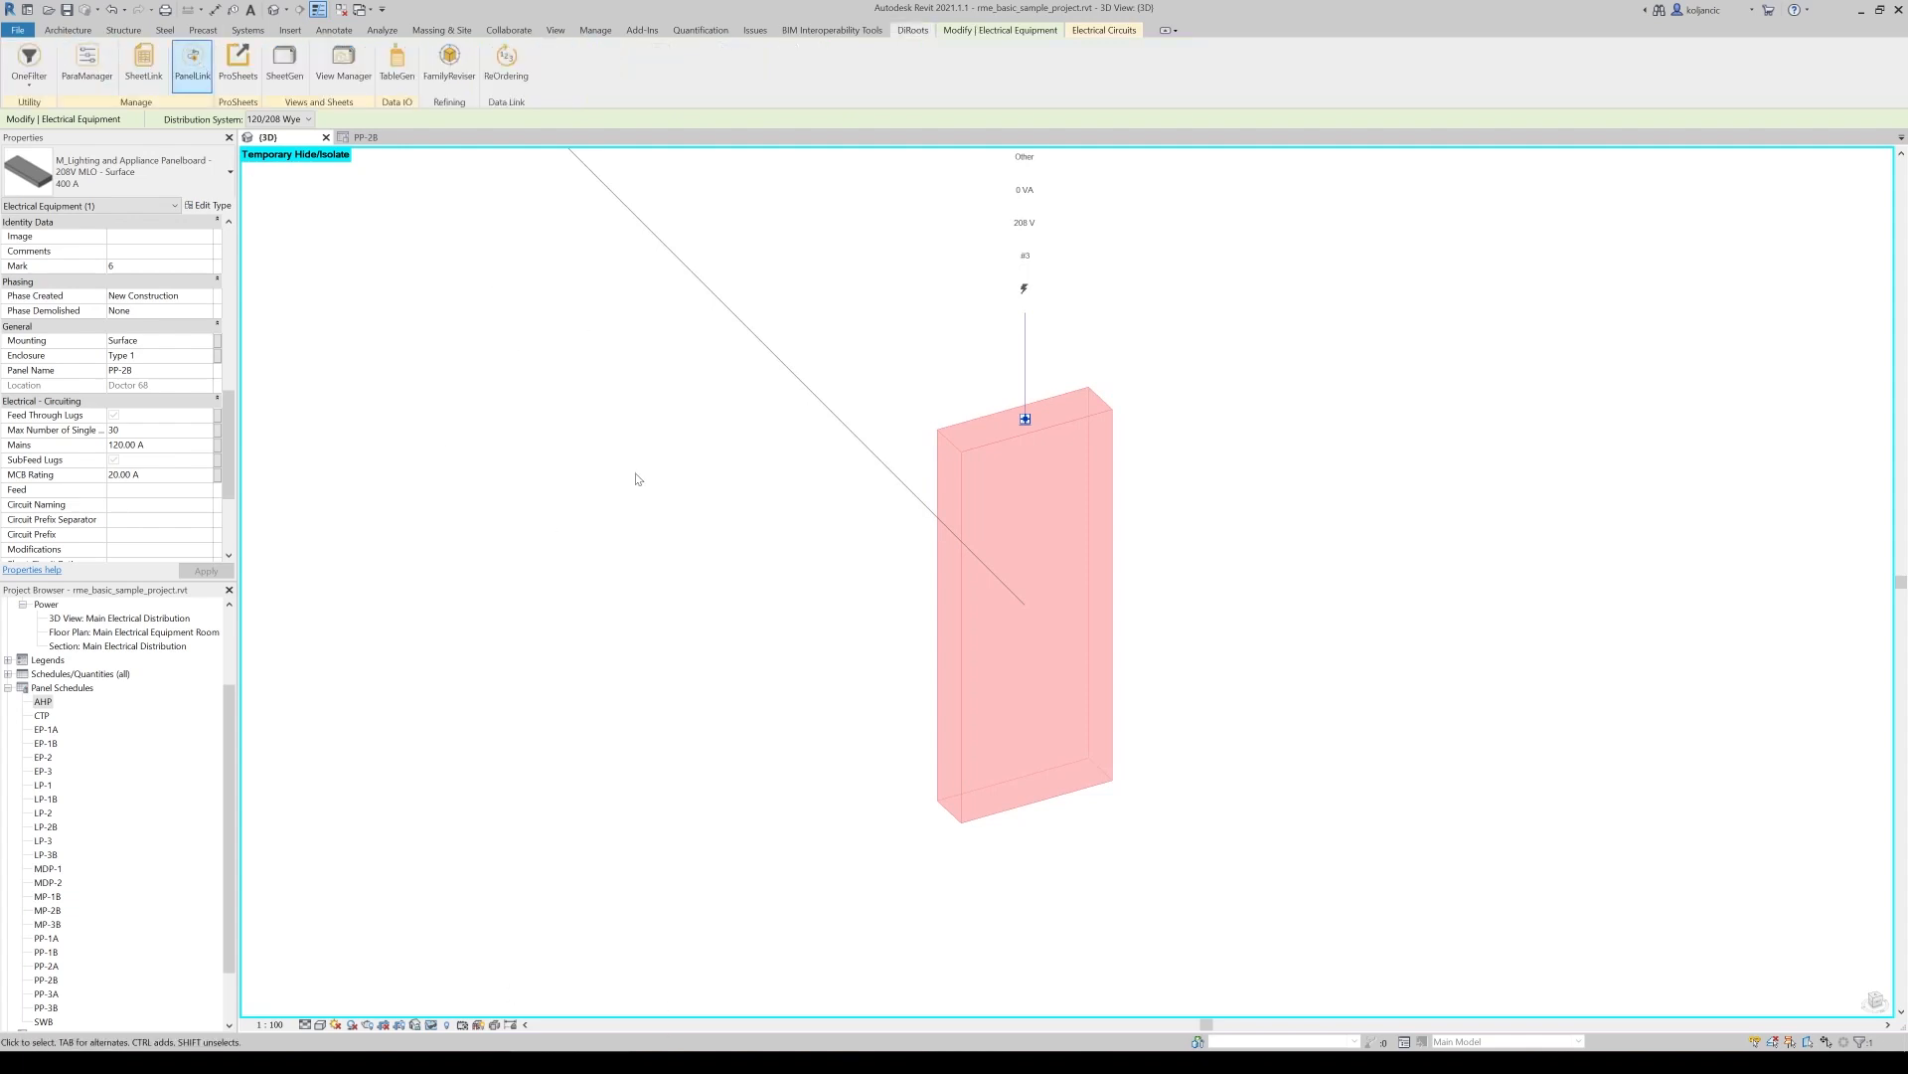
Reopen PanelLink, tick the PP-2B schedule listing 25 parameters and start the export
{"action": "left_click", "coordinate": [191, 62]}
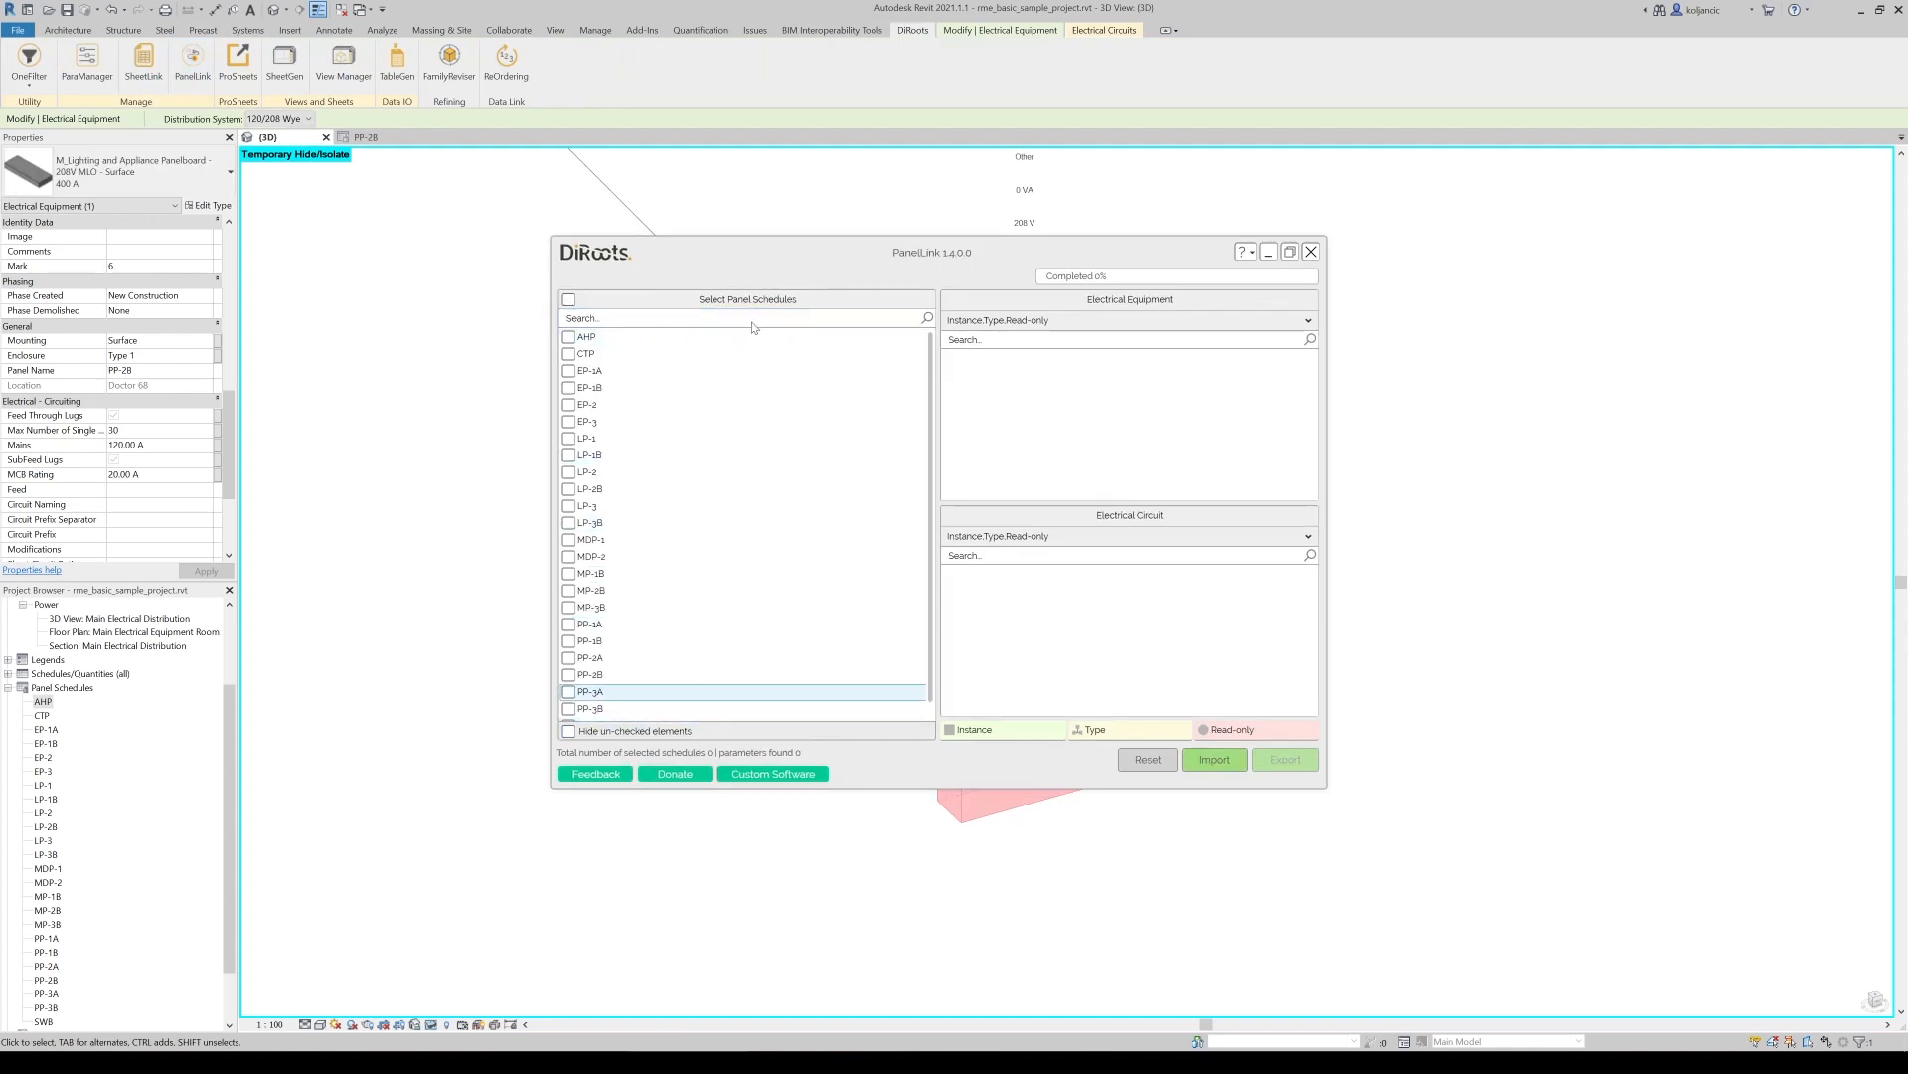
{"action": "left_click", "coordinate": [588, 404]}
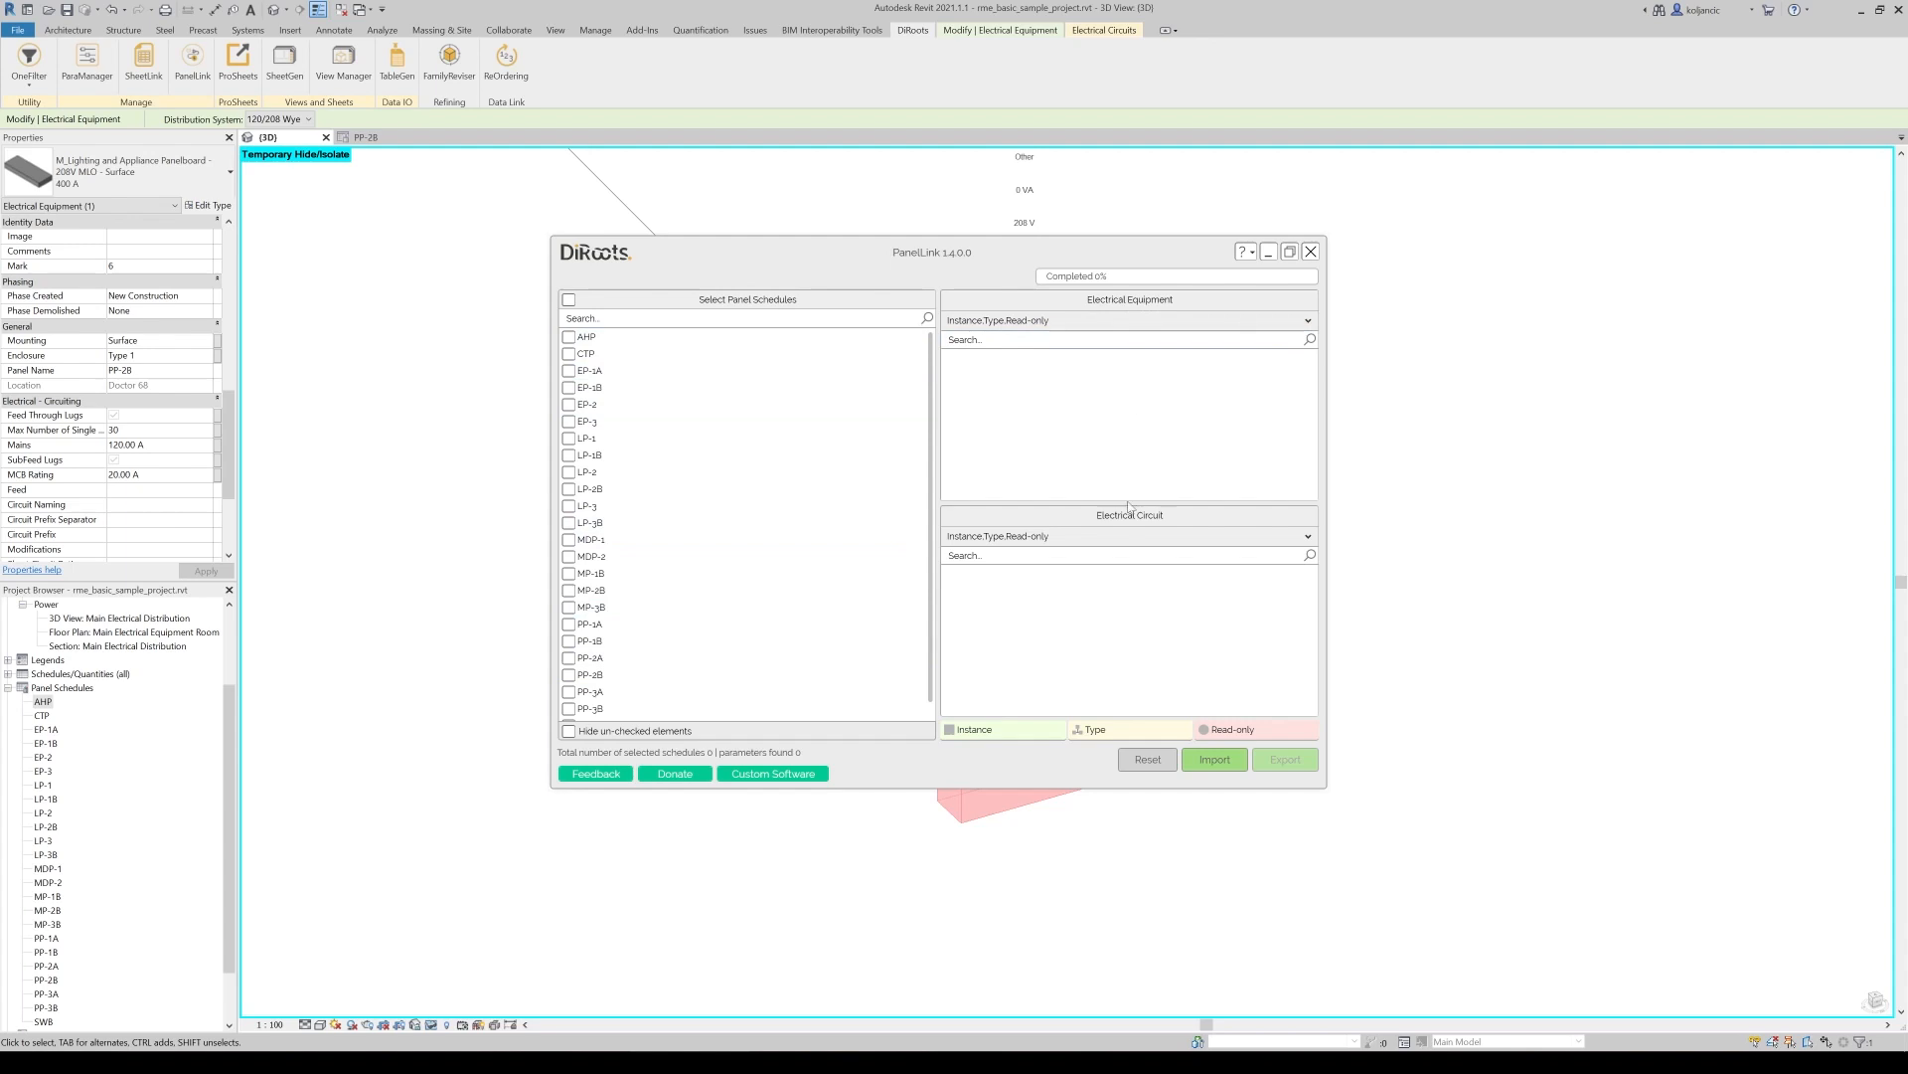
{"action": "mouse_move", "coordinate": [1159, 479]}
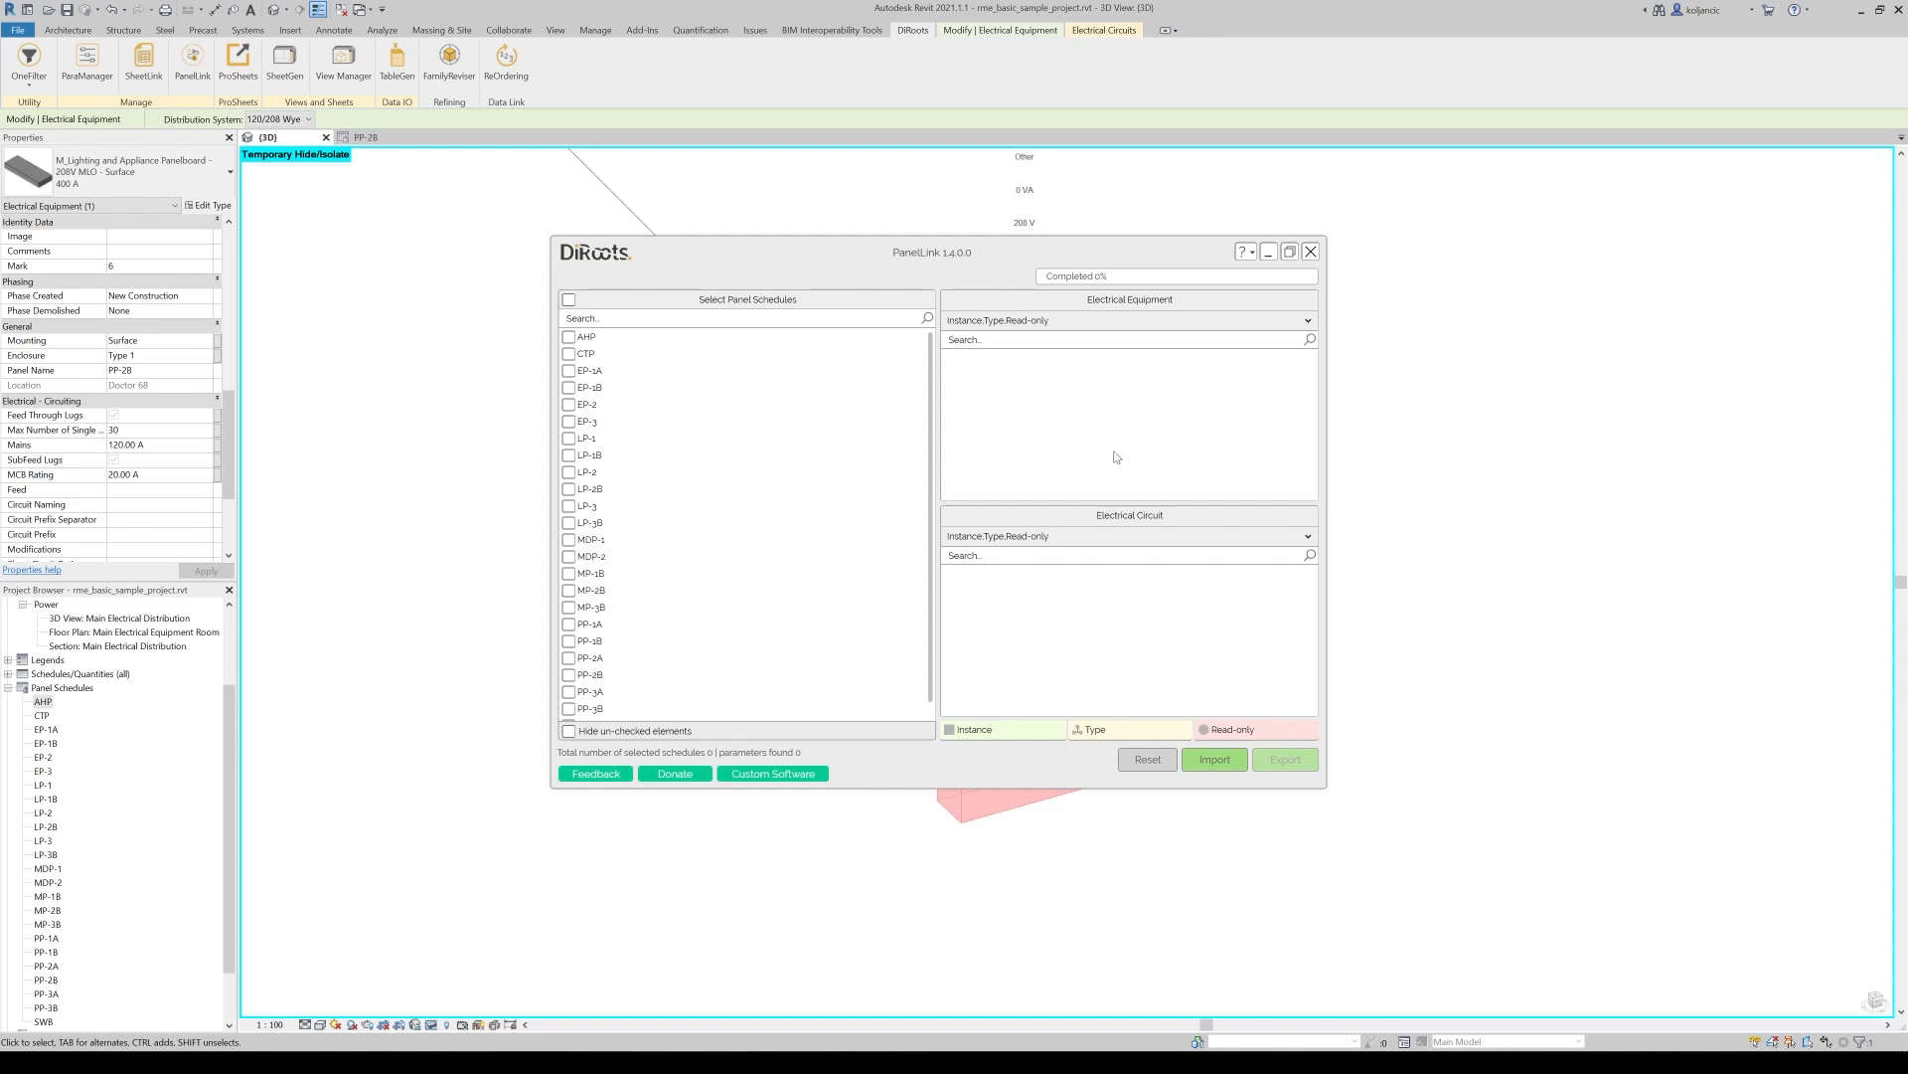
{"action": "mouse_move", "coordinate": [1181, 523]}
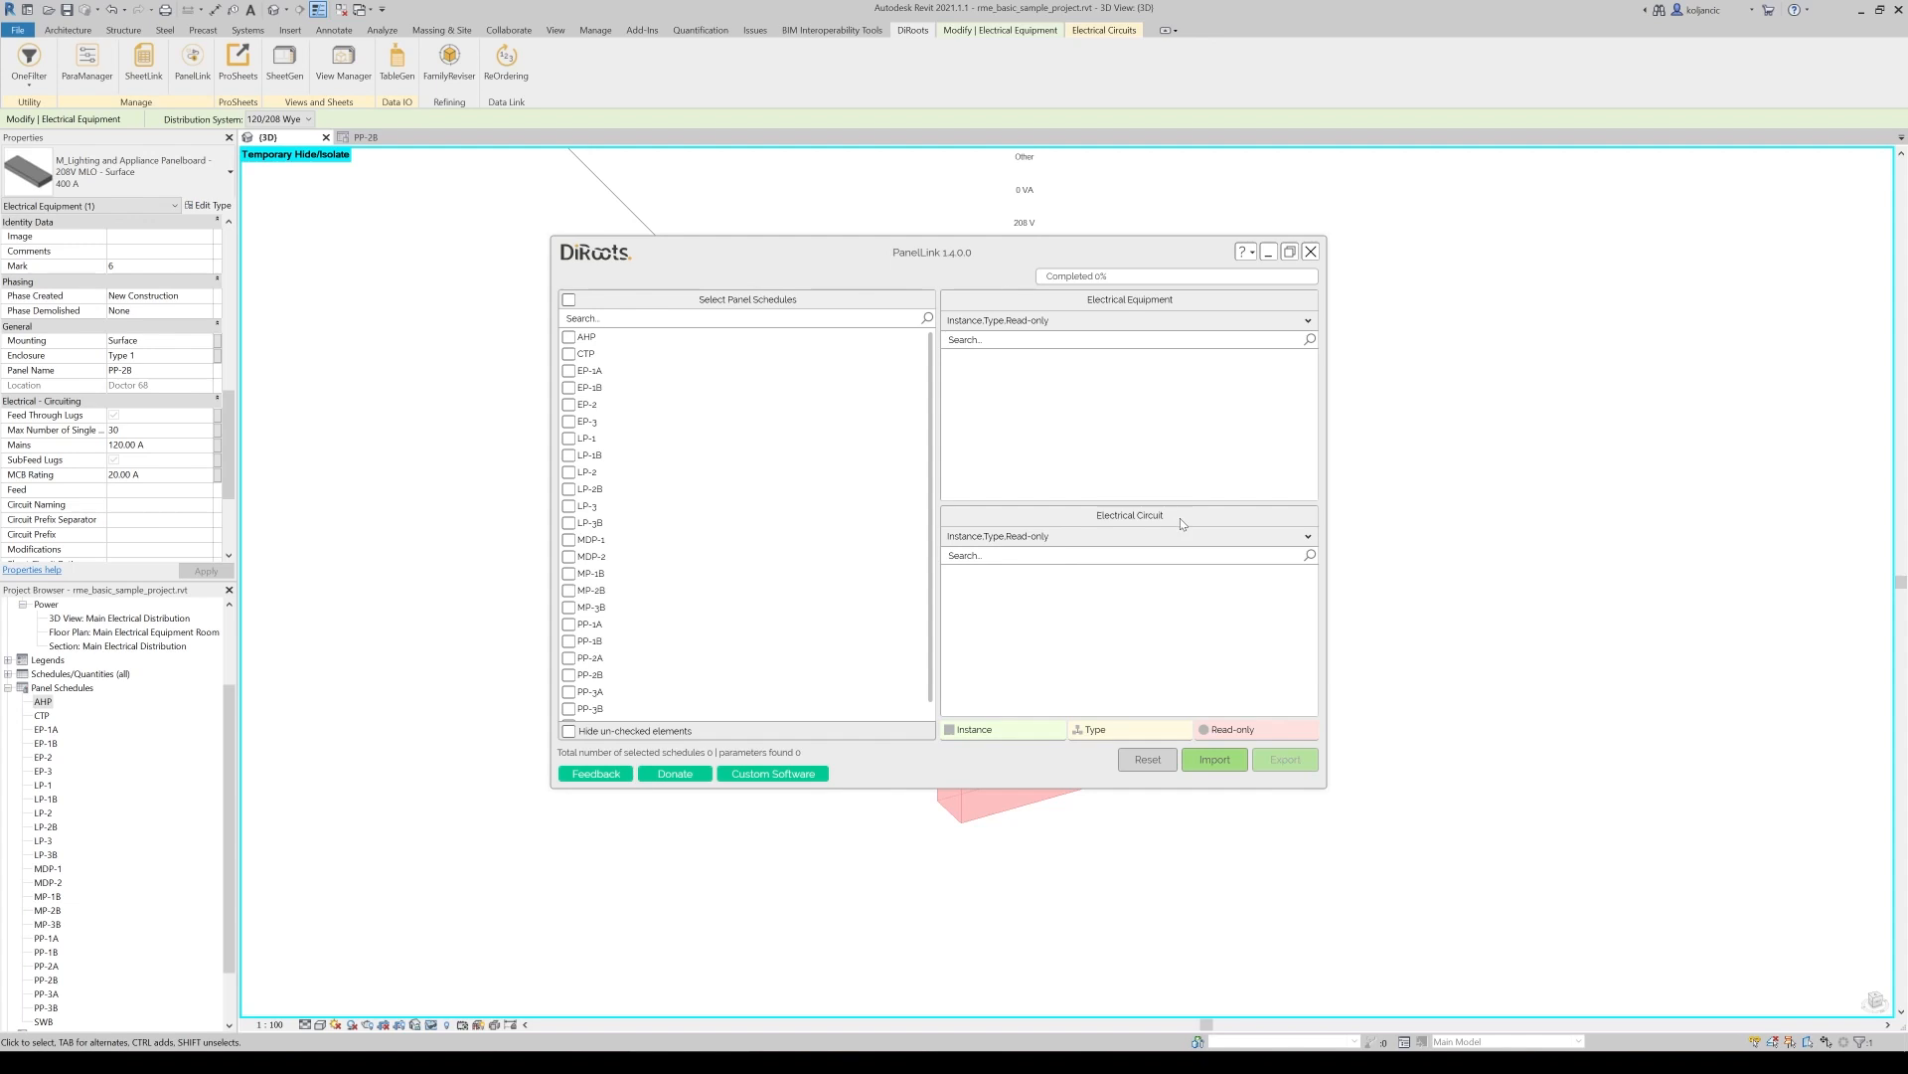
{"action": "left_click", "coordinate": [568, 453]}
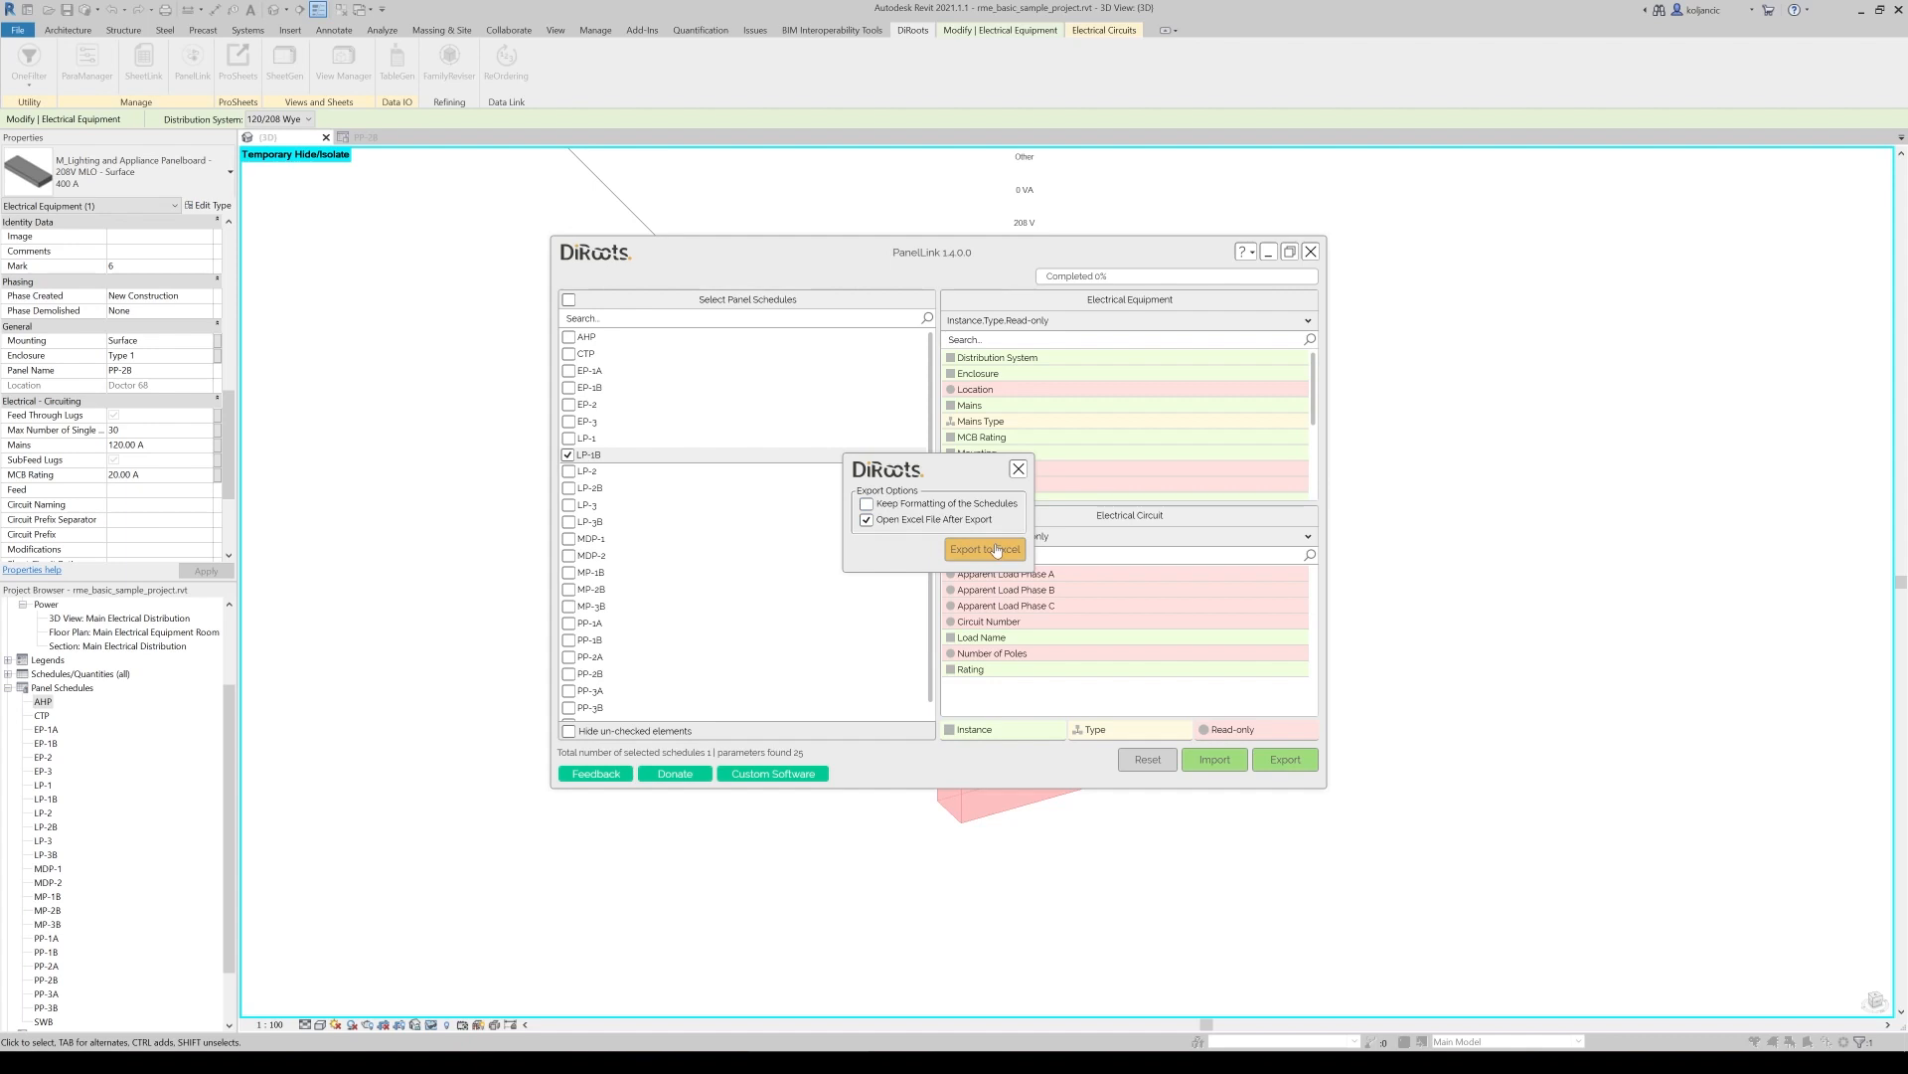
{"action": "left_click", "coordinate": [984, 548]}
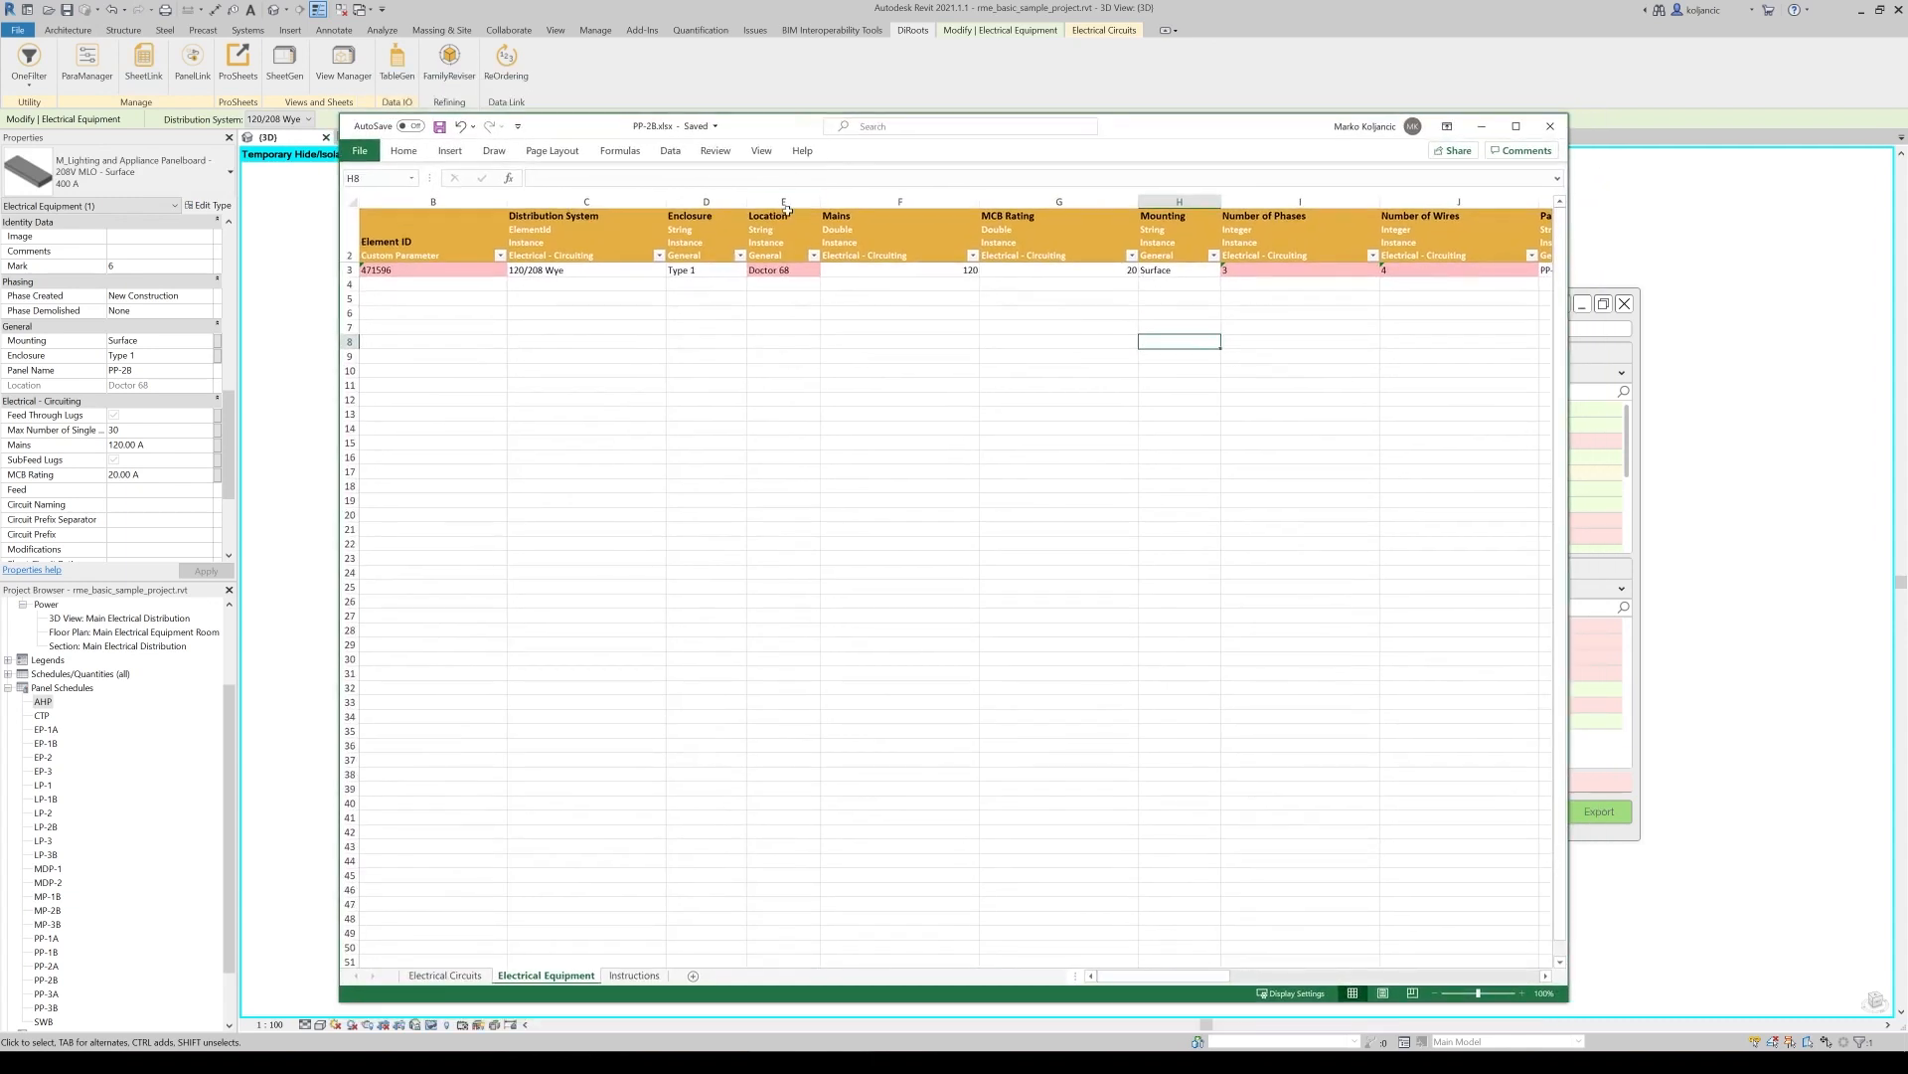
{"action": "mouse_move", "coordinate": [549, 556]}
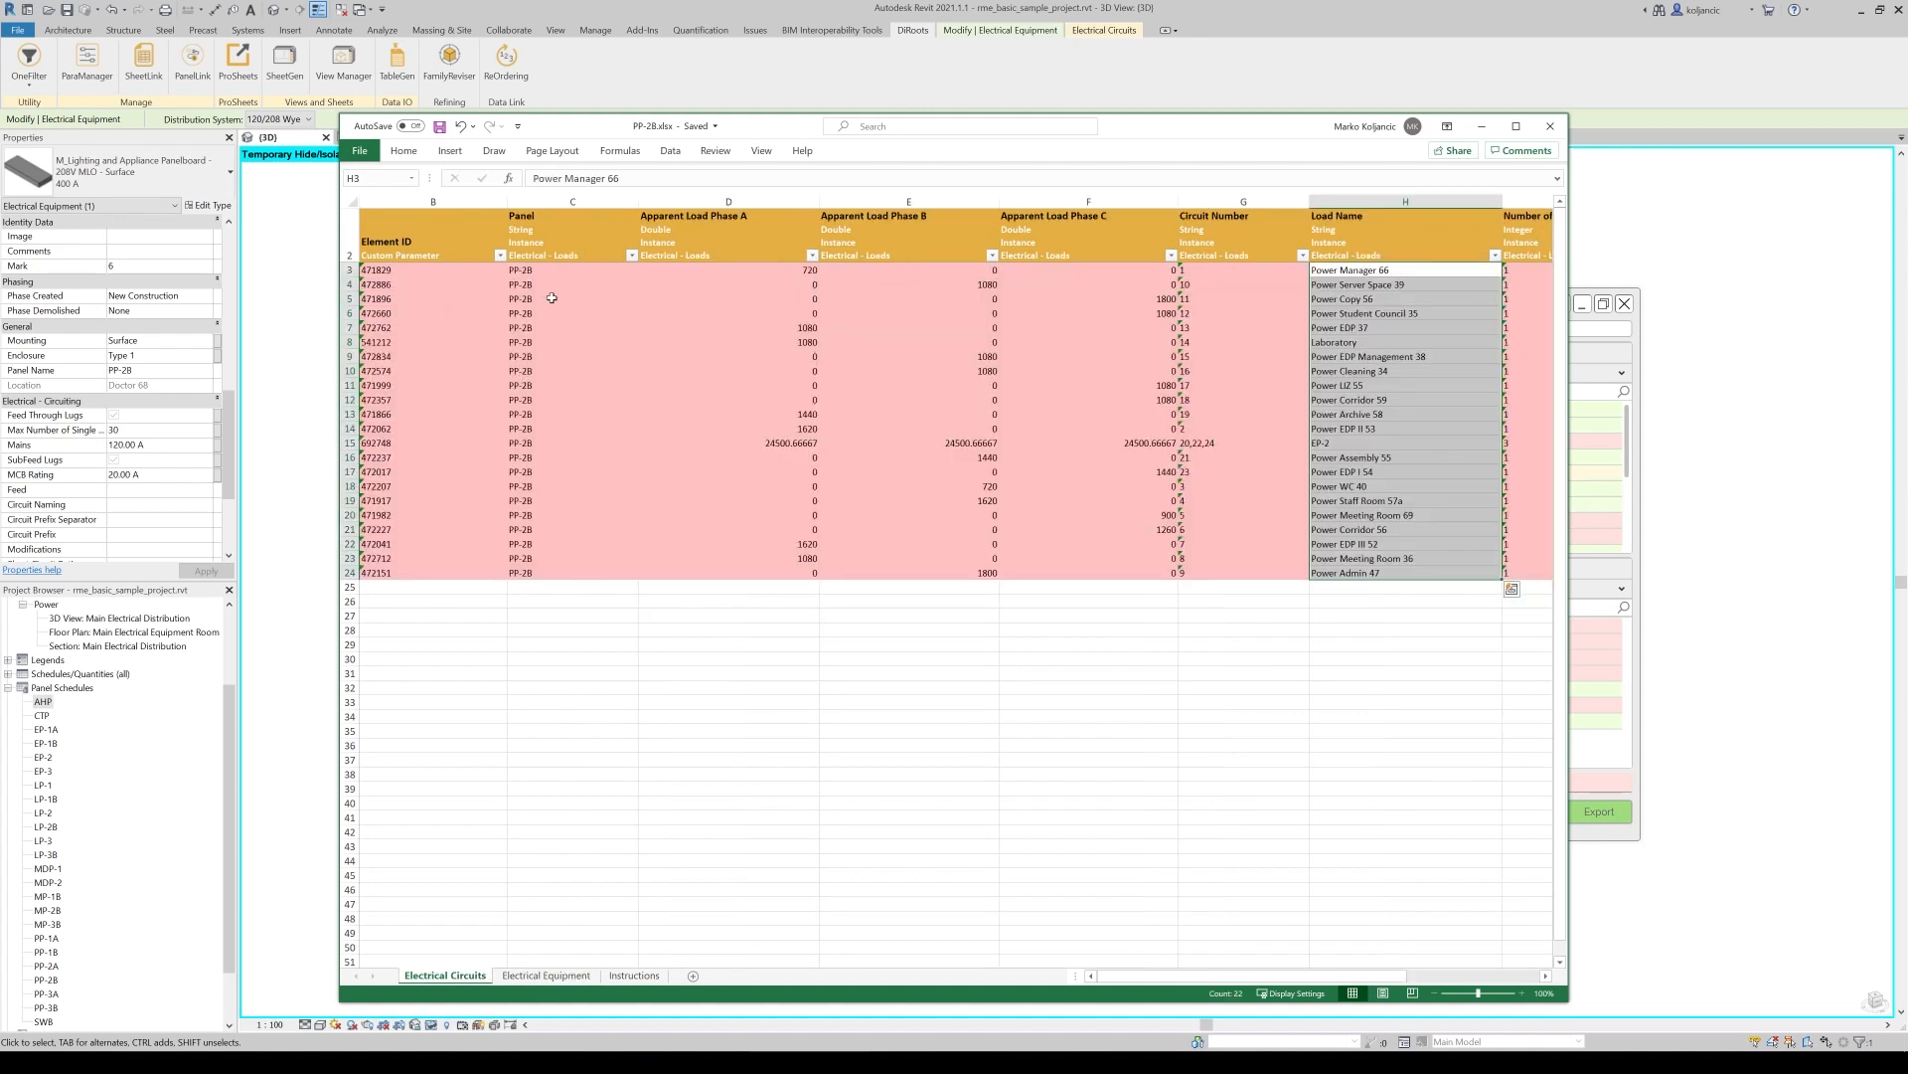
{"action": "mouse_move", "coordinate": [1380, 642]}
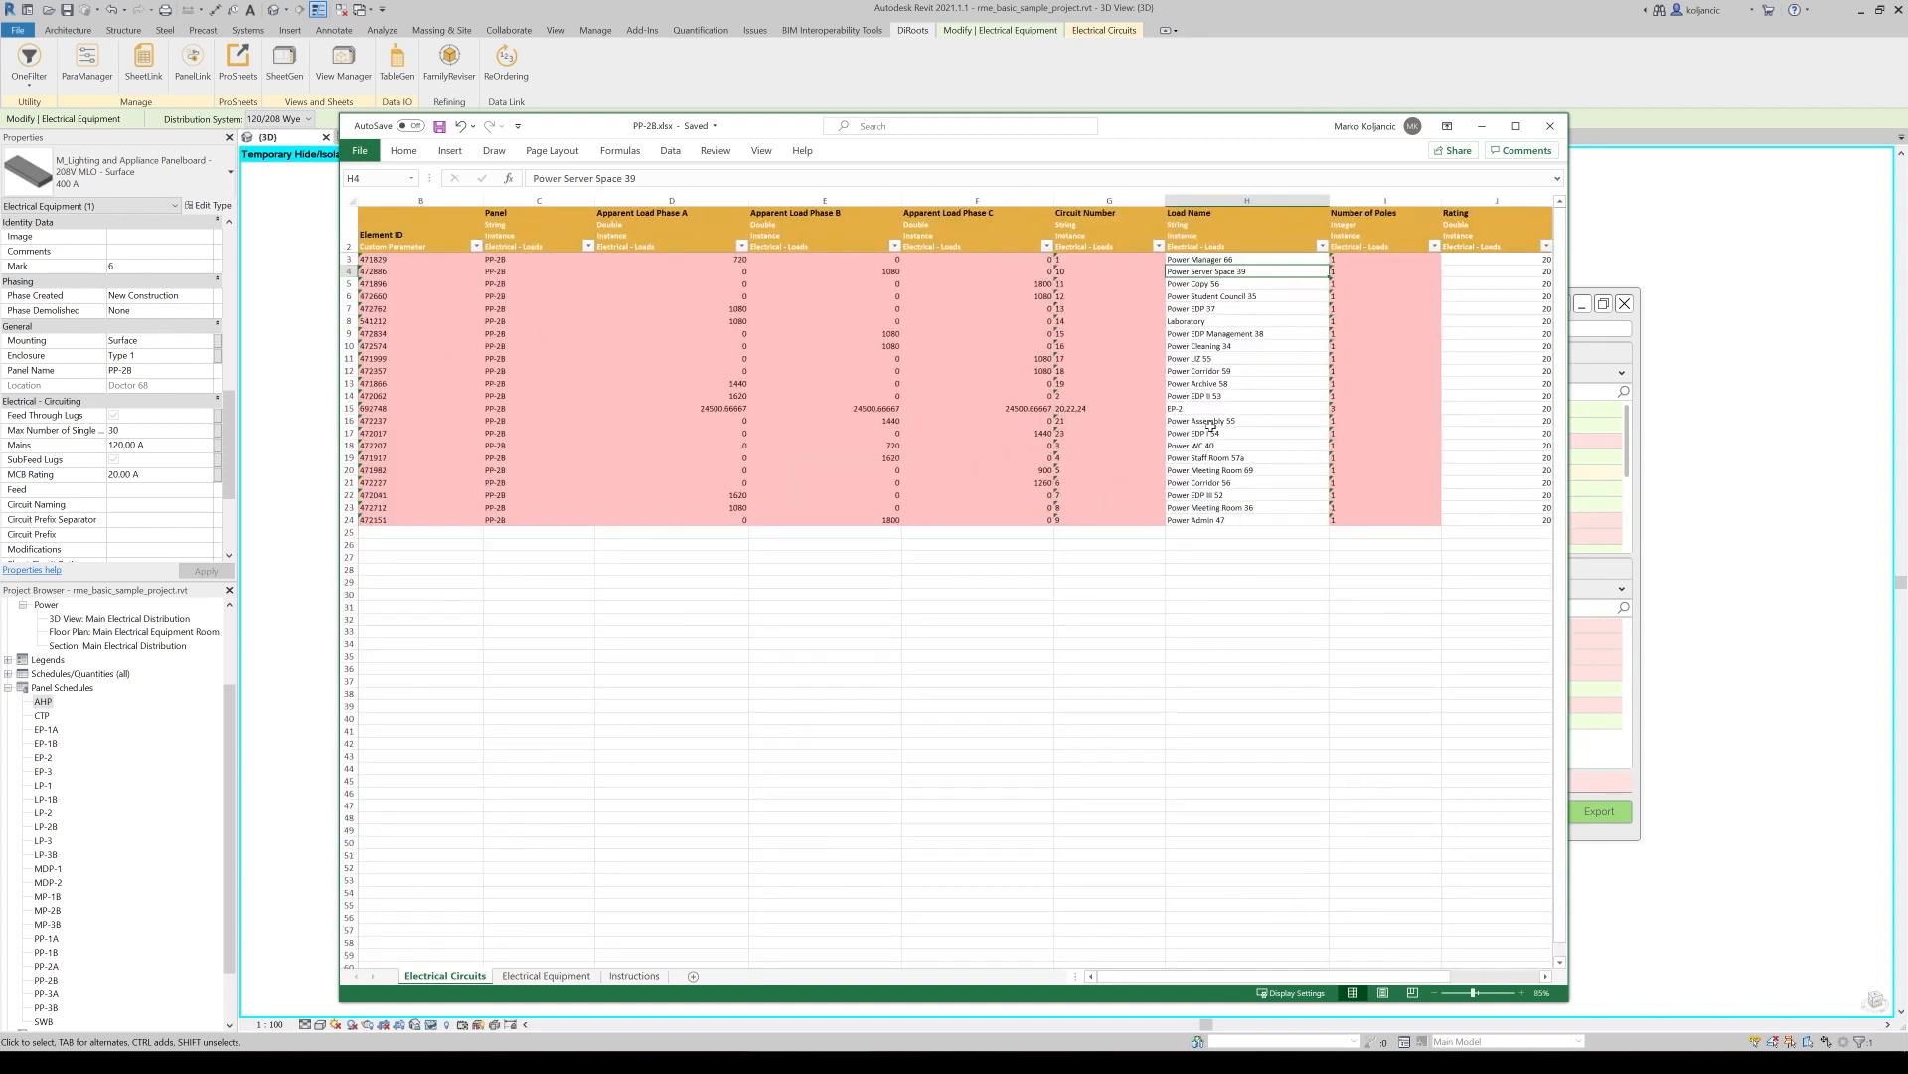
{"action": "mouse_move", "coordinate": [1237, 441]}
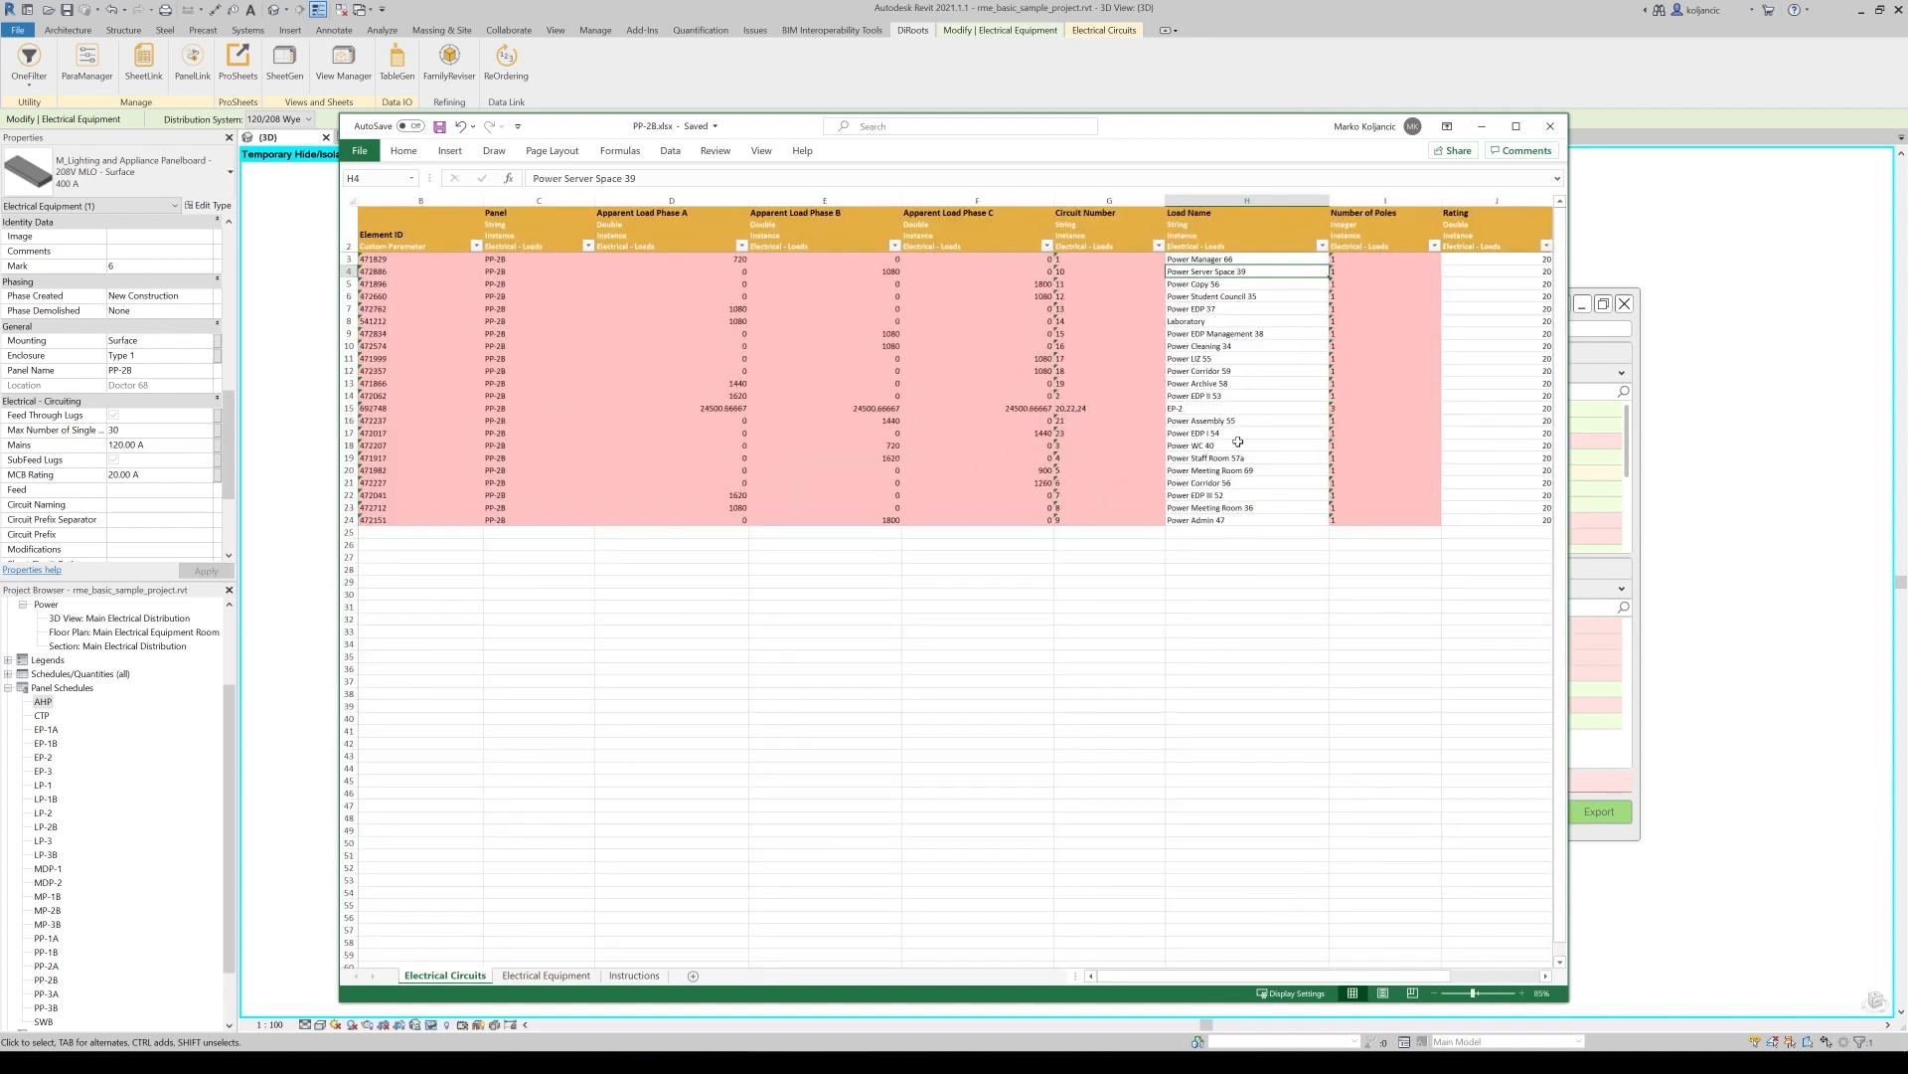
Inspect the Power Assembly 55 load entry on the Electrical Circuits sheet
{"action": "left_click", "coordinate": [1240, 420]}
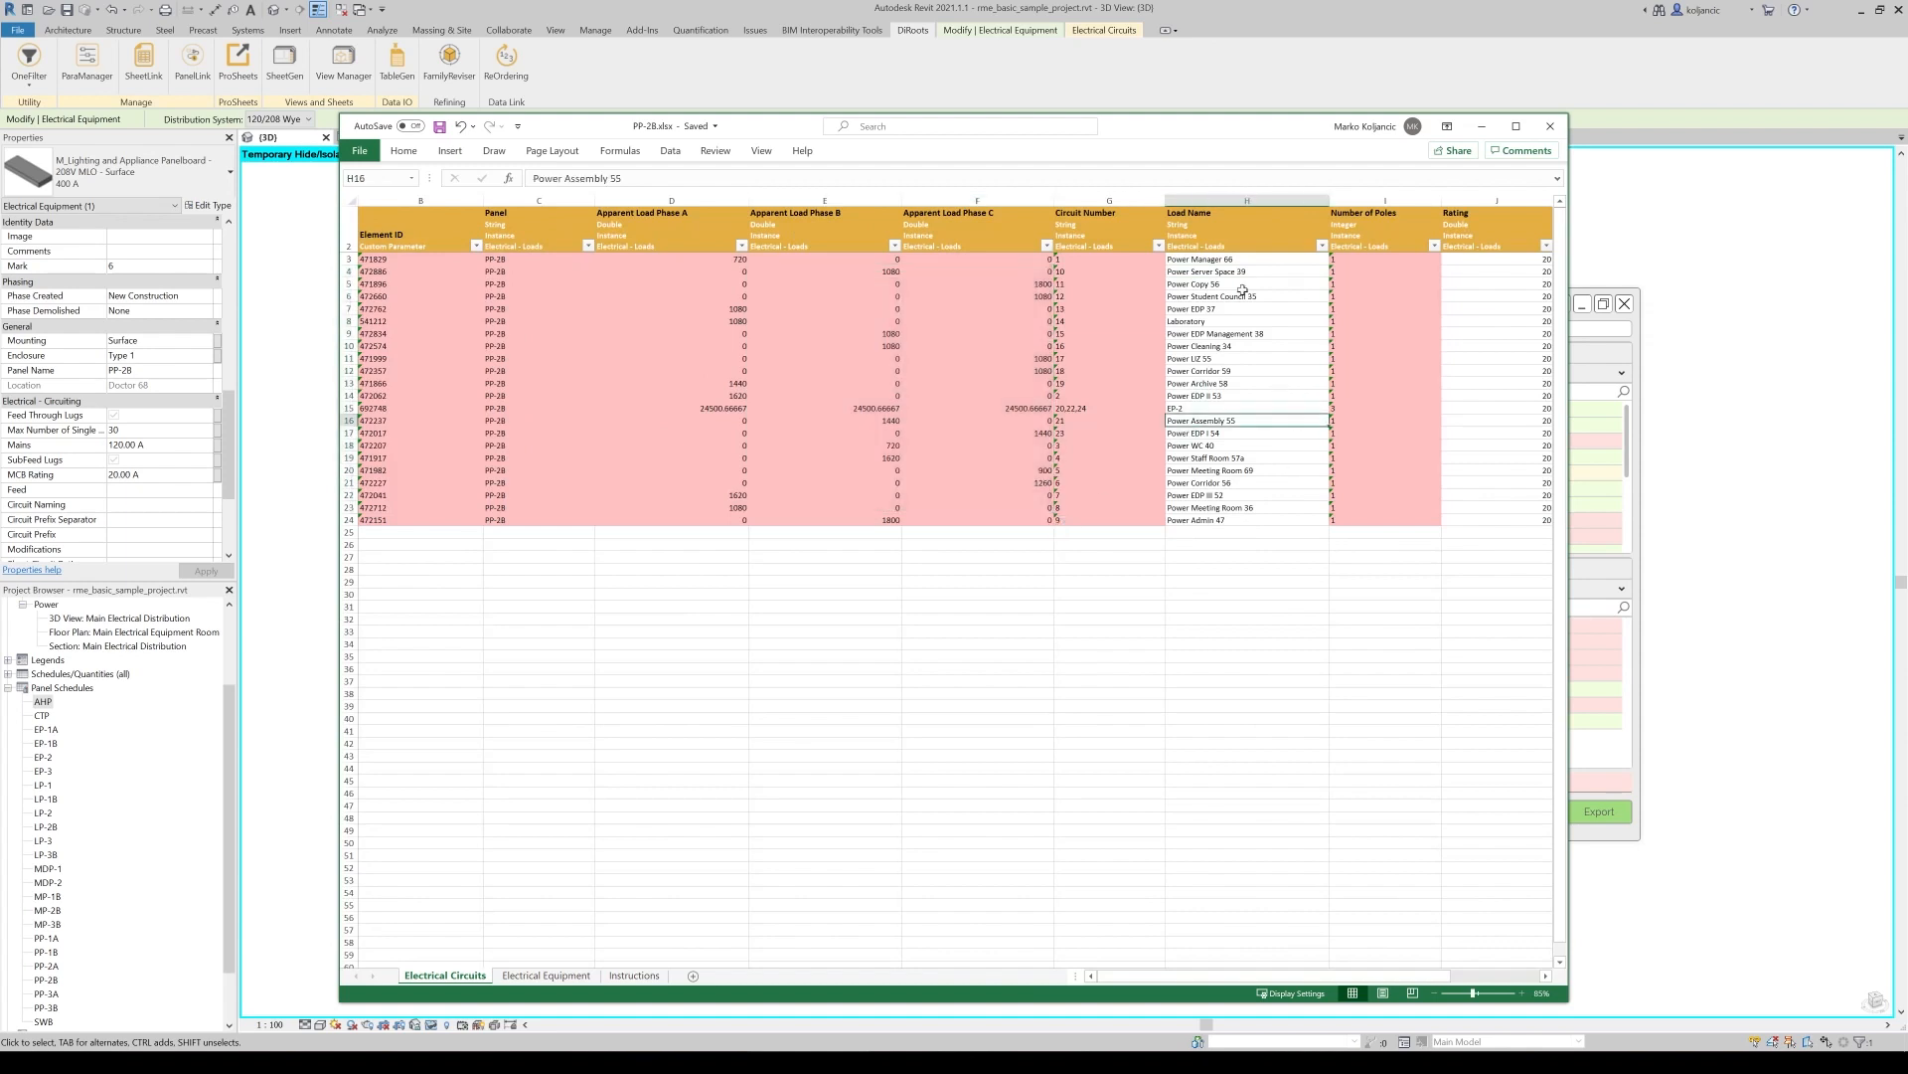